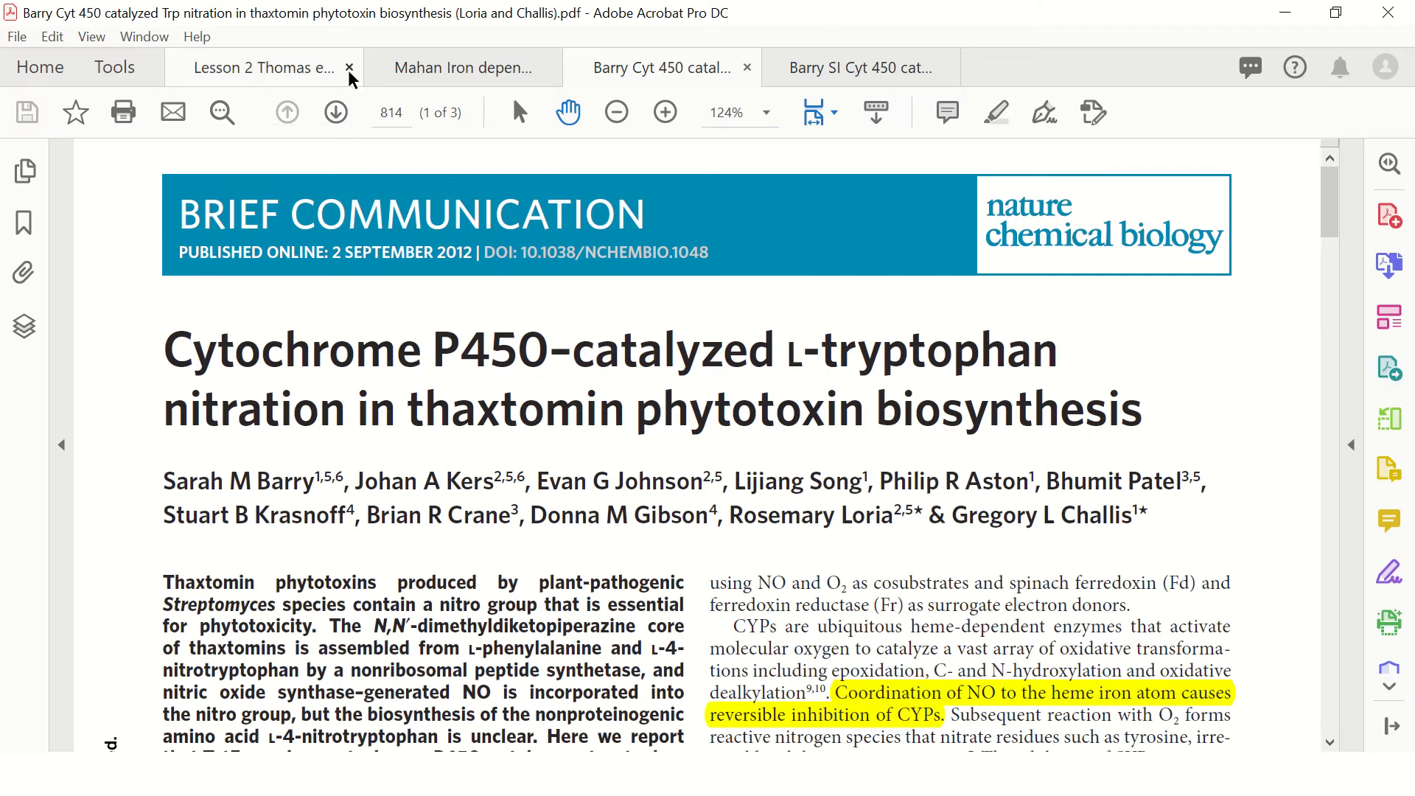
- Switch to the Thomas et al. protein nitration paper, enlarge page 1 and scroll to its Materials and Methods reagent list
left_click(262, 67)
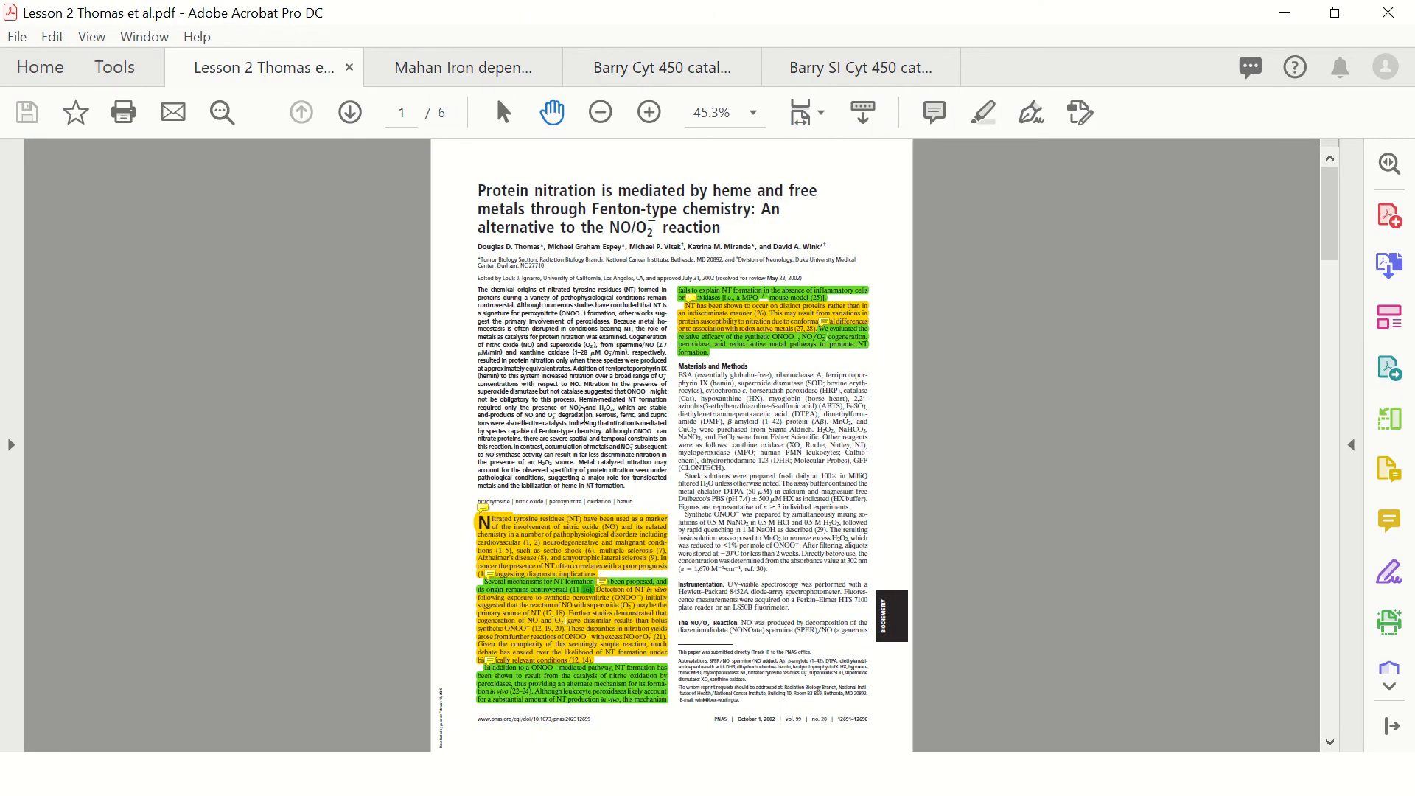
left_click(648, 112)
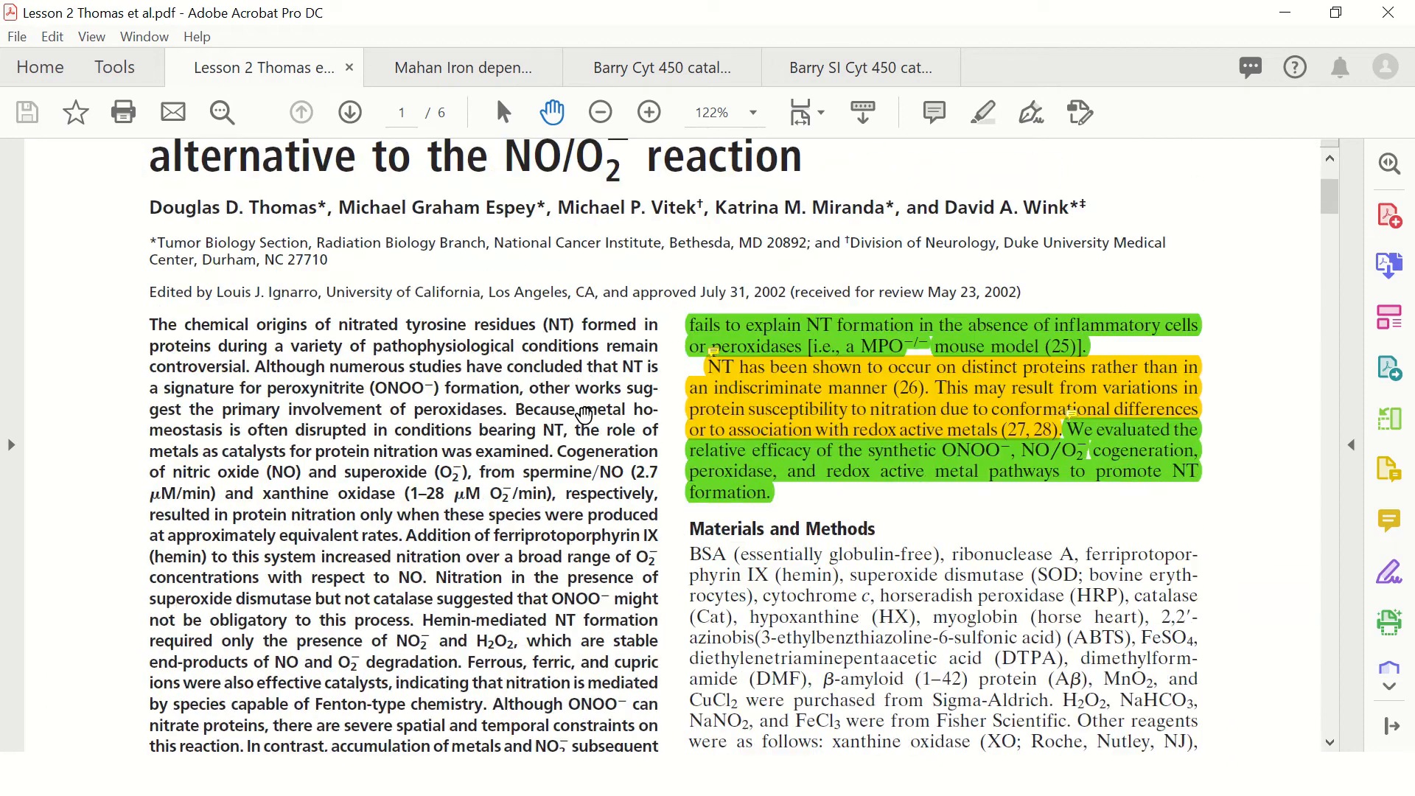
scroll("down", 3)
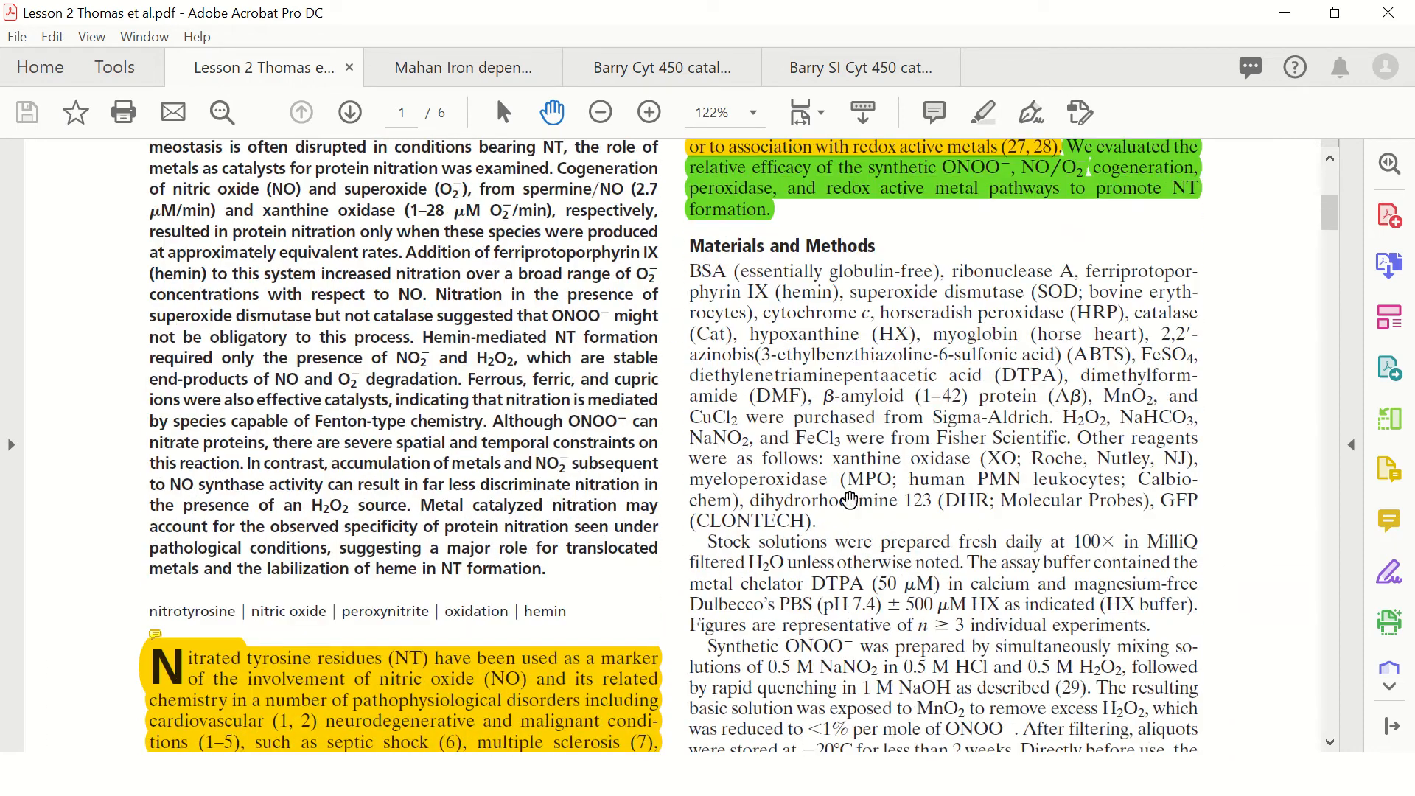
scroll("down", 3)
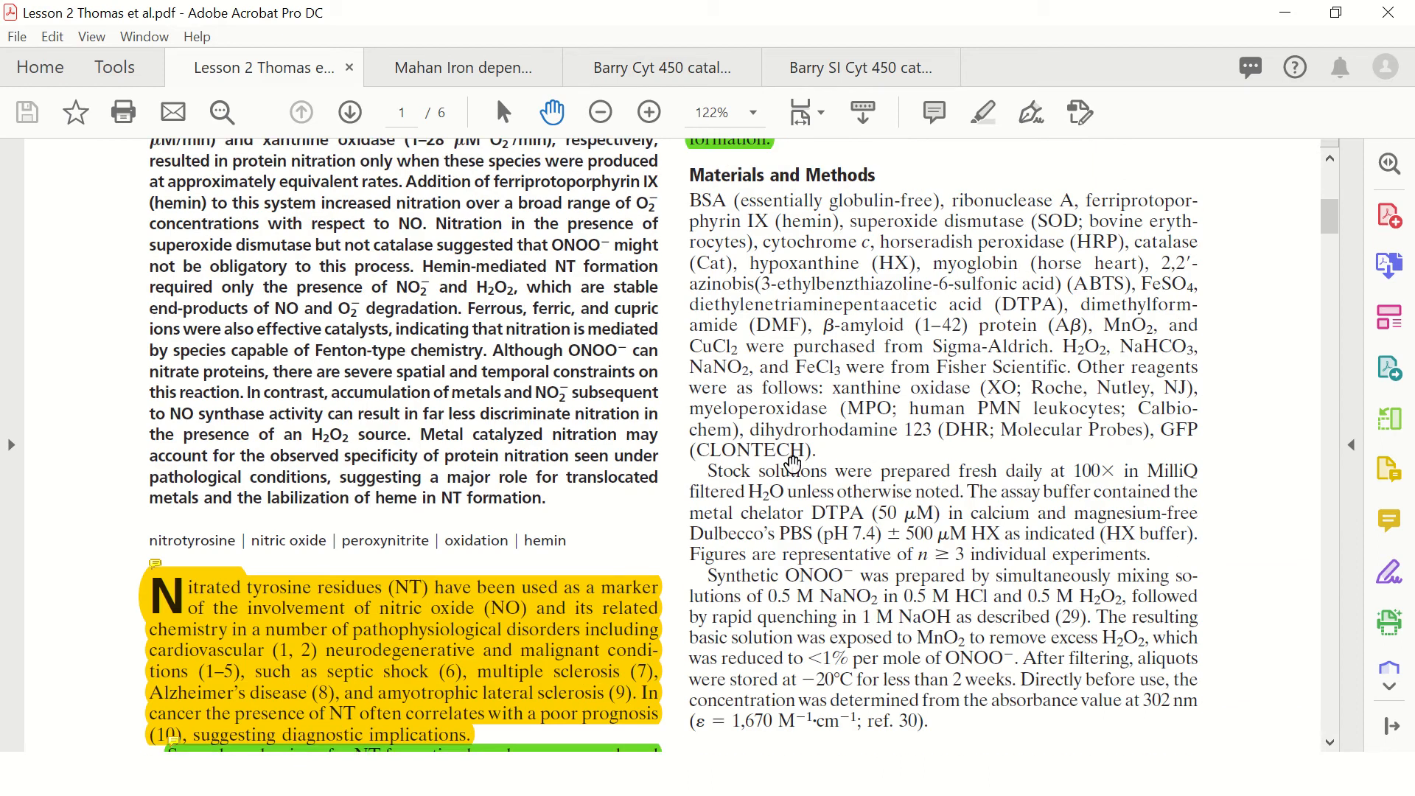
- Switch to the Mahan iron-dependent enzyme paper, enlarge it to 126% and scroll through its opening pages
left_click(460, 66)
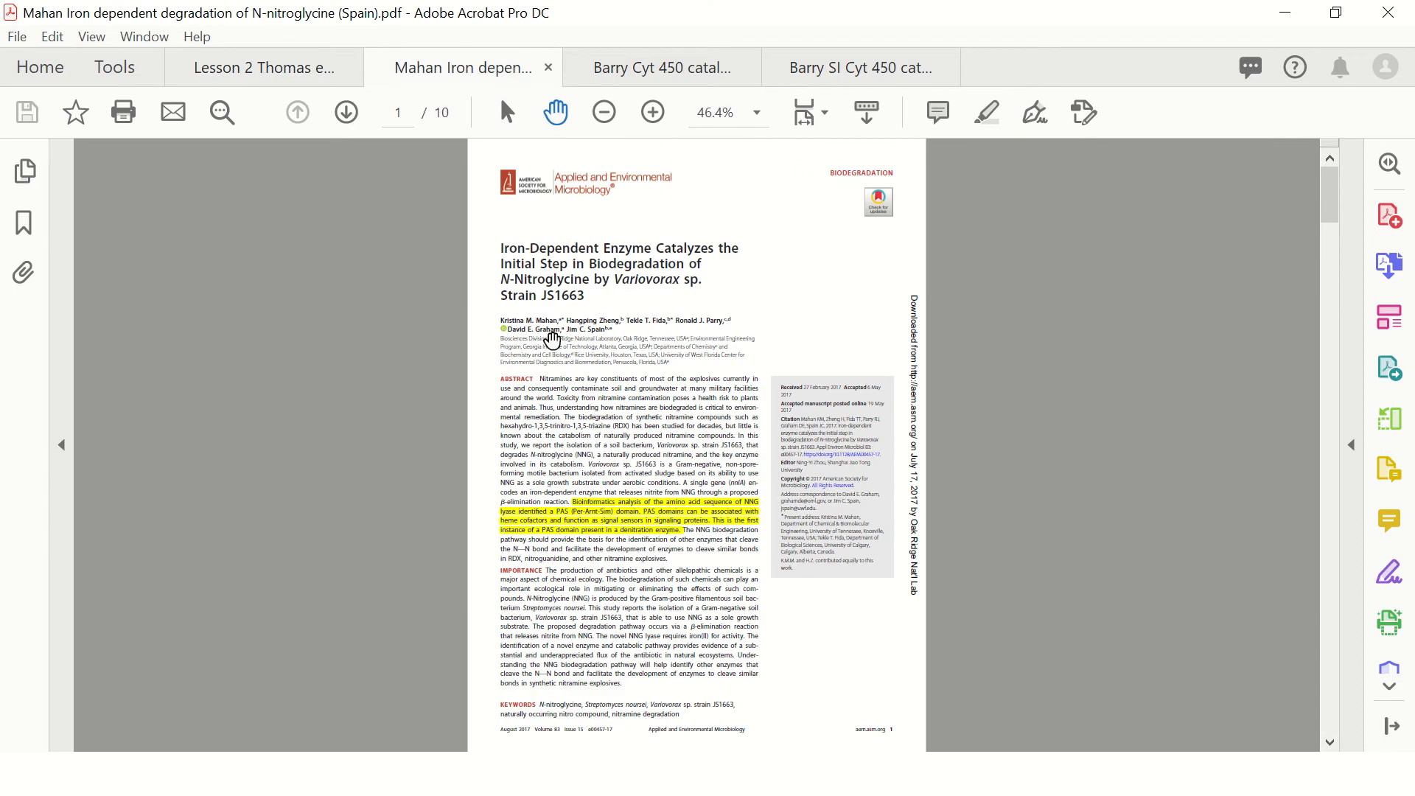
left_click(651, 112)
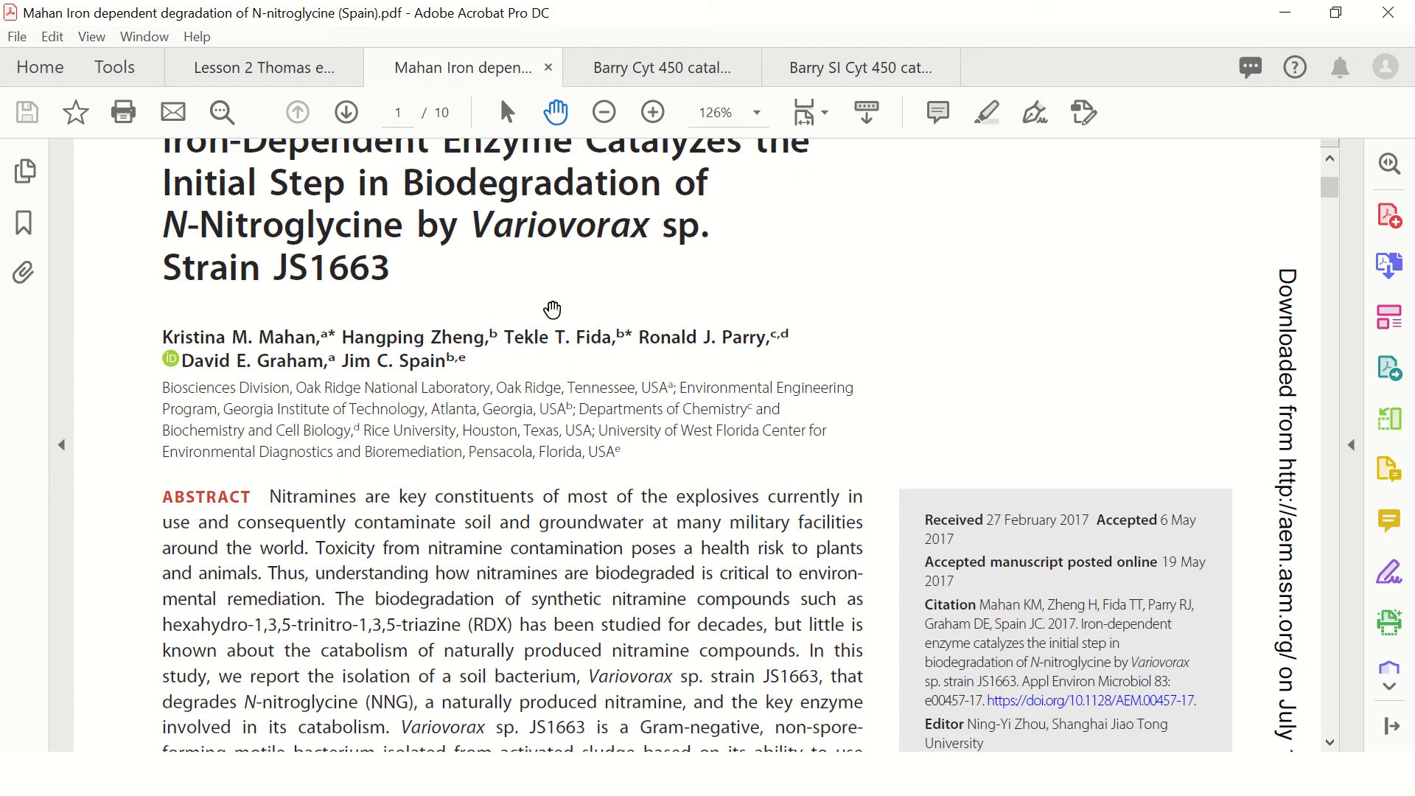
scroll("down", 3)
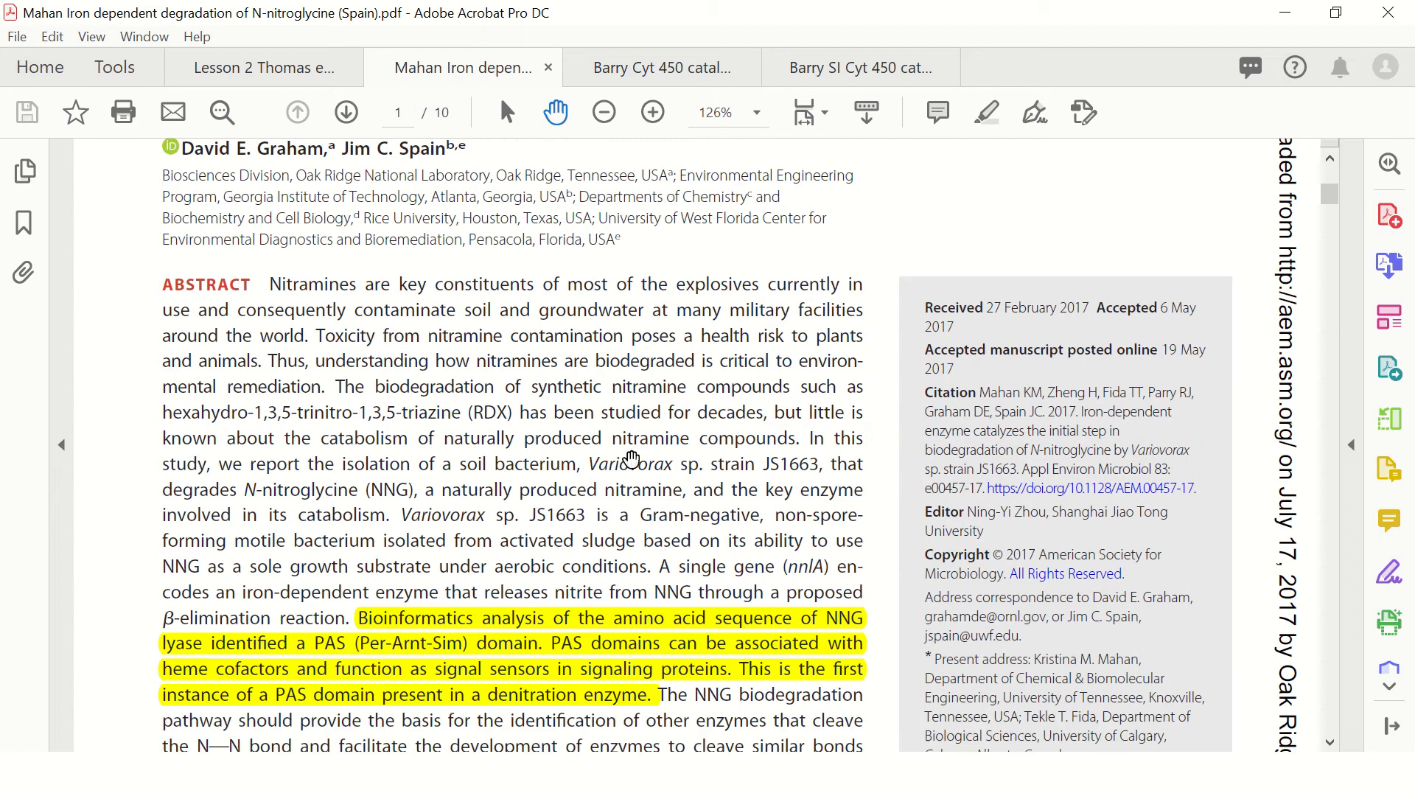
scroll("down", 3)
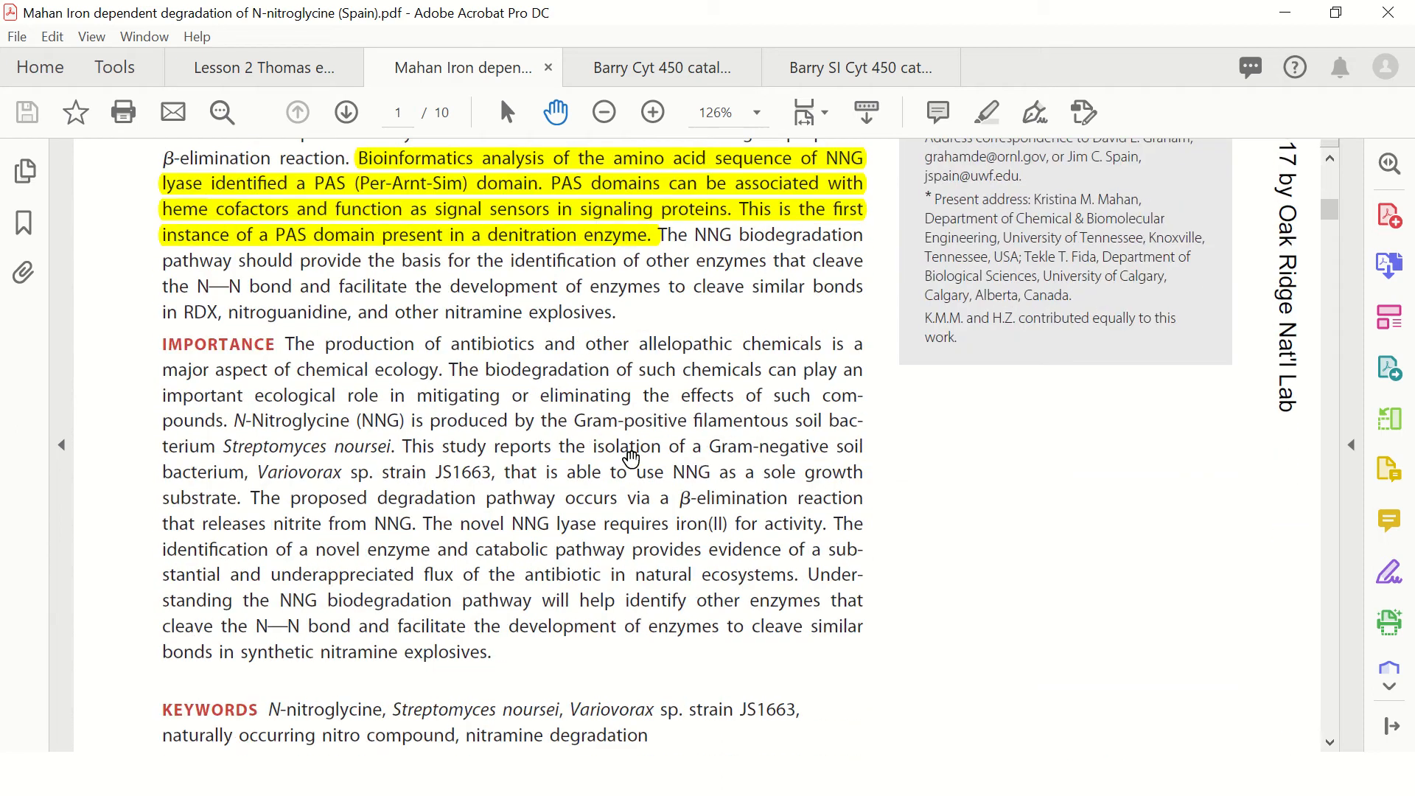
left_click(345, 112)
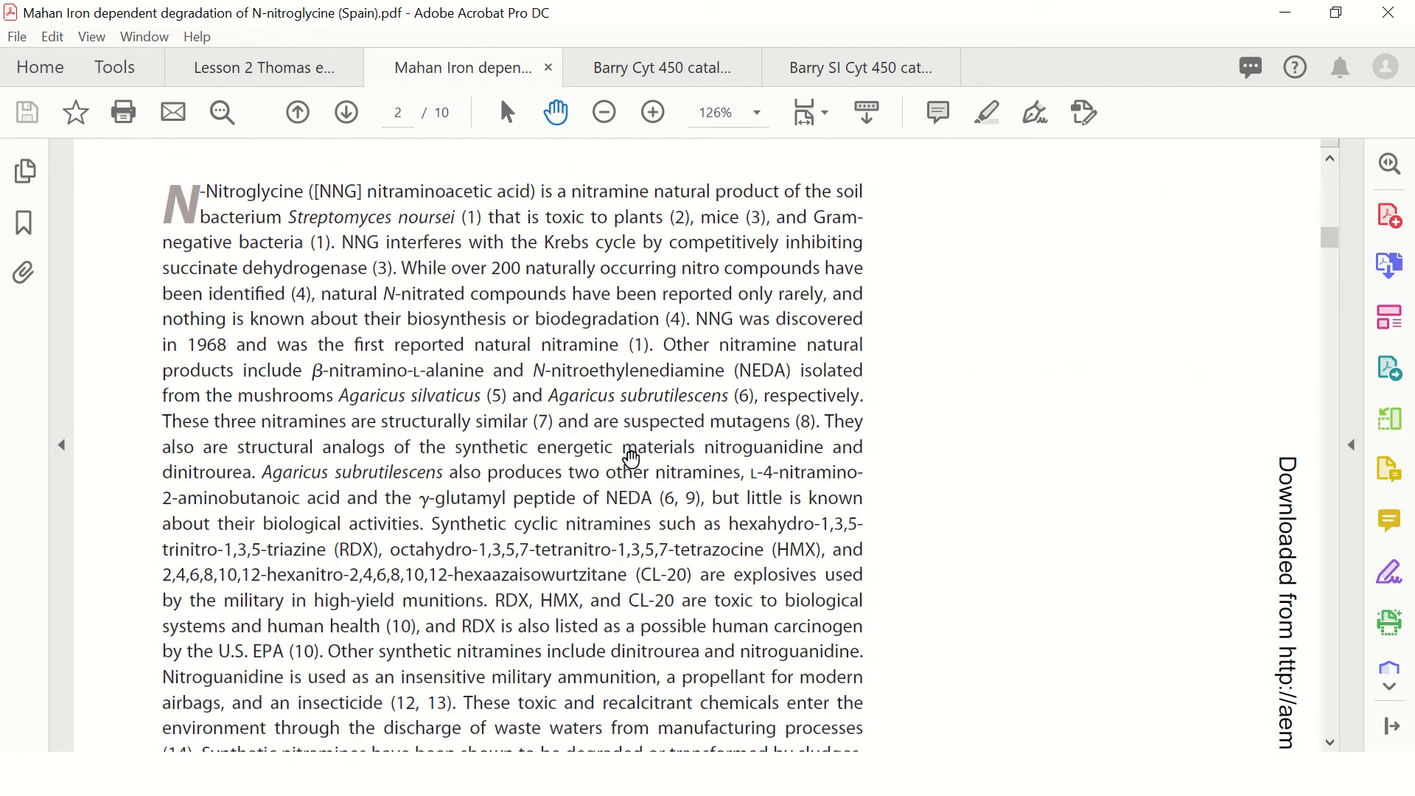
scroll("down", 3)
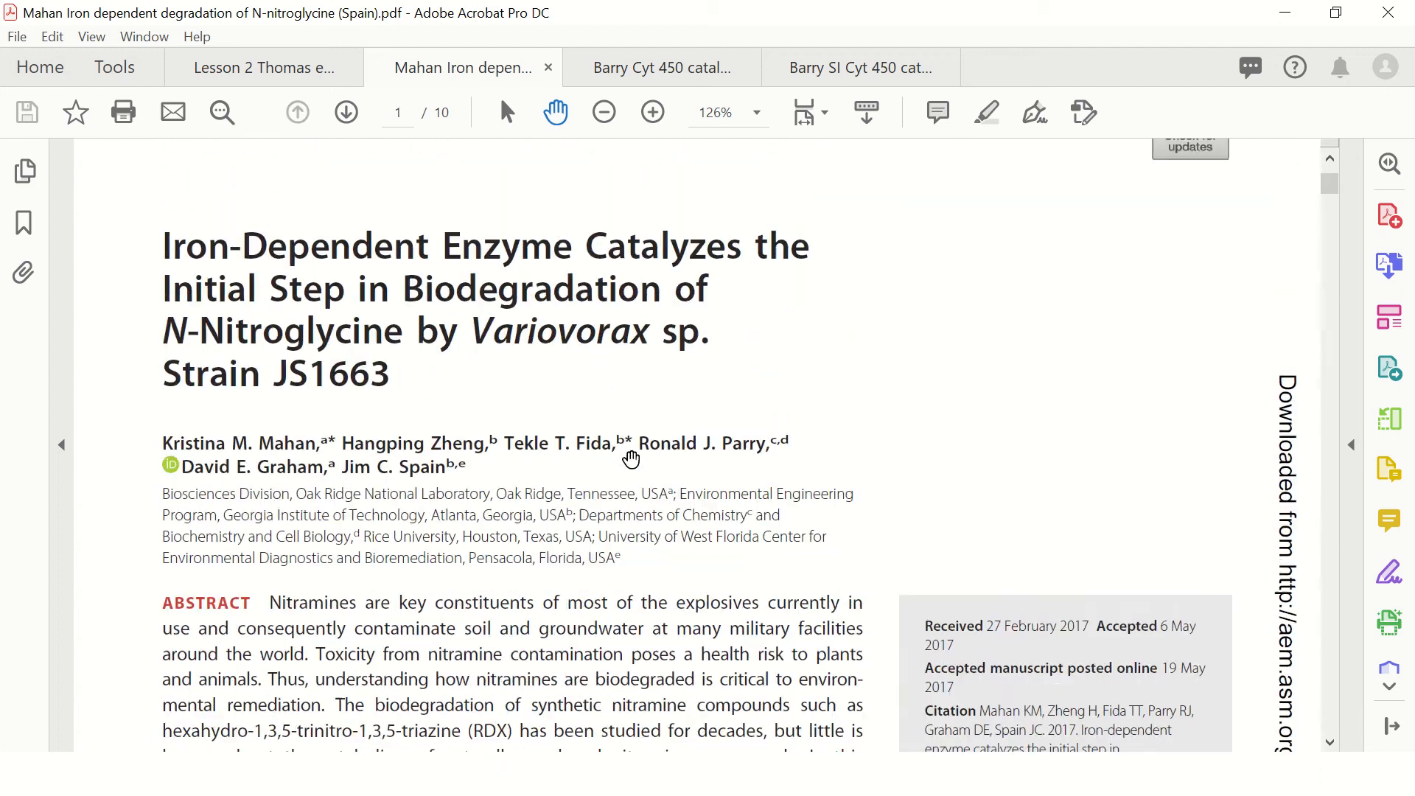
scroll("down", 3)
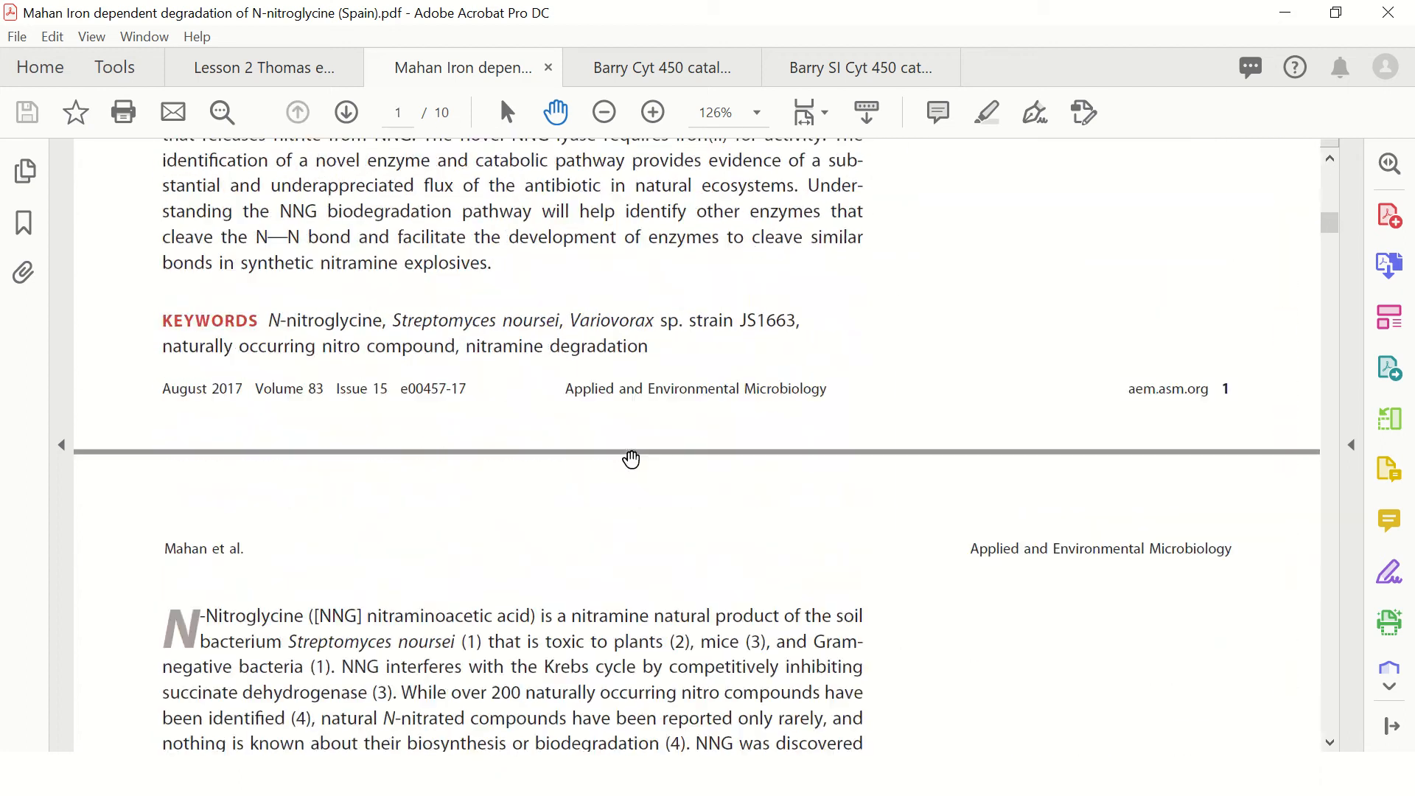
- Continue scrolling down through the paper to the Materials and Methods section on page 7
scroll("down", 3)
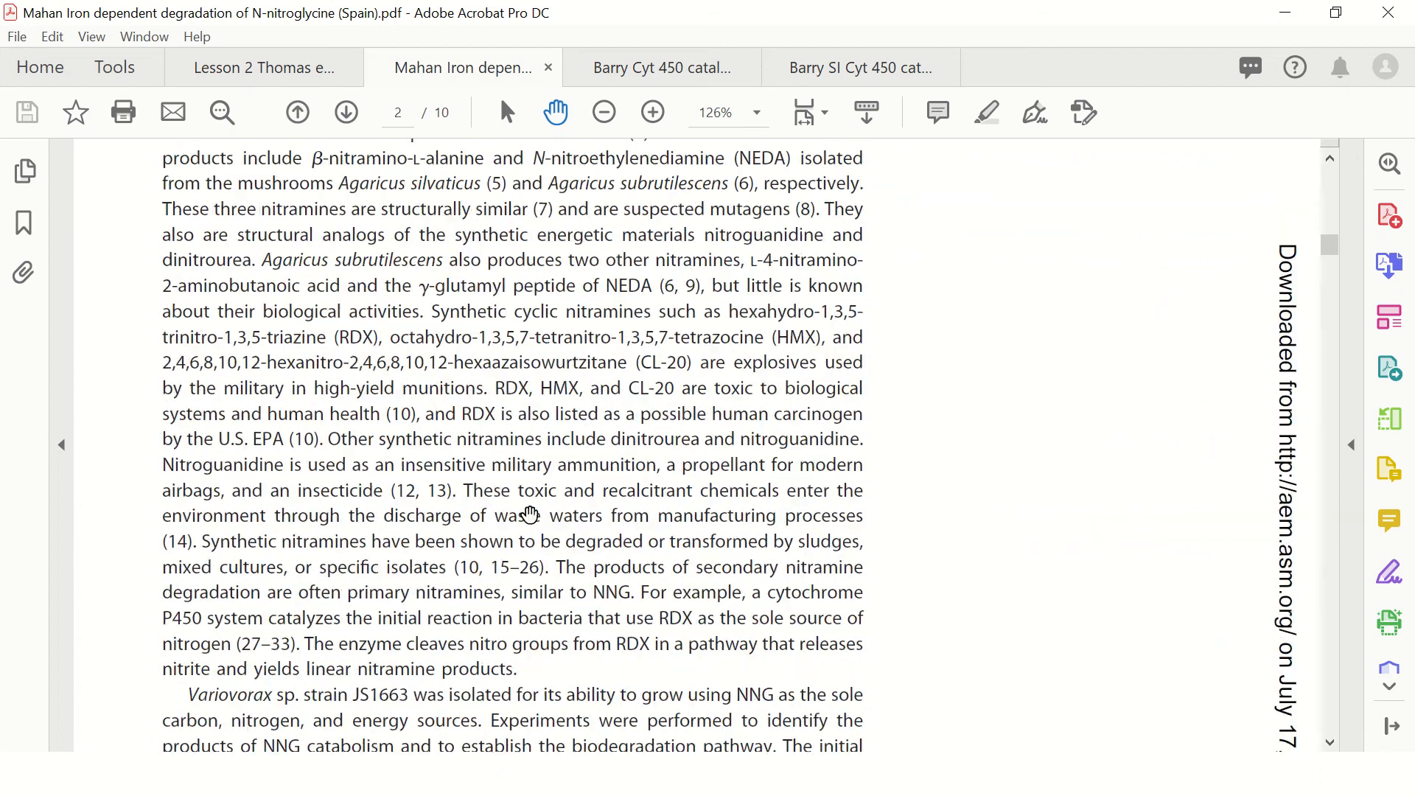
scroll("down", 3)
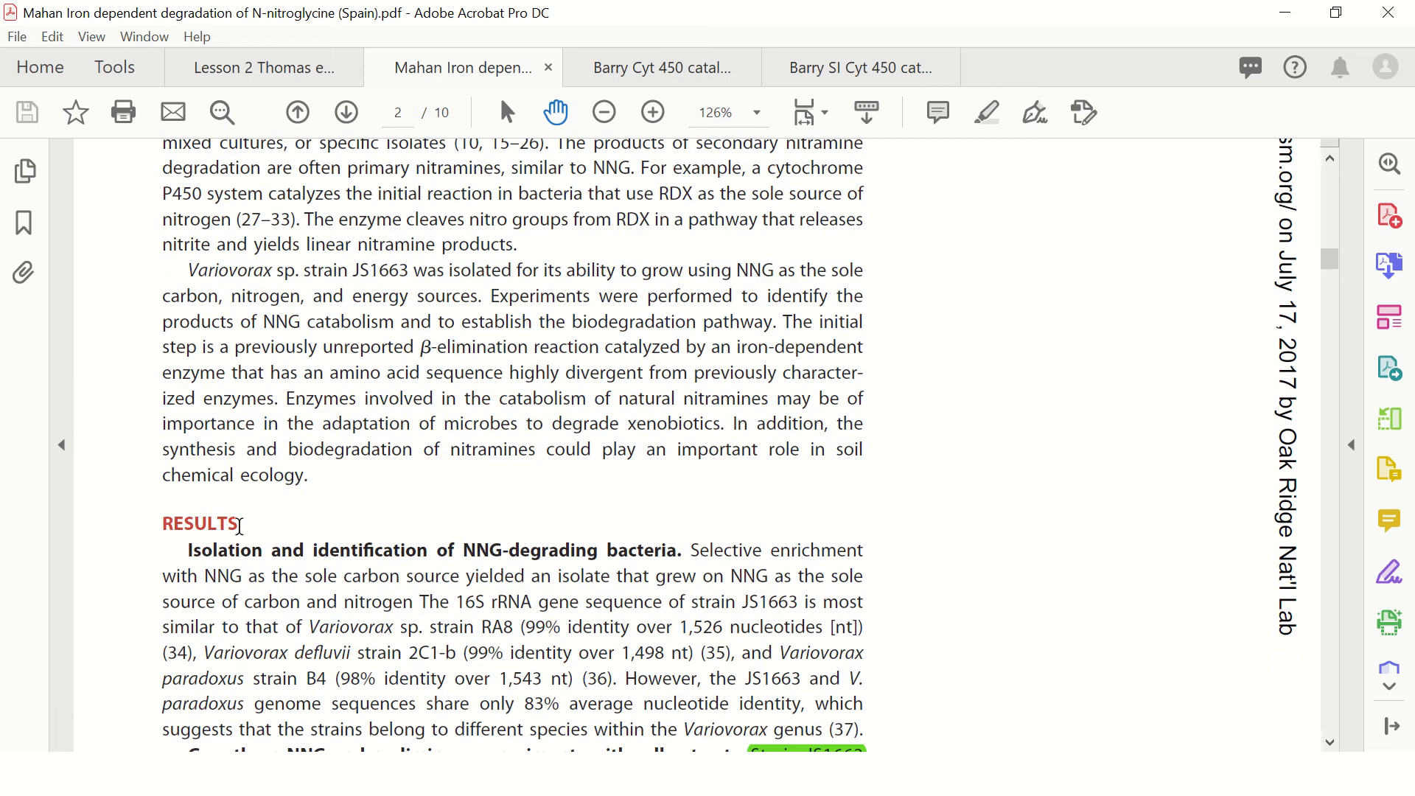
scroll("down", 3)
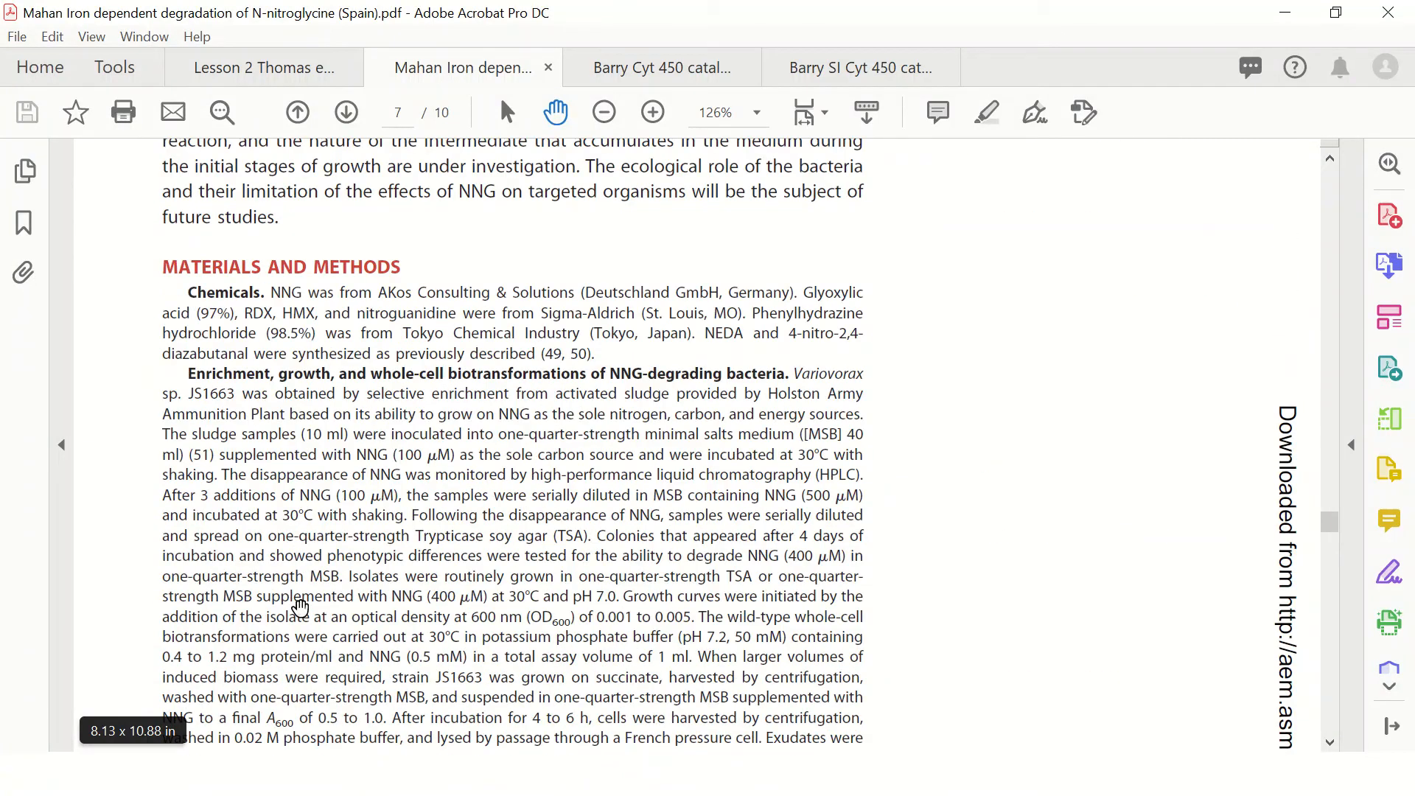
scroll("down", 3)
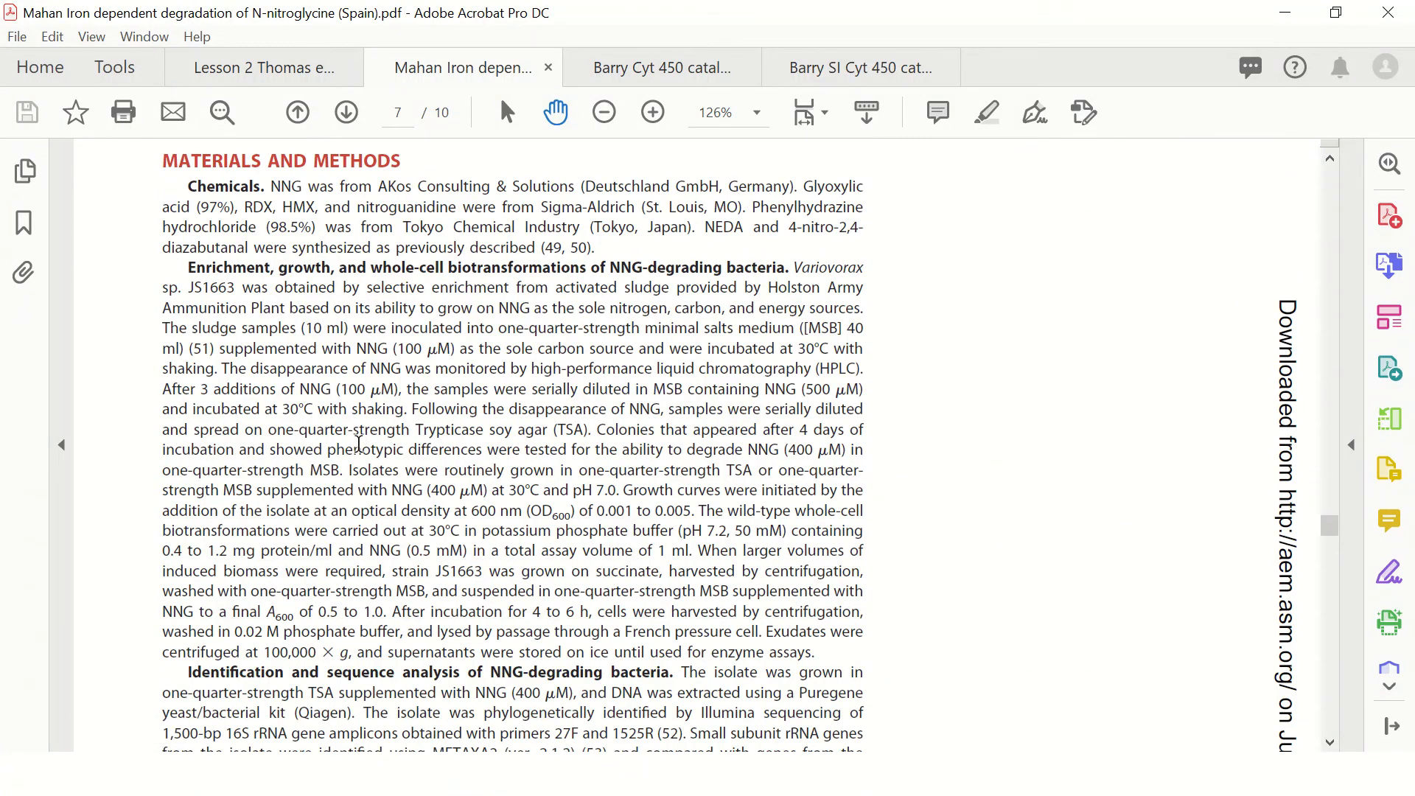
scroll("down", 3)
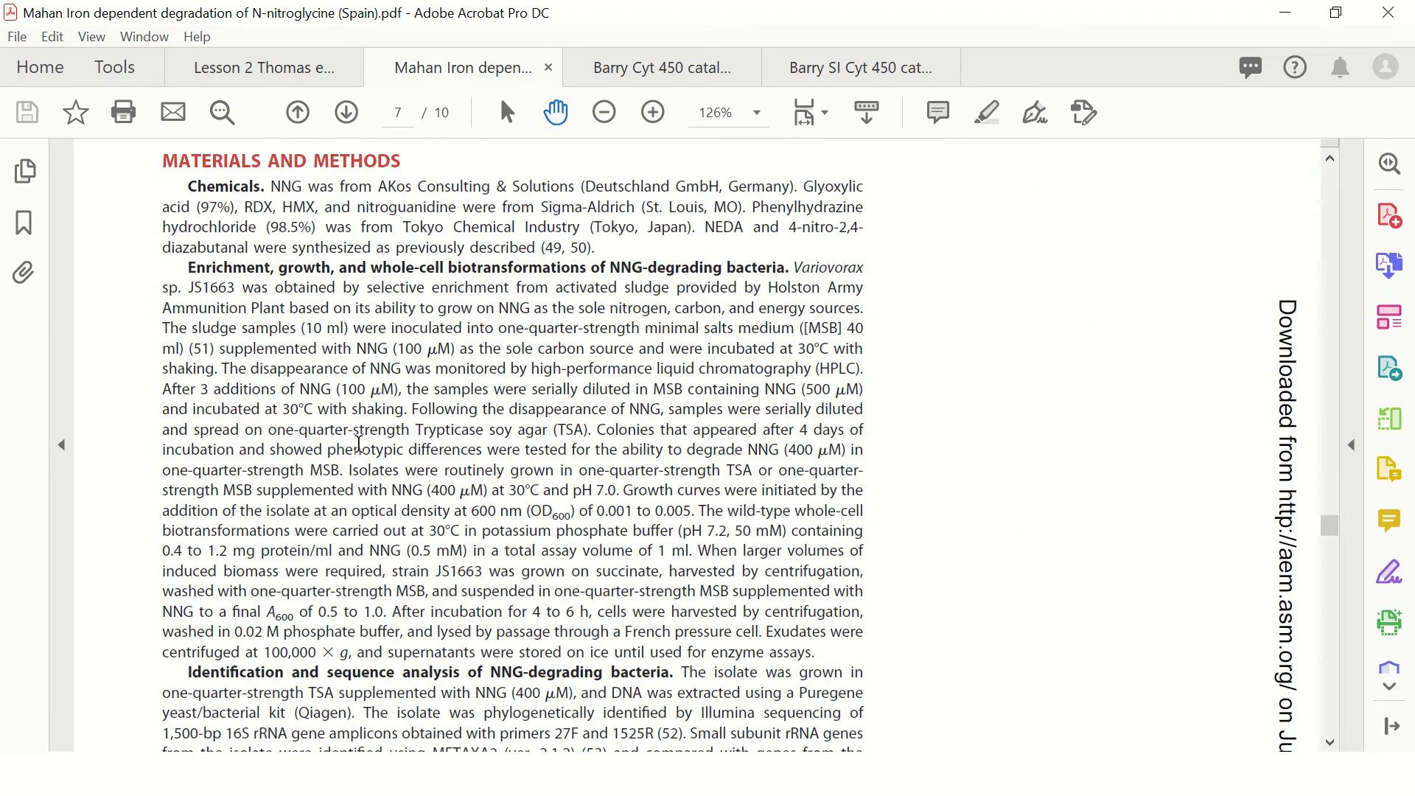
scroll("down", 3)
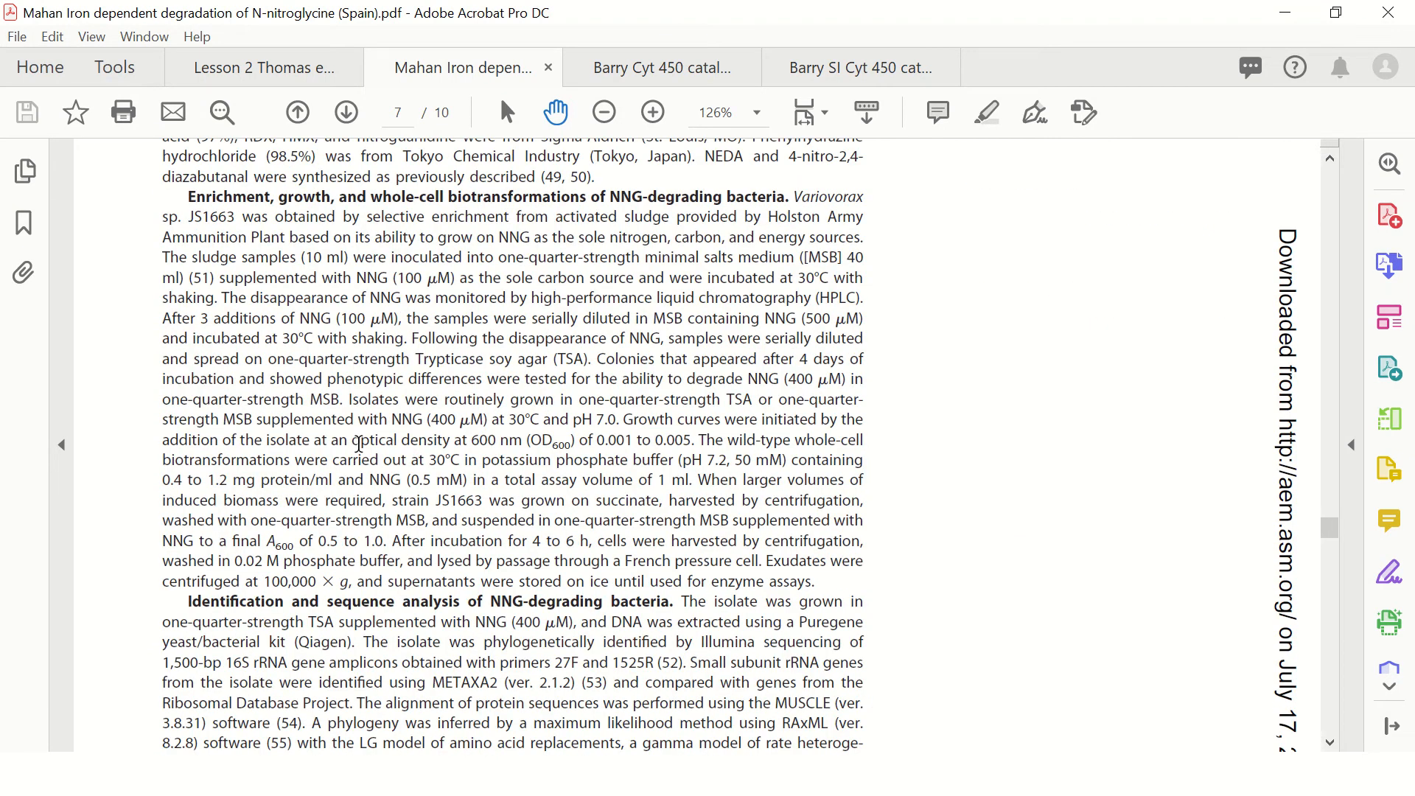
scroll("down", 3)
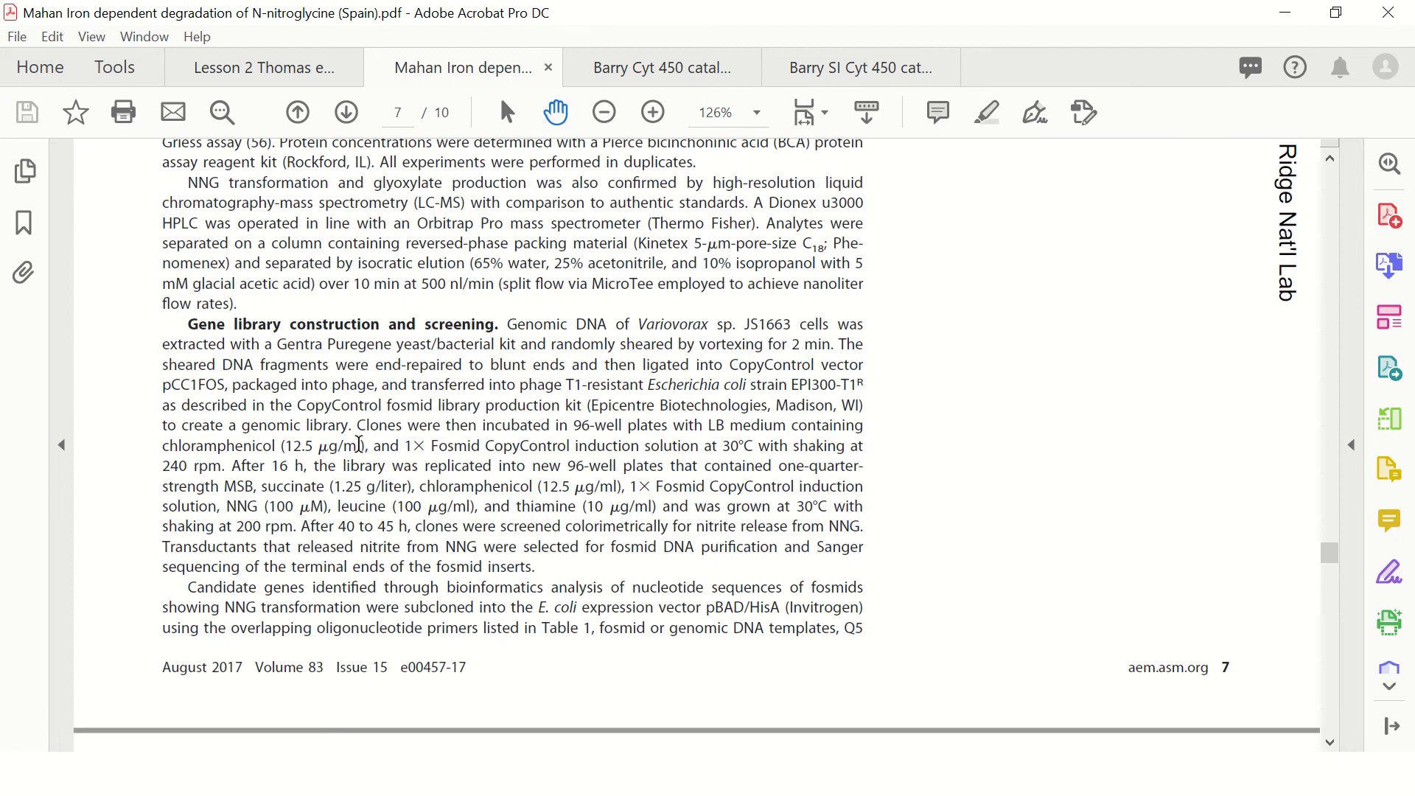
- Switch to the Barry cytochrome P450 nitration paper, close the Lenovo Vantage pop-up and reach the final page's acknowledgments
left_click(660, 66)
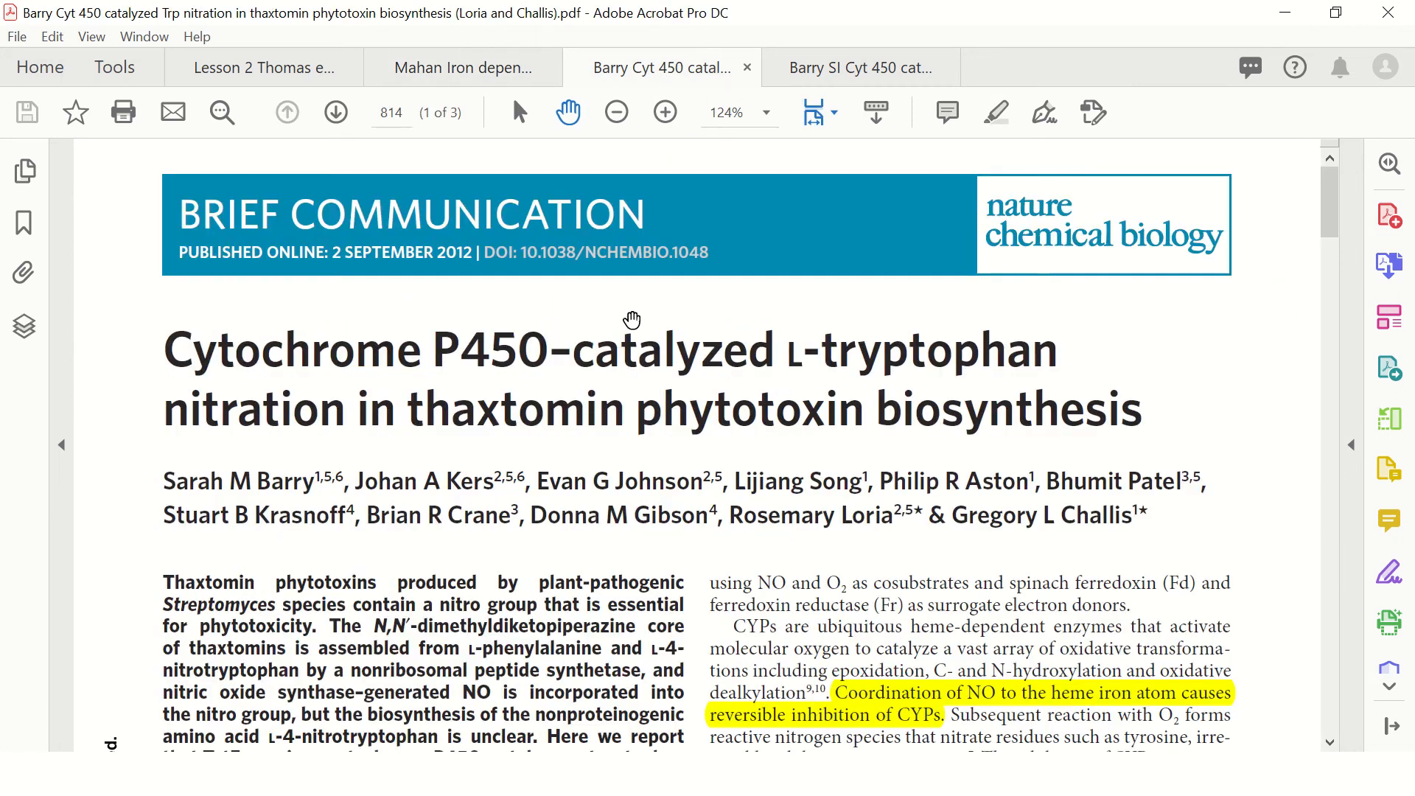
scroll("down", 3)
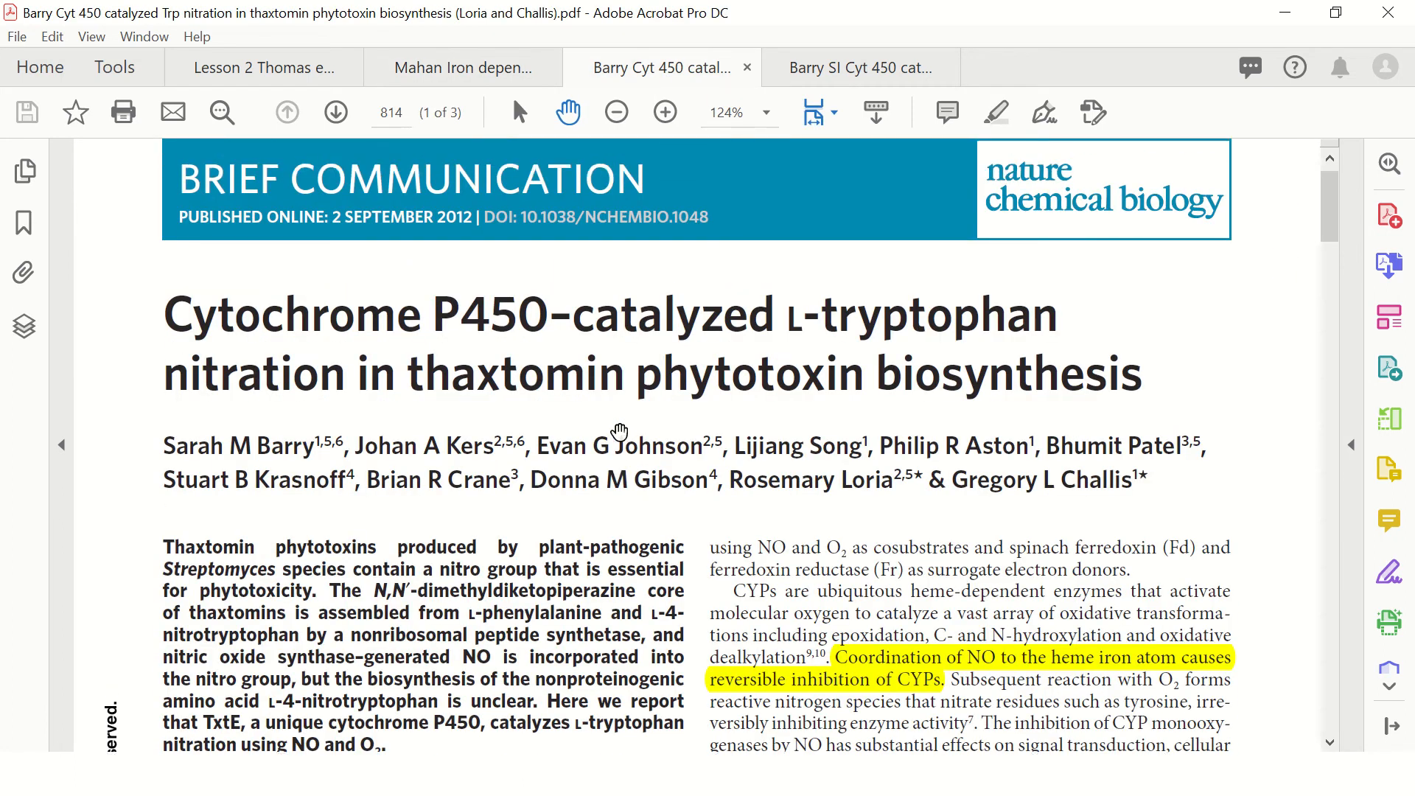
scroll("down", 3)
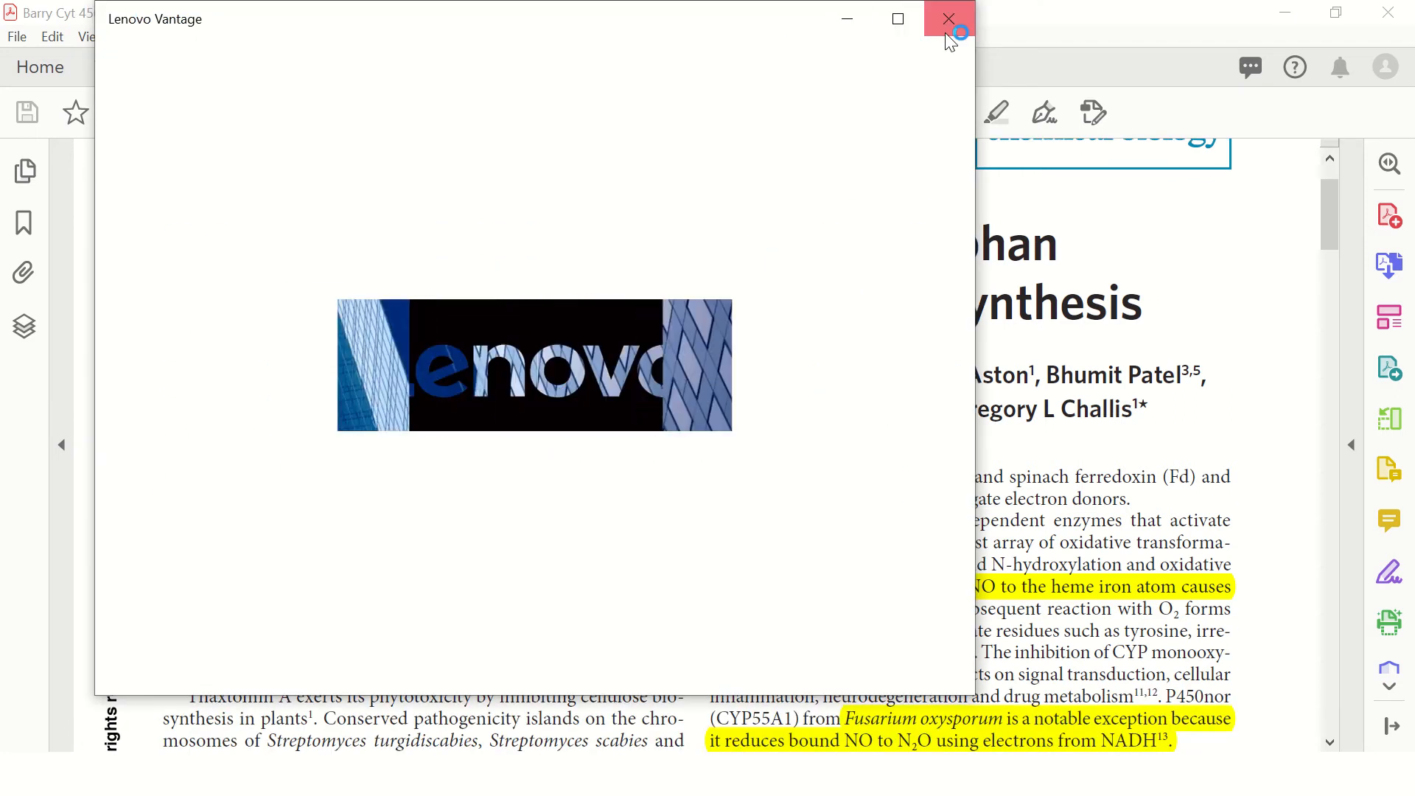
left_click(947, 17)
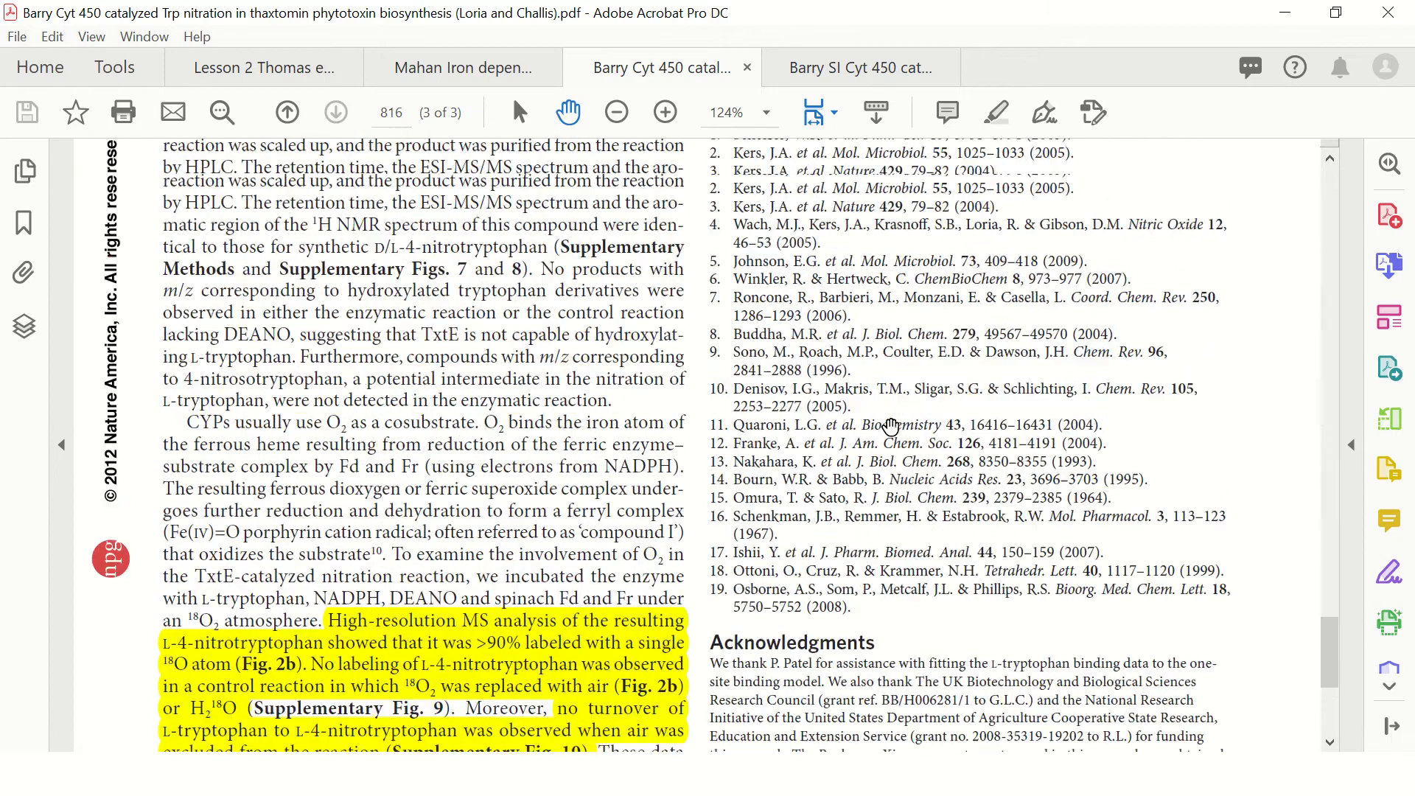
left_click(287, 112)
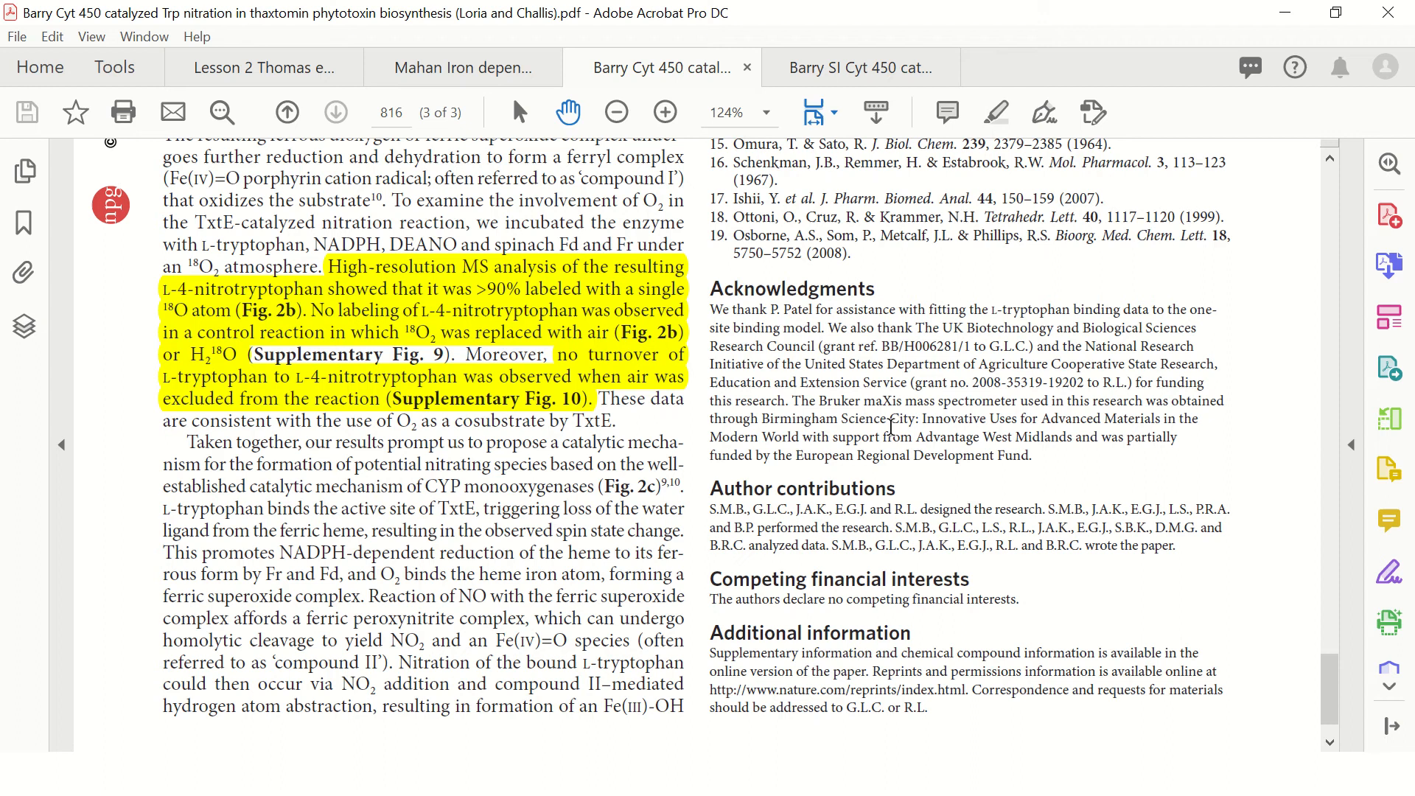
mouse_move(718, 638)
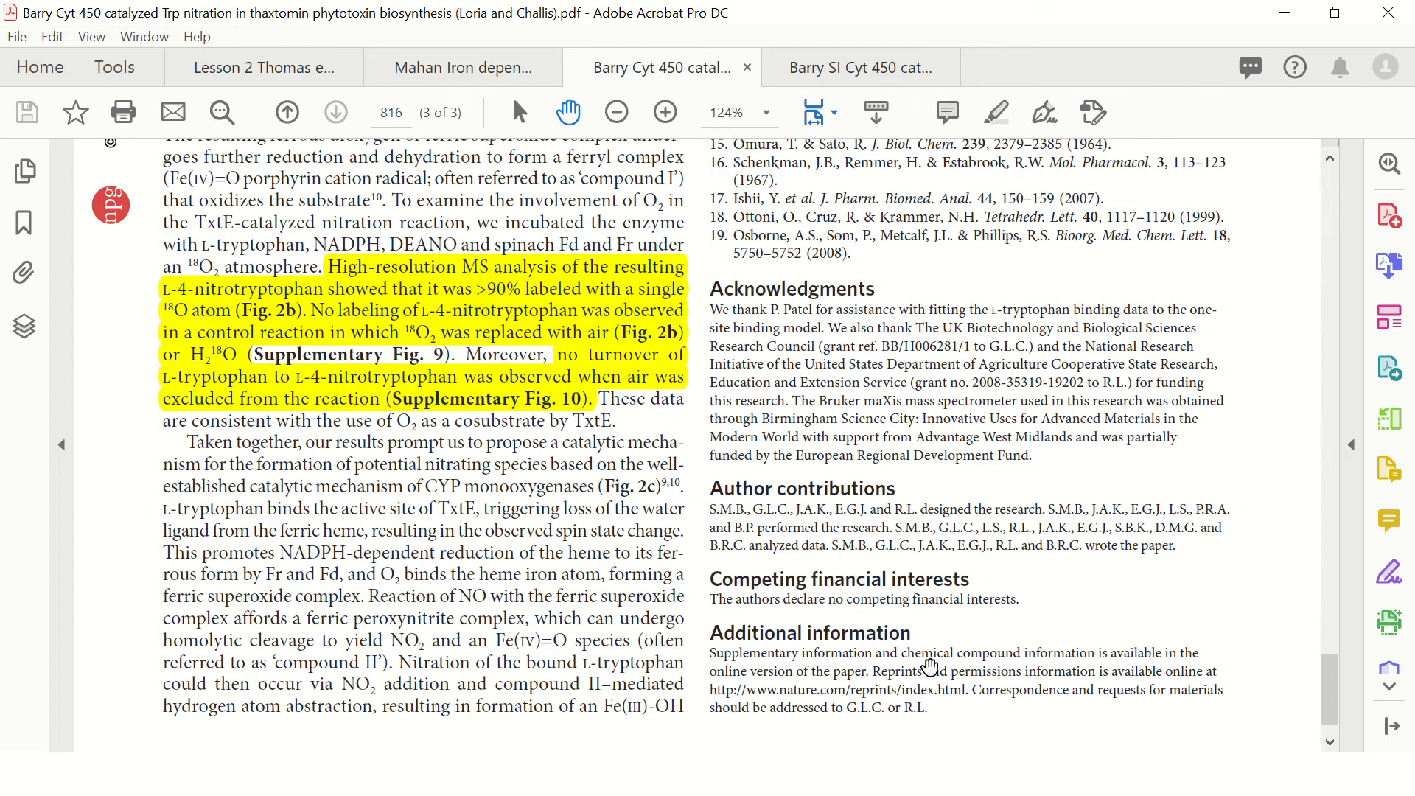
mouse_move(873, 91)
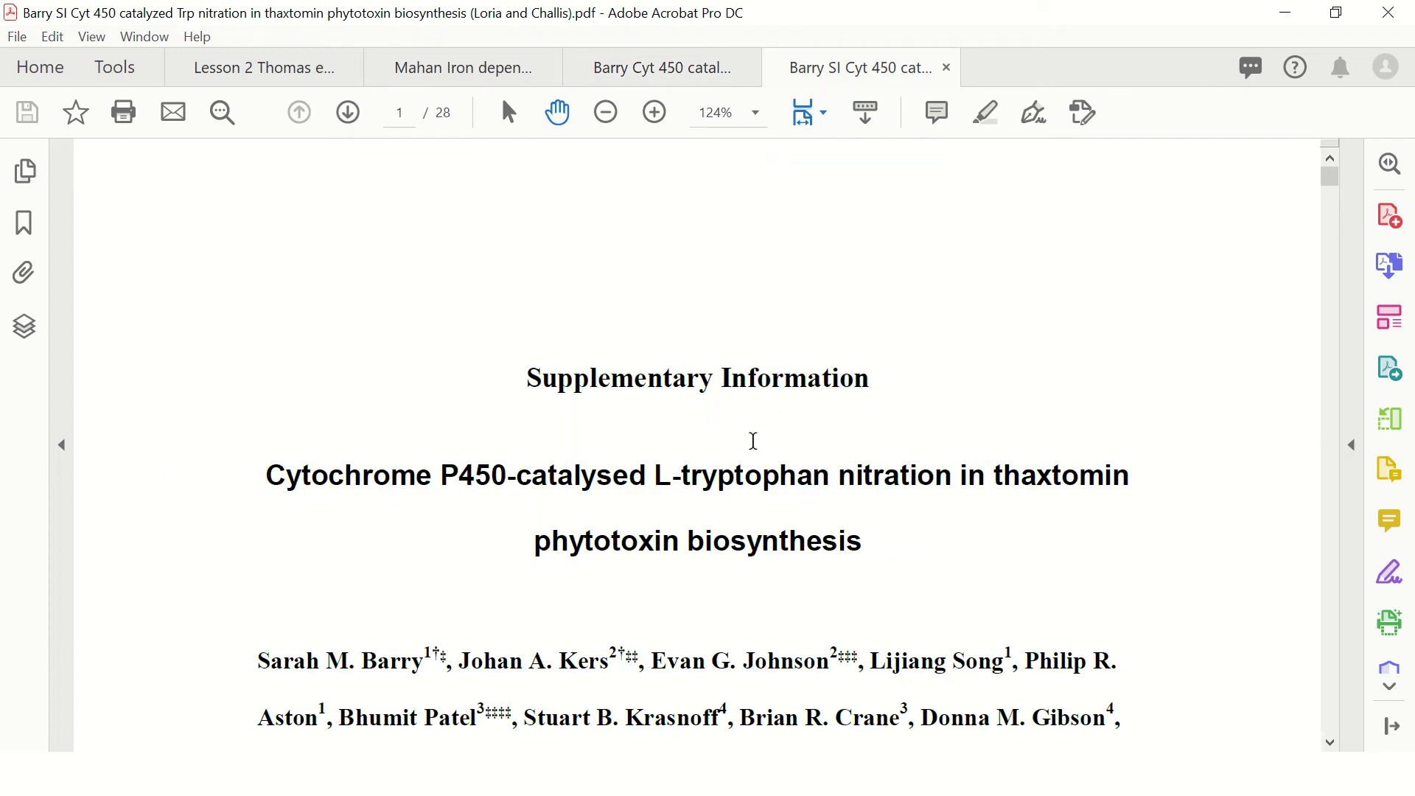
- Scroll the Barry SI file past the Supplementary Methods to Supplementary Figure 3 on page 8
scroll("down", 3)
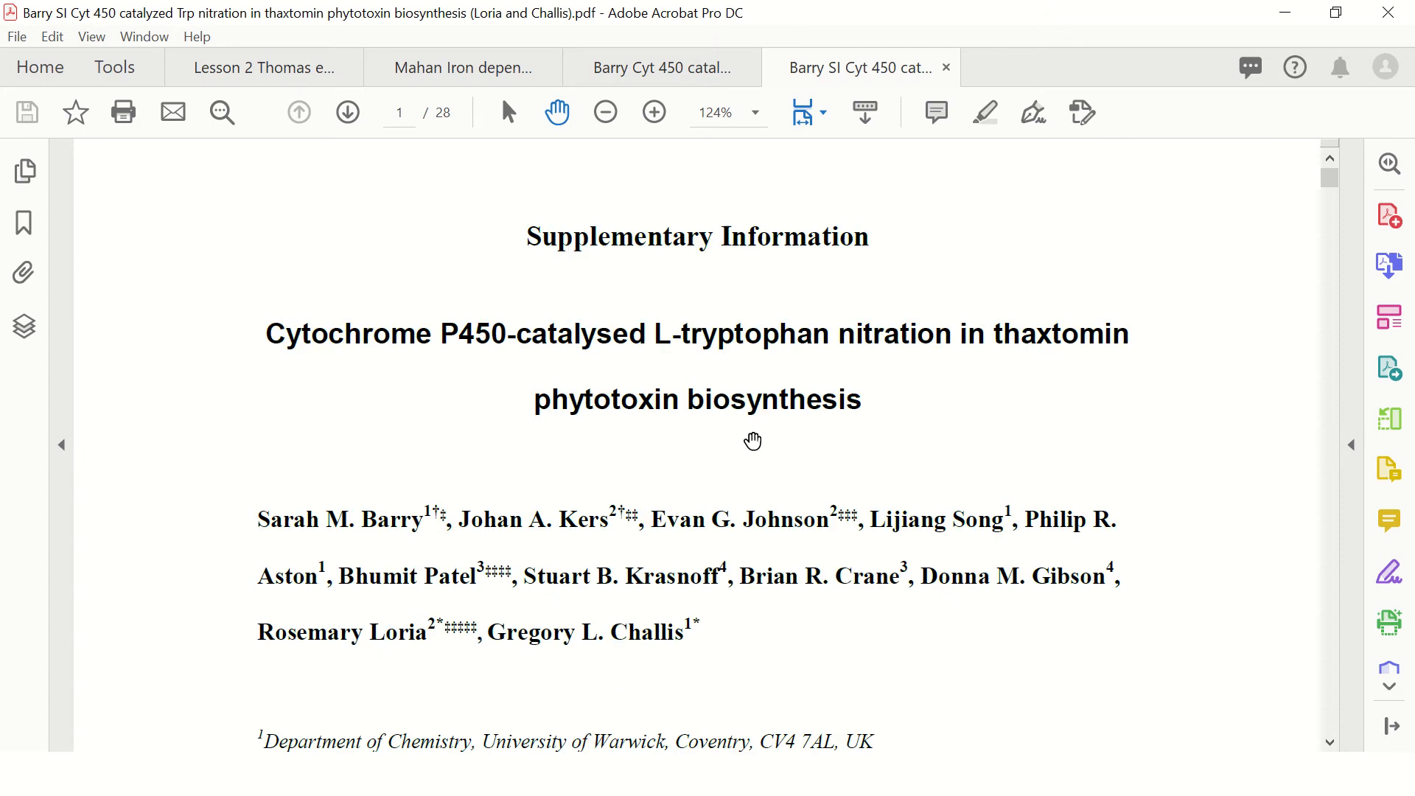
mouse_move(734, 267)
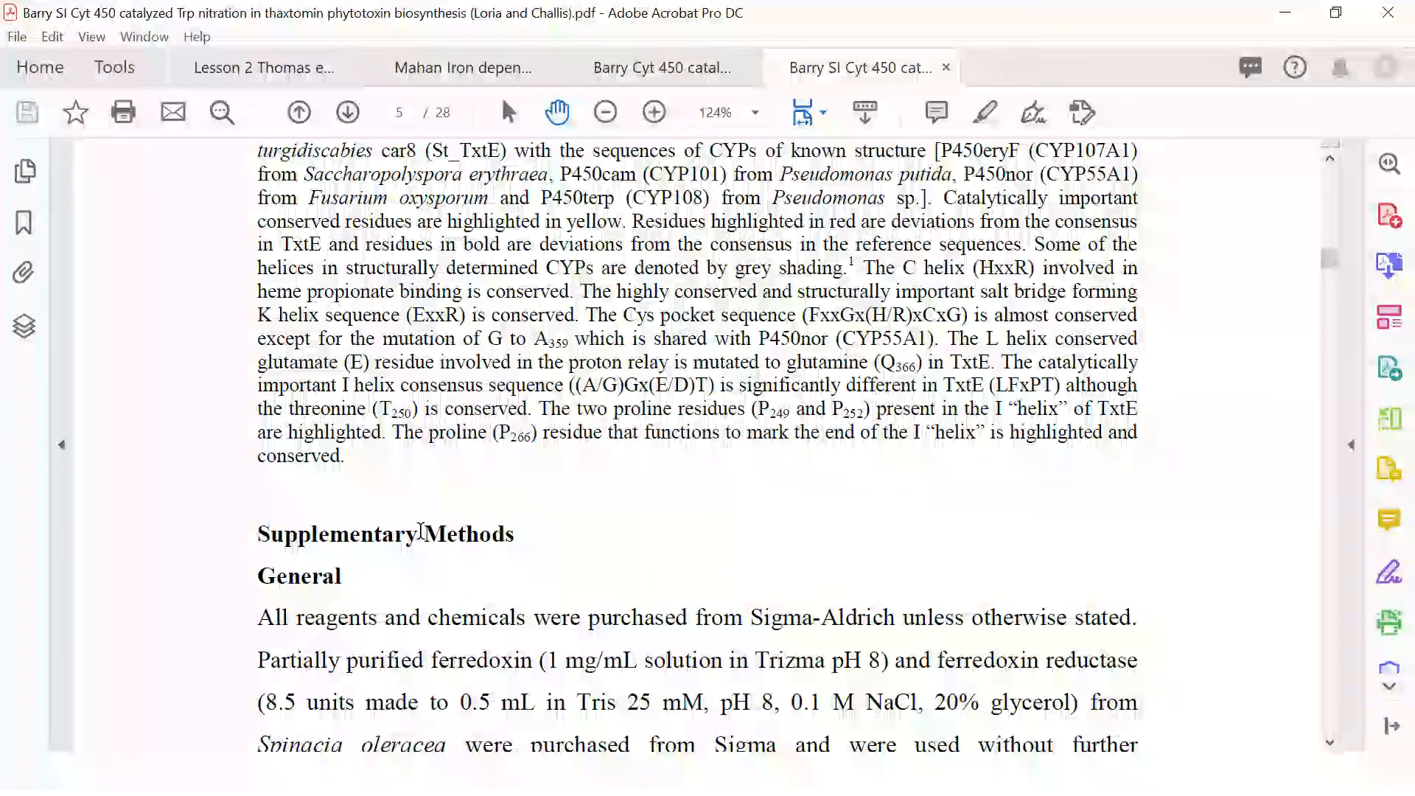
scroll("down", 3)
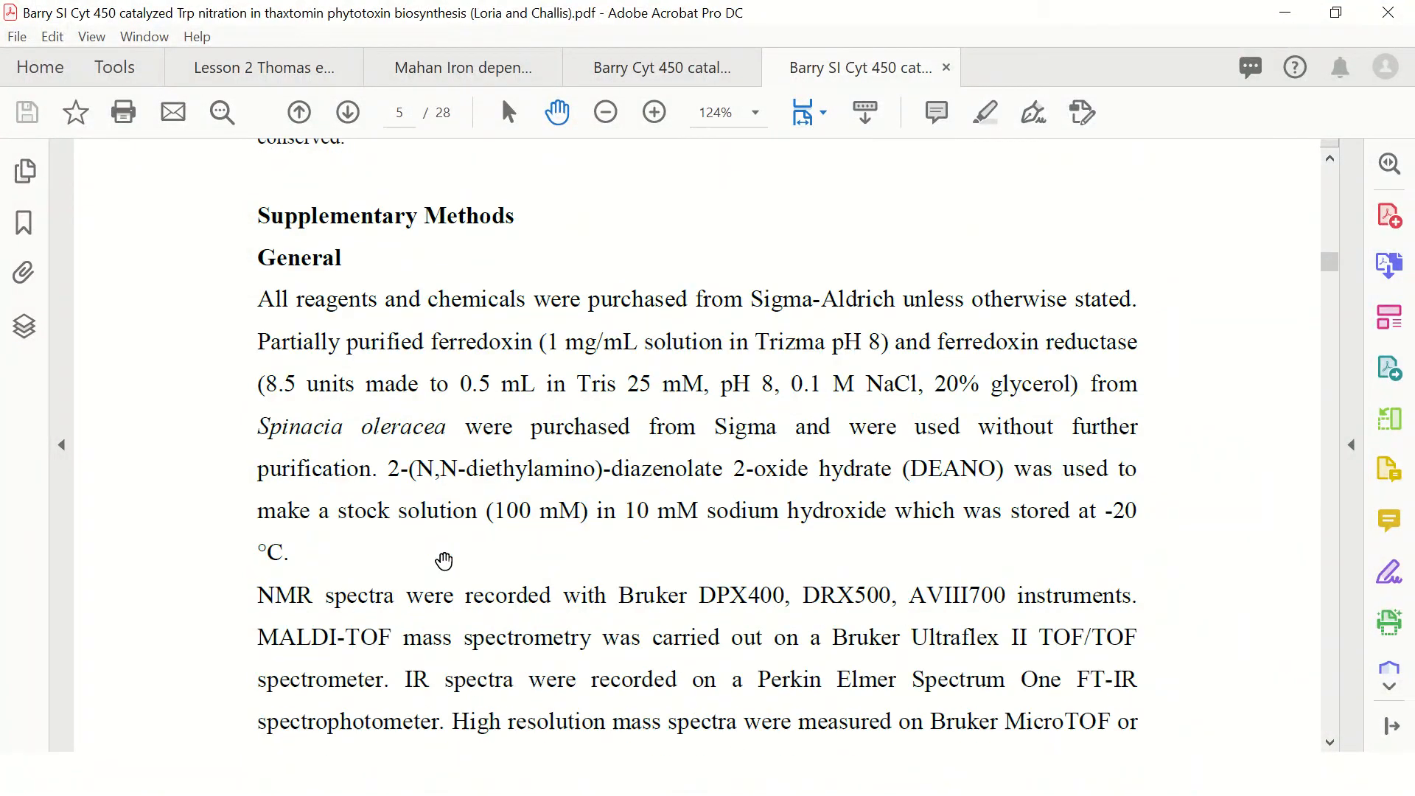
scroll("down", 3)
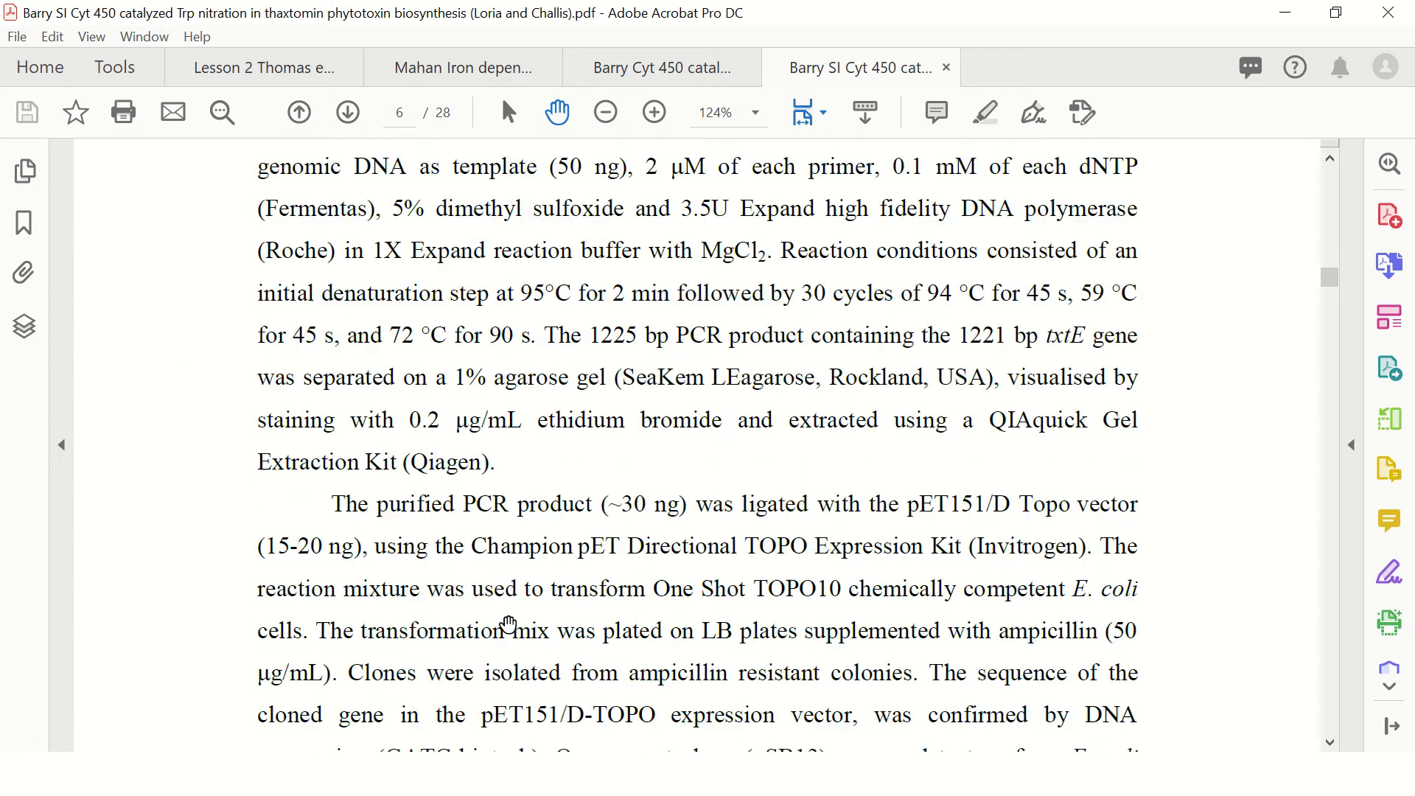
scroll("down", 3)
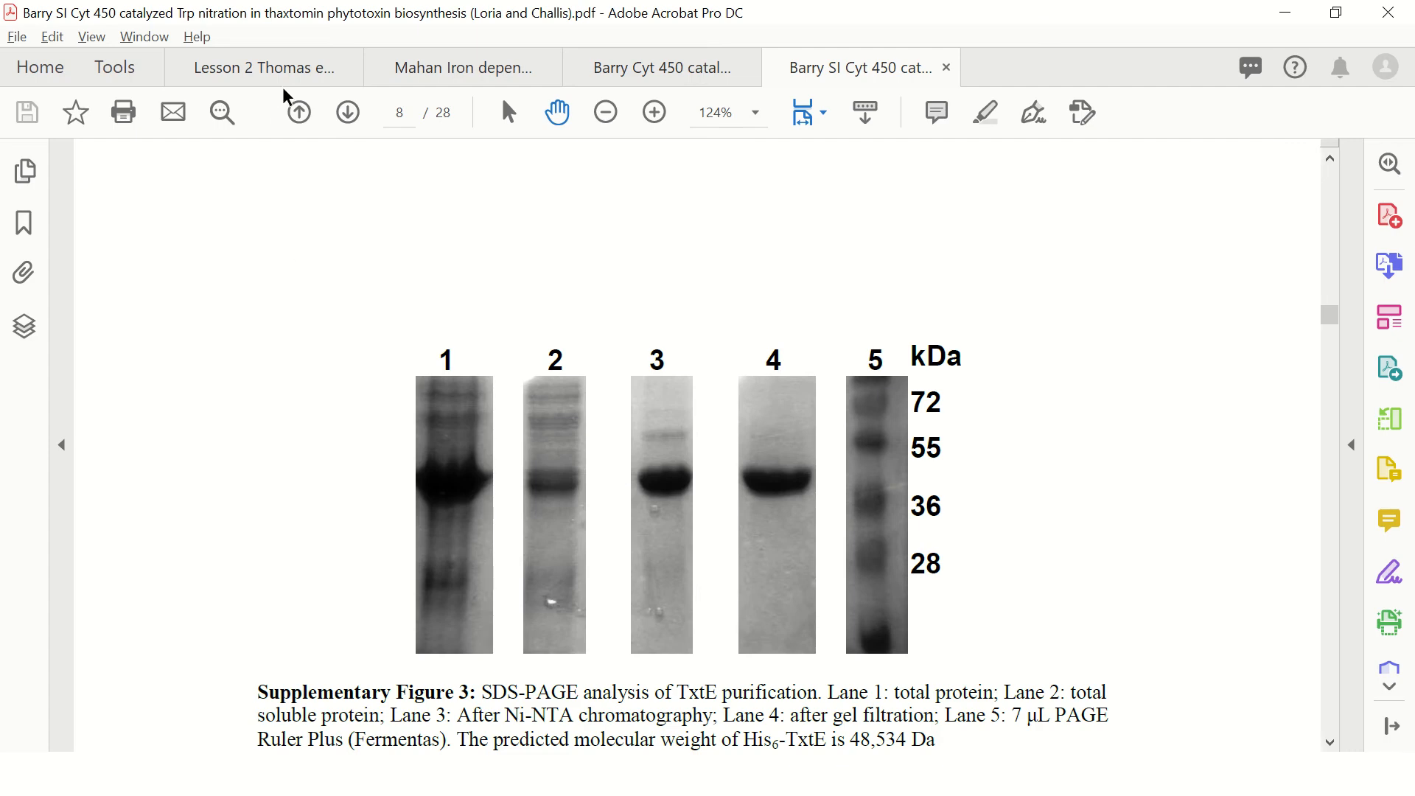
- Return to the Thomas et al. paper and scroll through Materials and Methods to page 2's Fig. 2 and assay sections
left_click(256, 66)
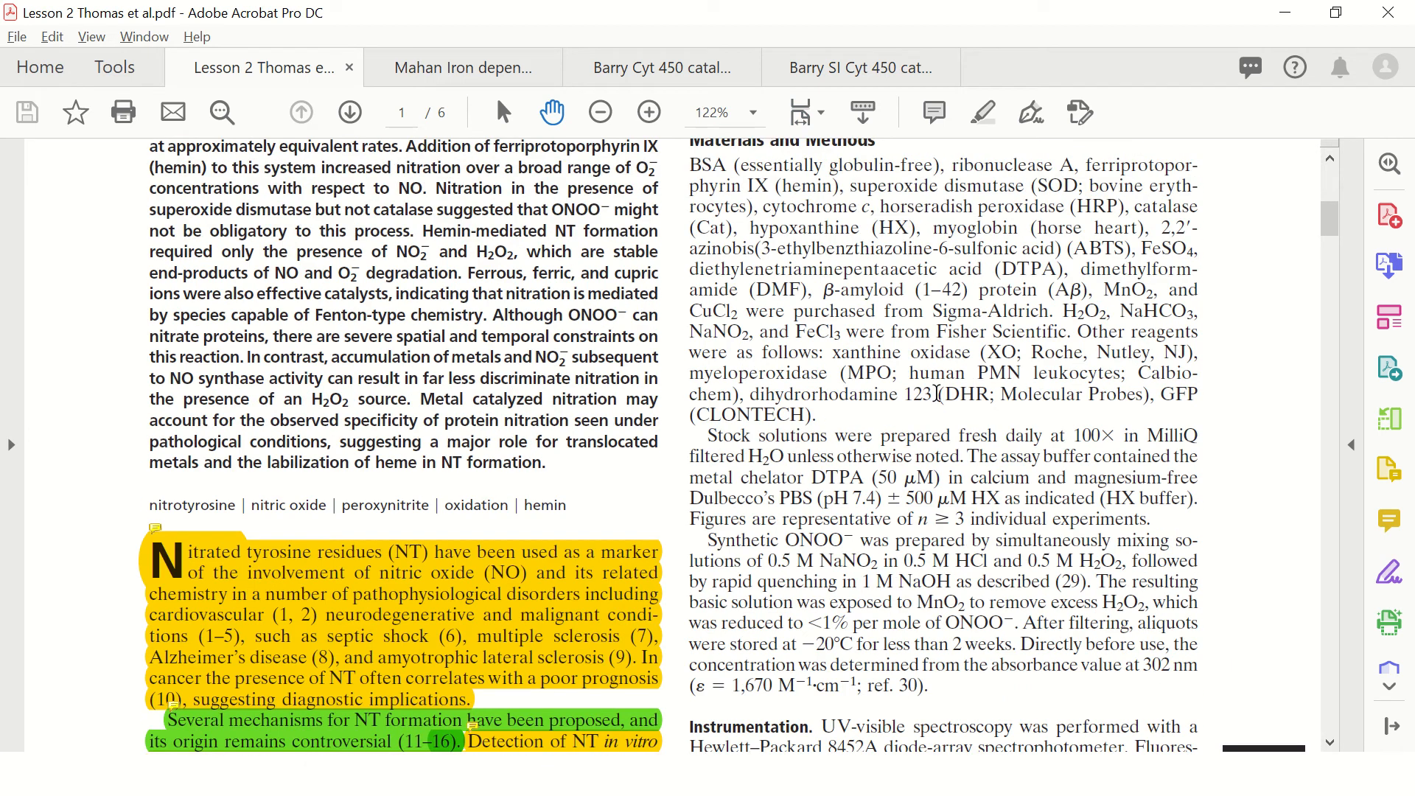
mouse_move(936, 394)
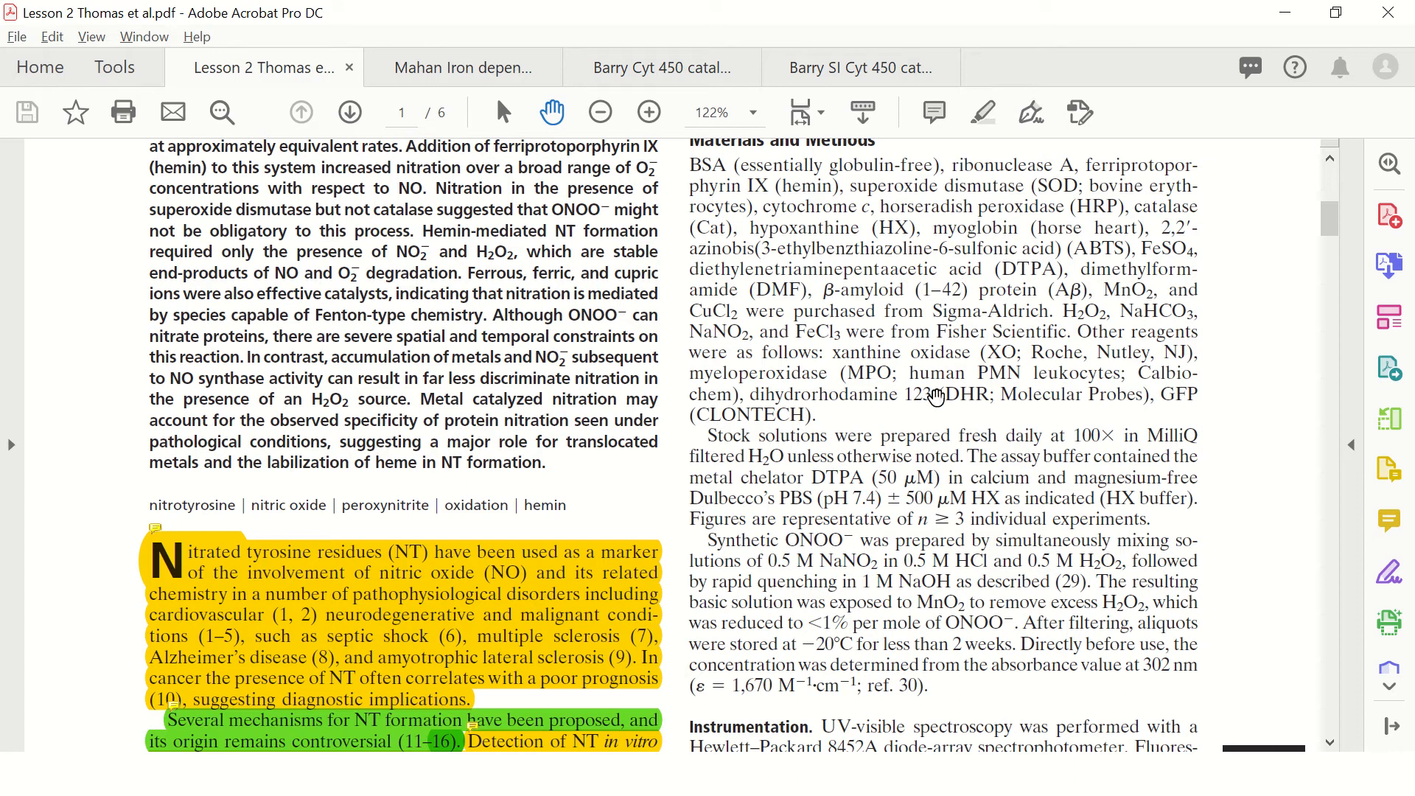
mouse_move(1034, 467)
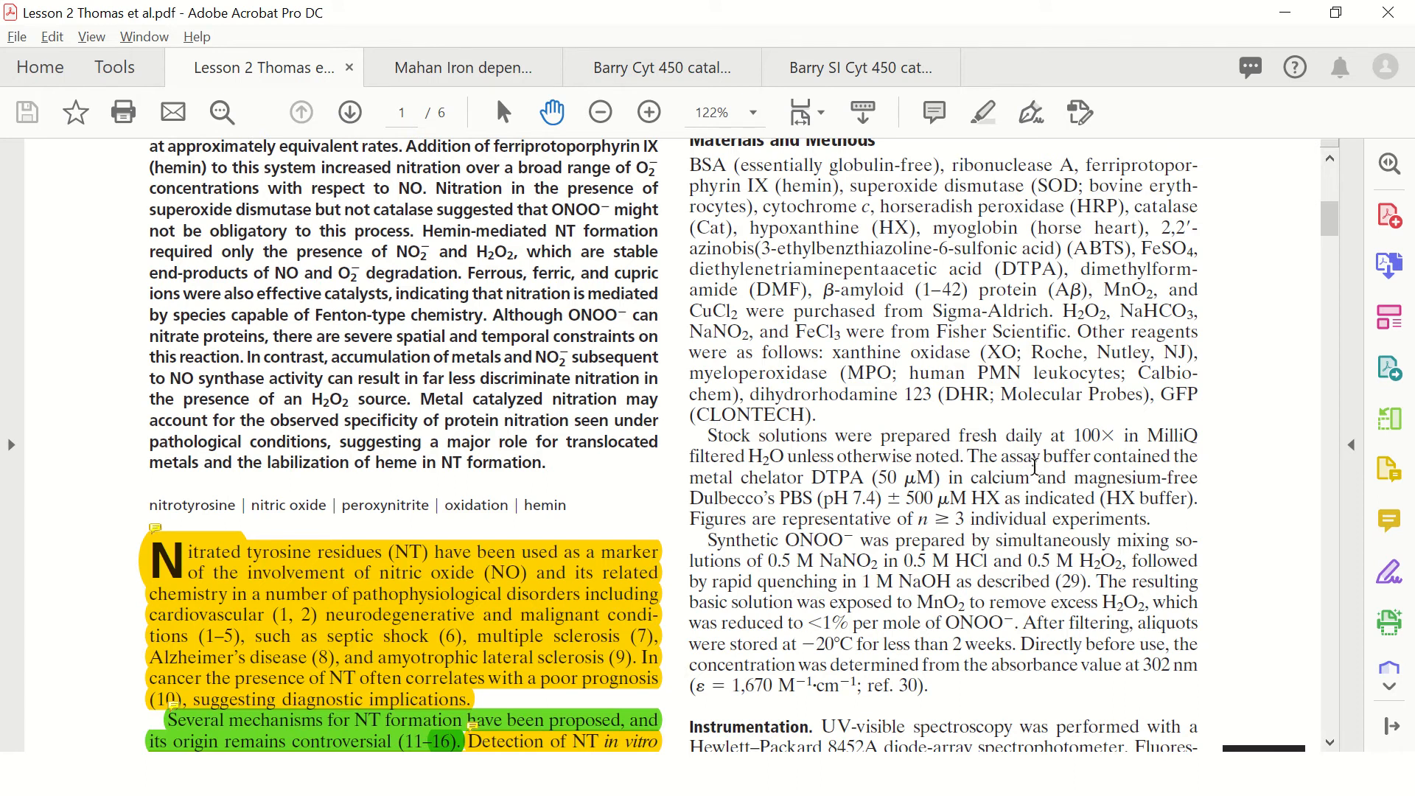
scroll("down", 3)
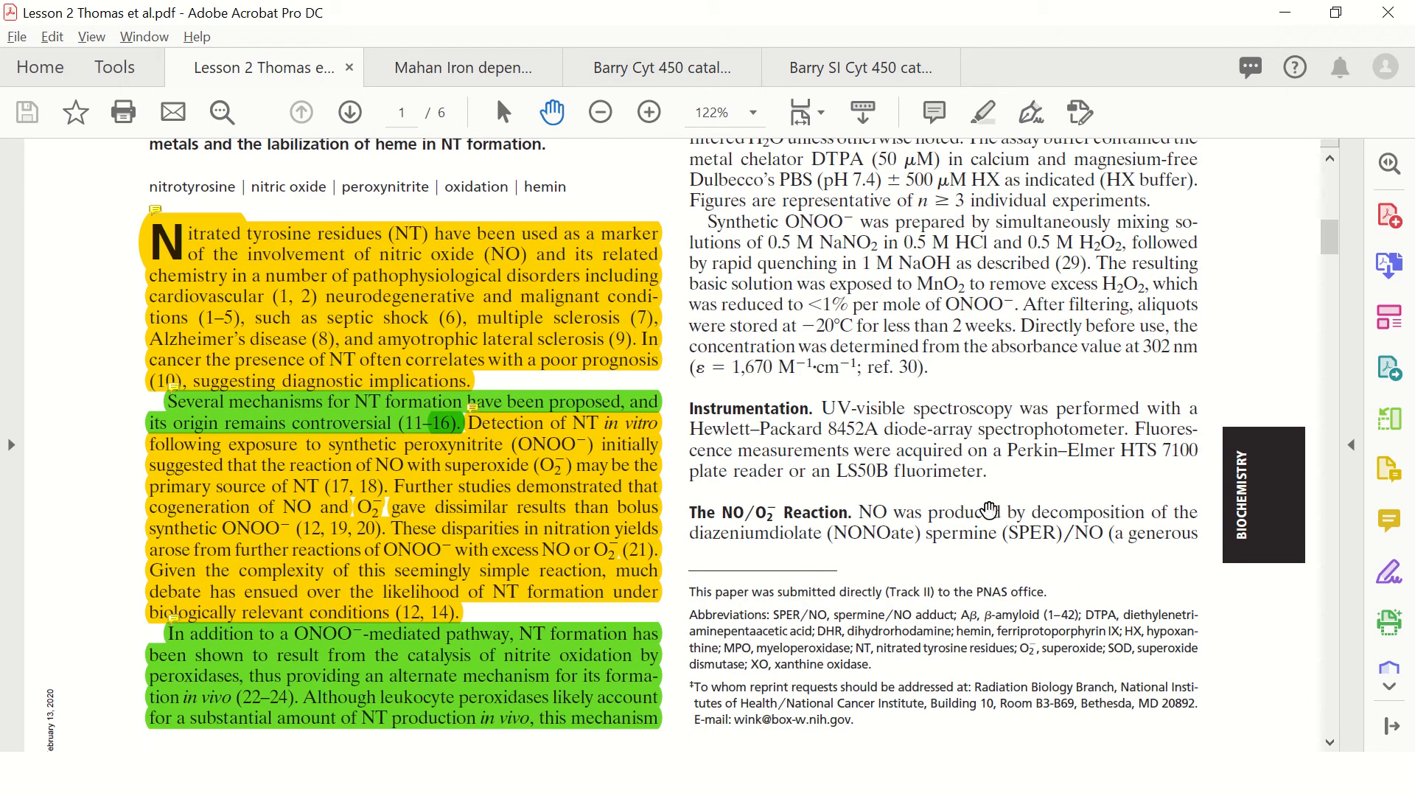
scroll("down", 3)
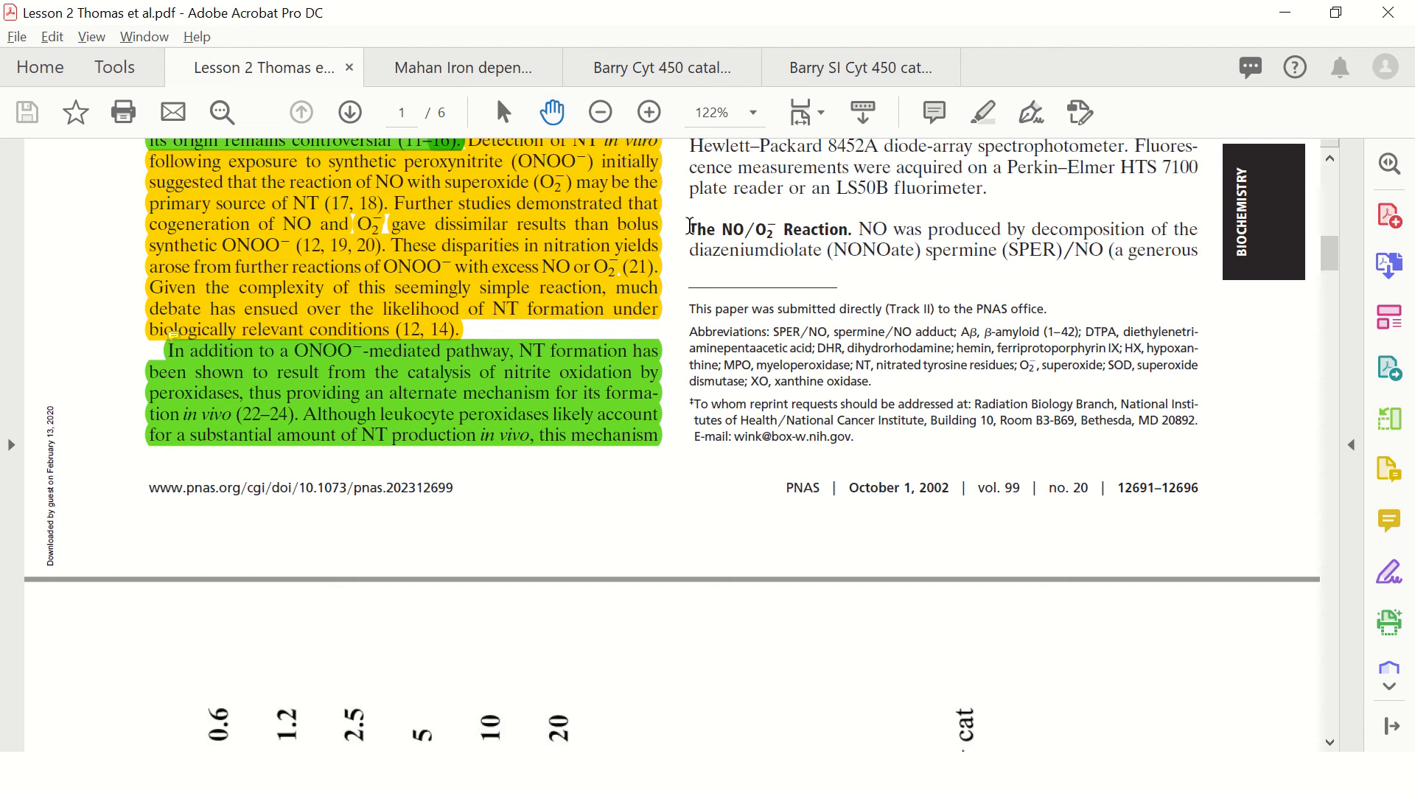
mouse_move(849, 239)
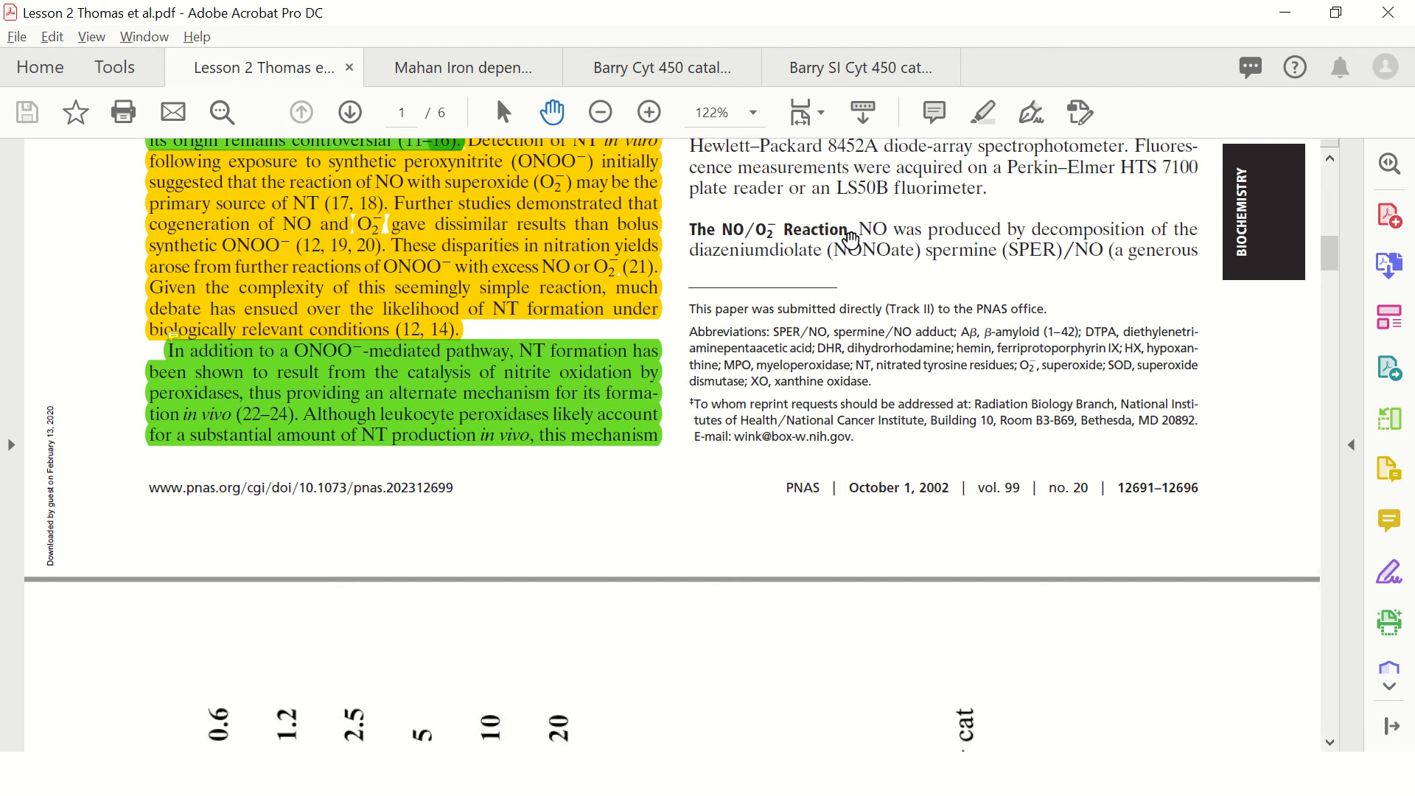
left_click(348, 112)
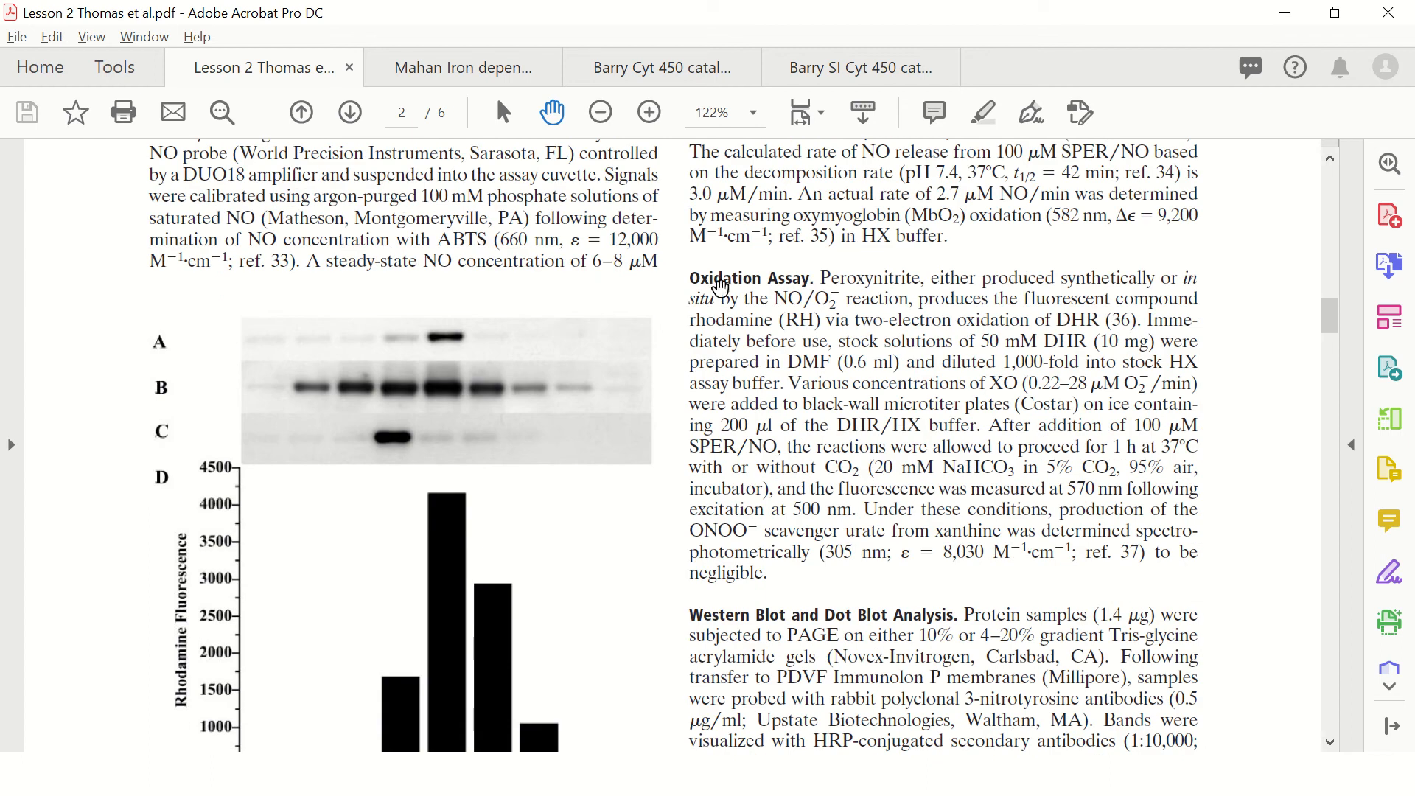
scroll("down", 3)
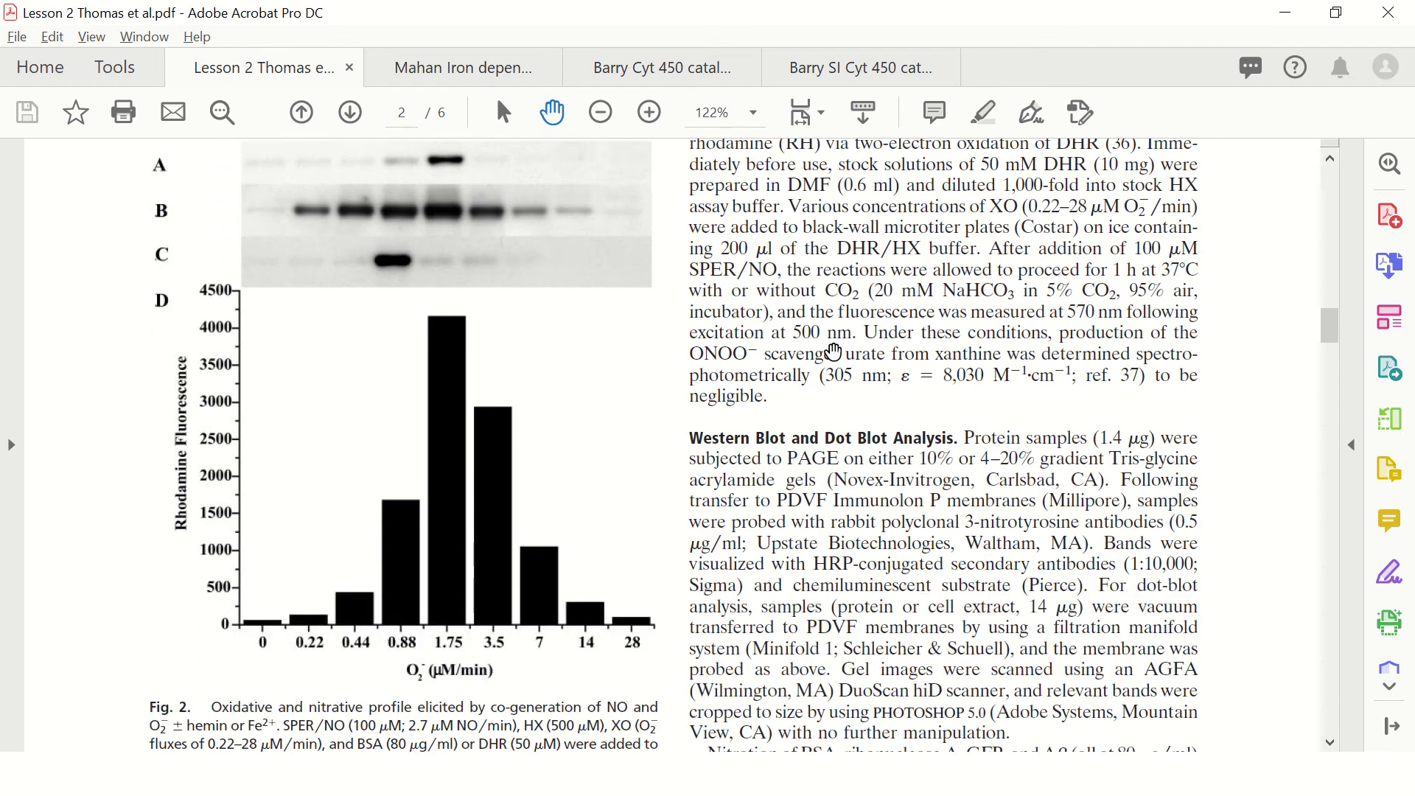
scroll("down", 3)
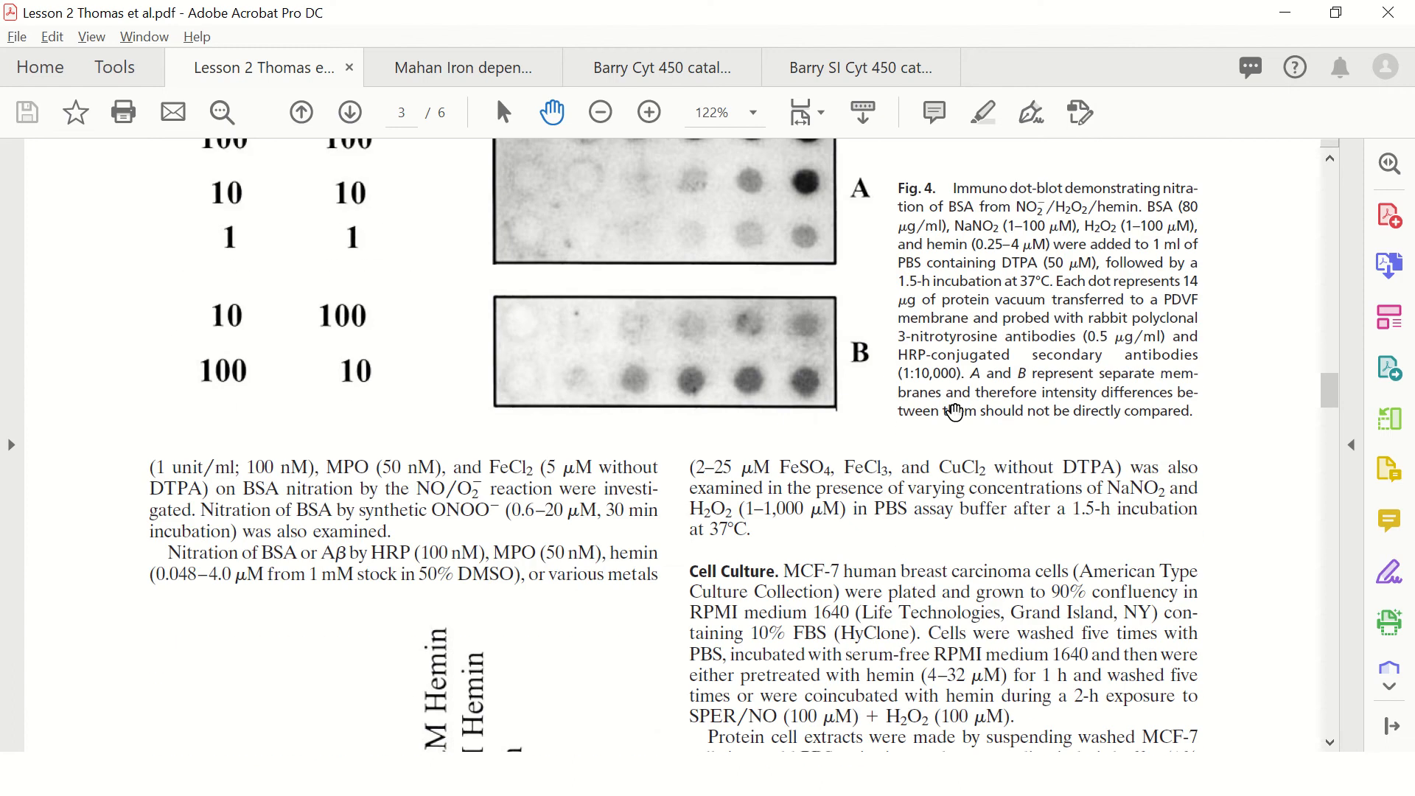
- Switch to the Mahan paper and scroll down through its methods pages
left_click(461, 66)
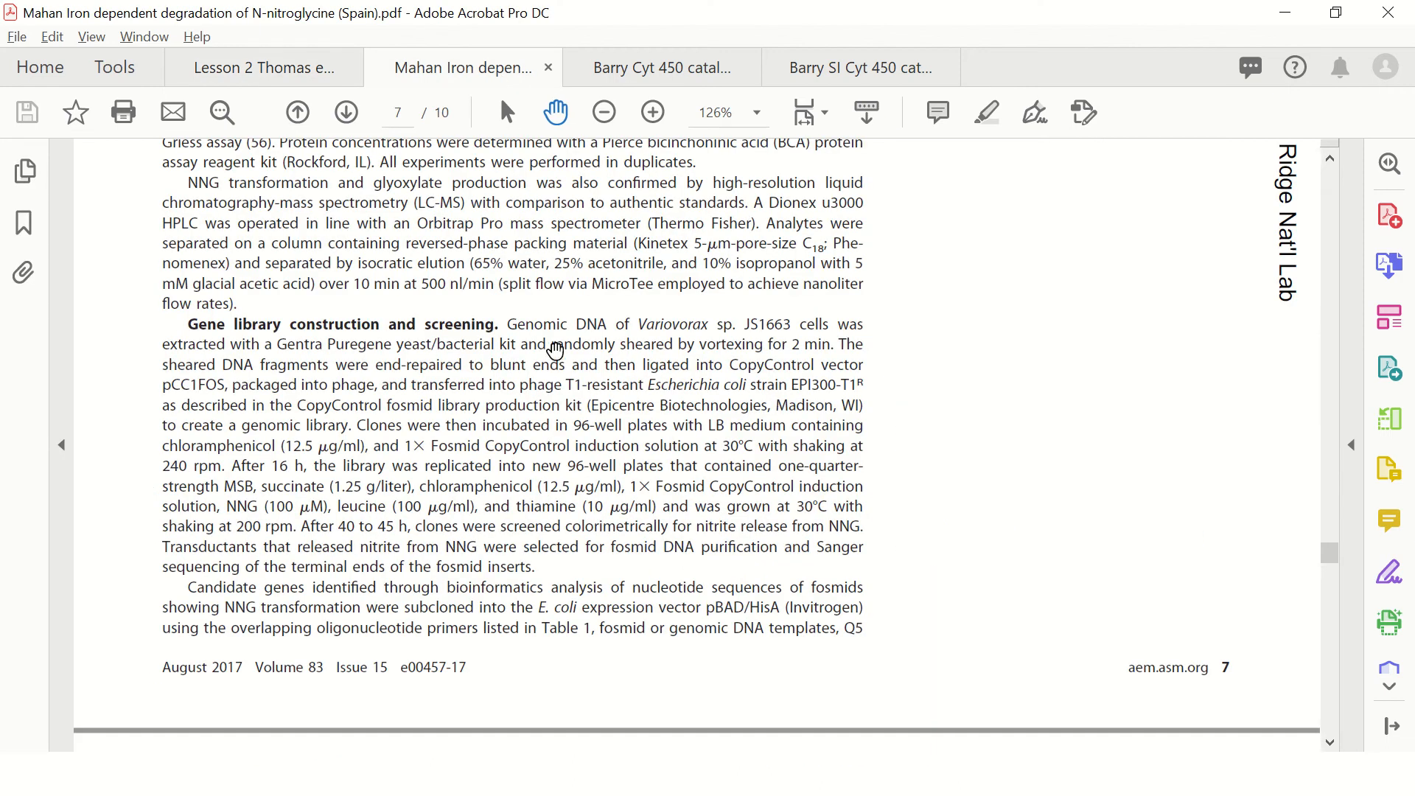
scroll("down", 3)
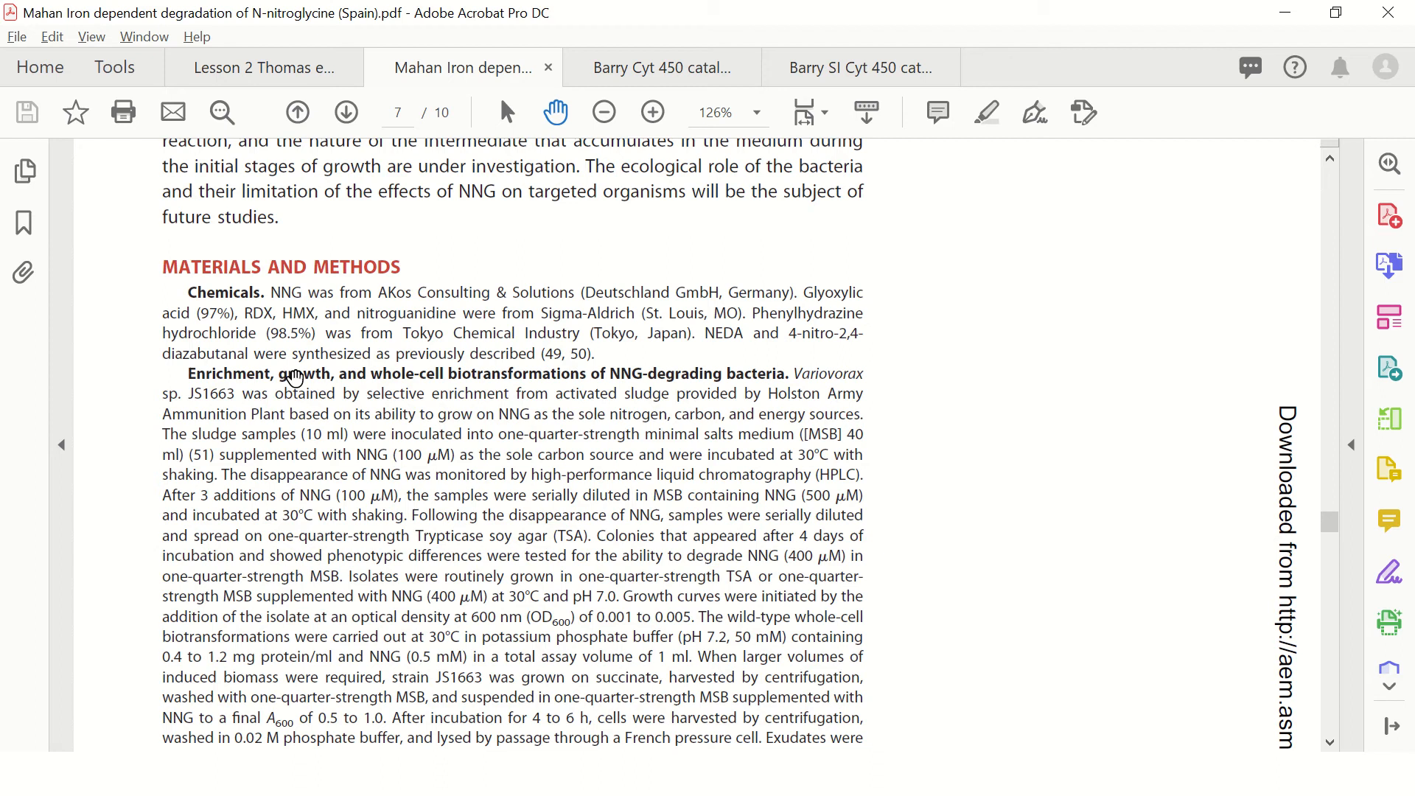
mouse_move(617, 373)
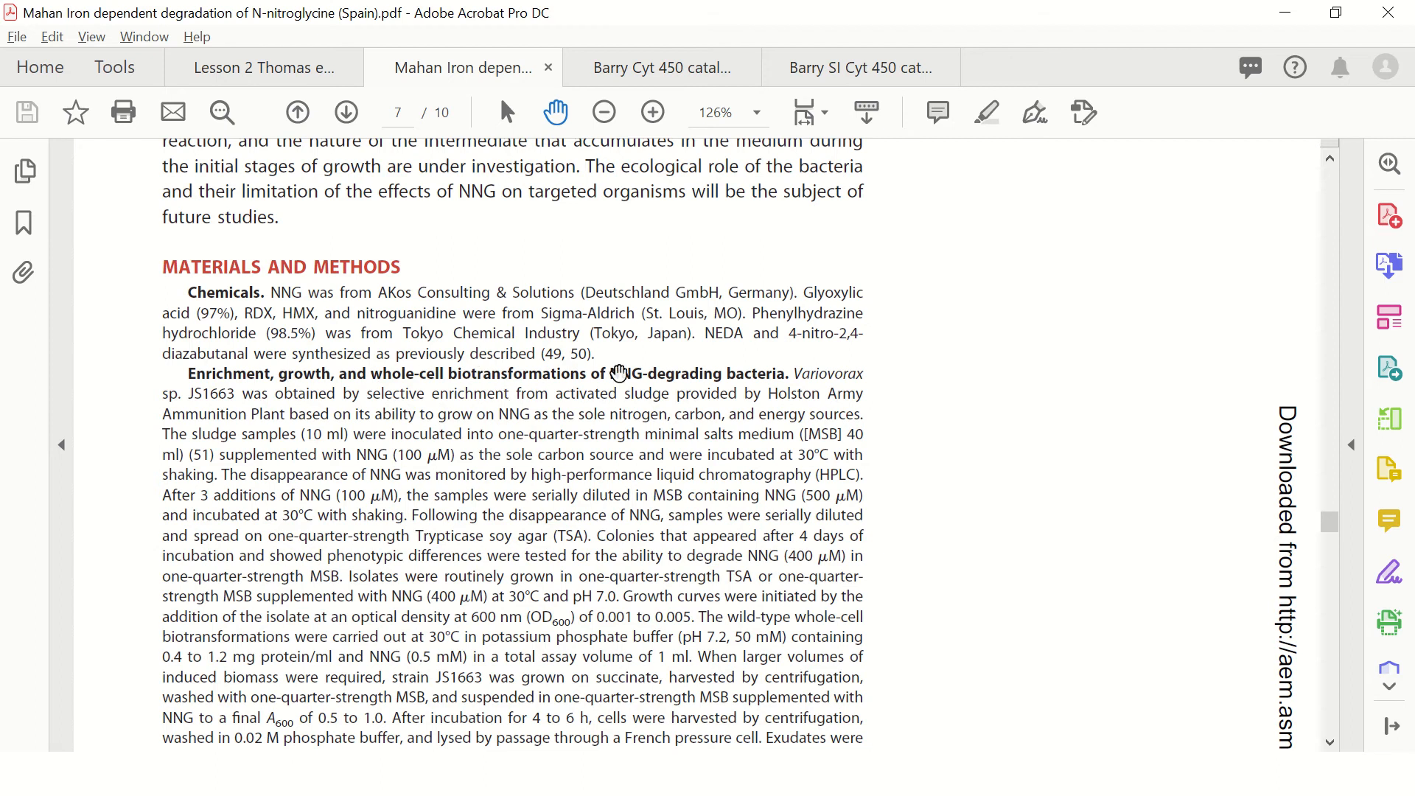
scroll("down", 3)
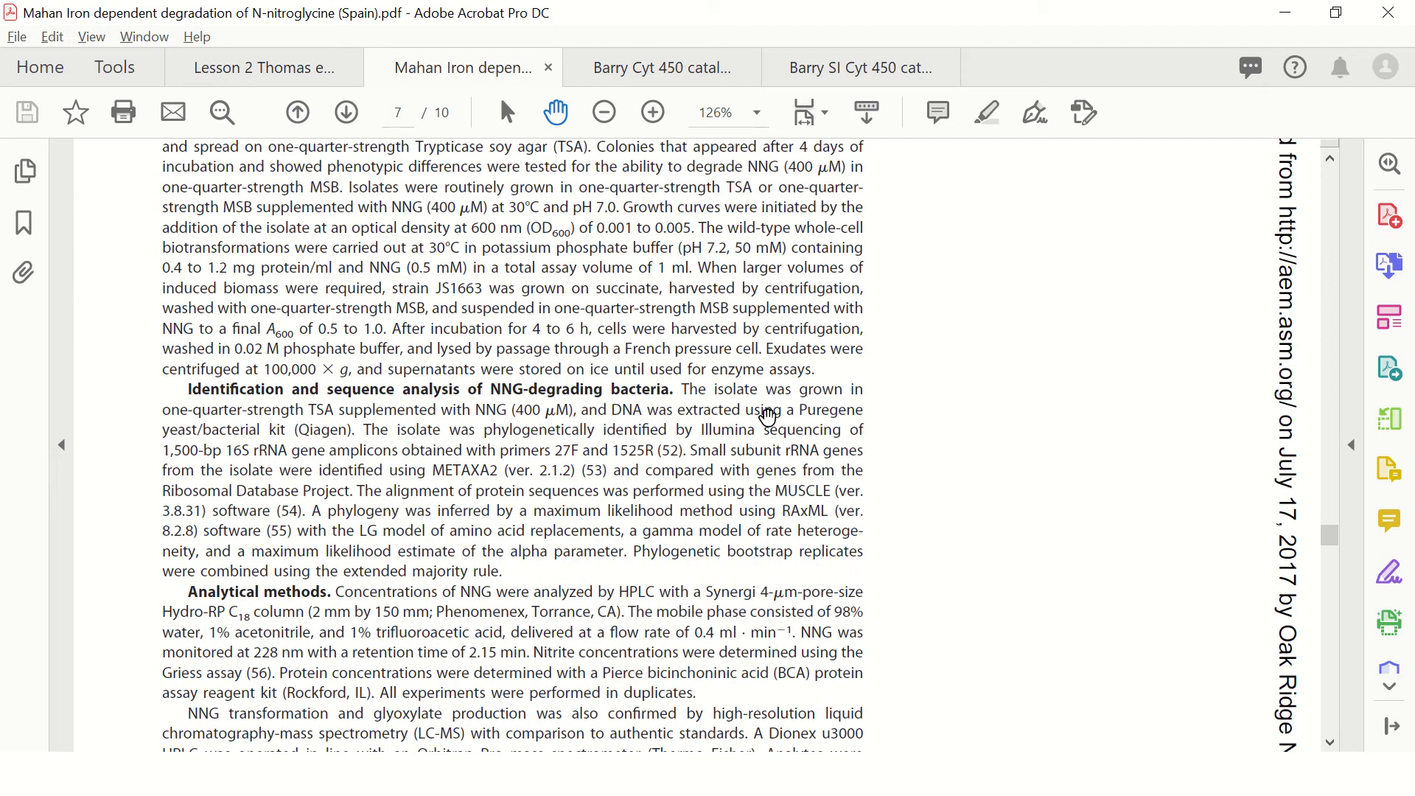
scroll("down", 3)
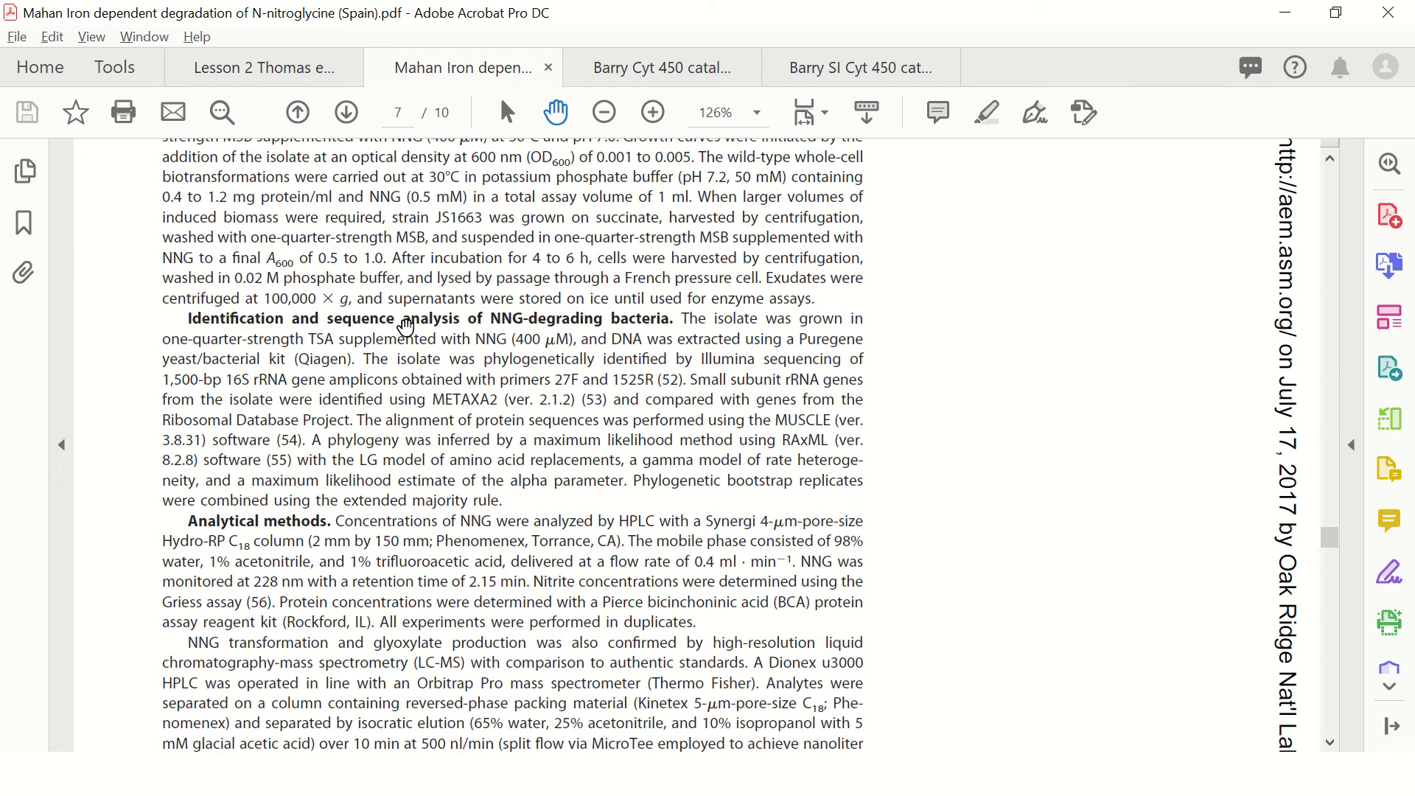
mouse_move(327, 538)
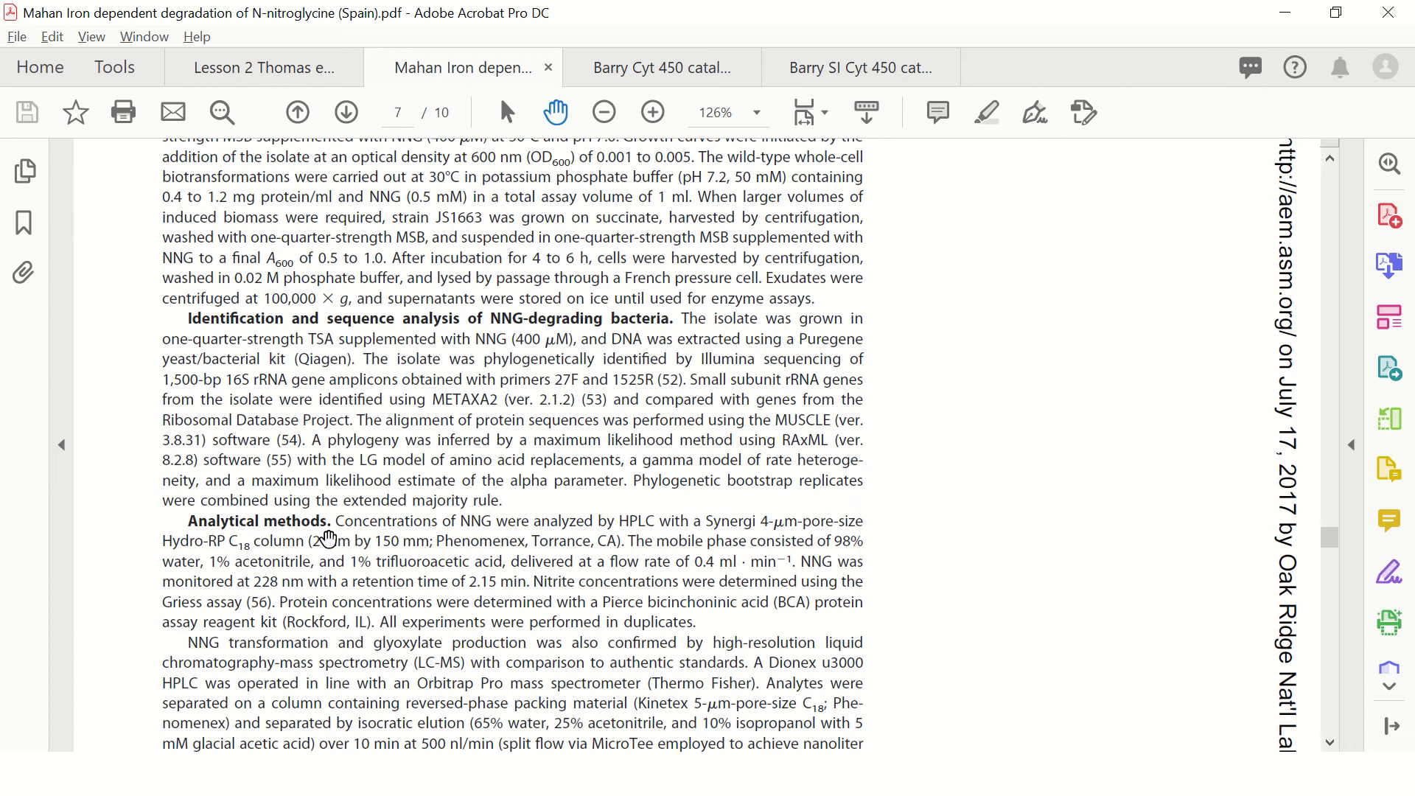
mouse_move(361, 524)
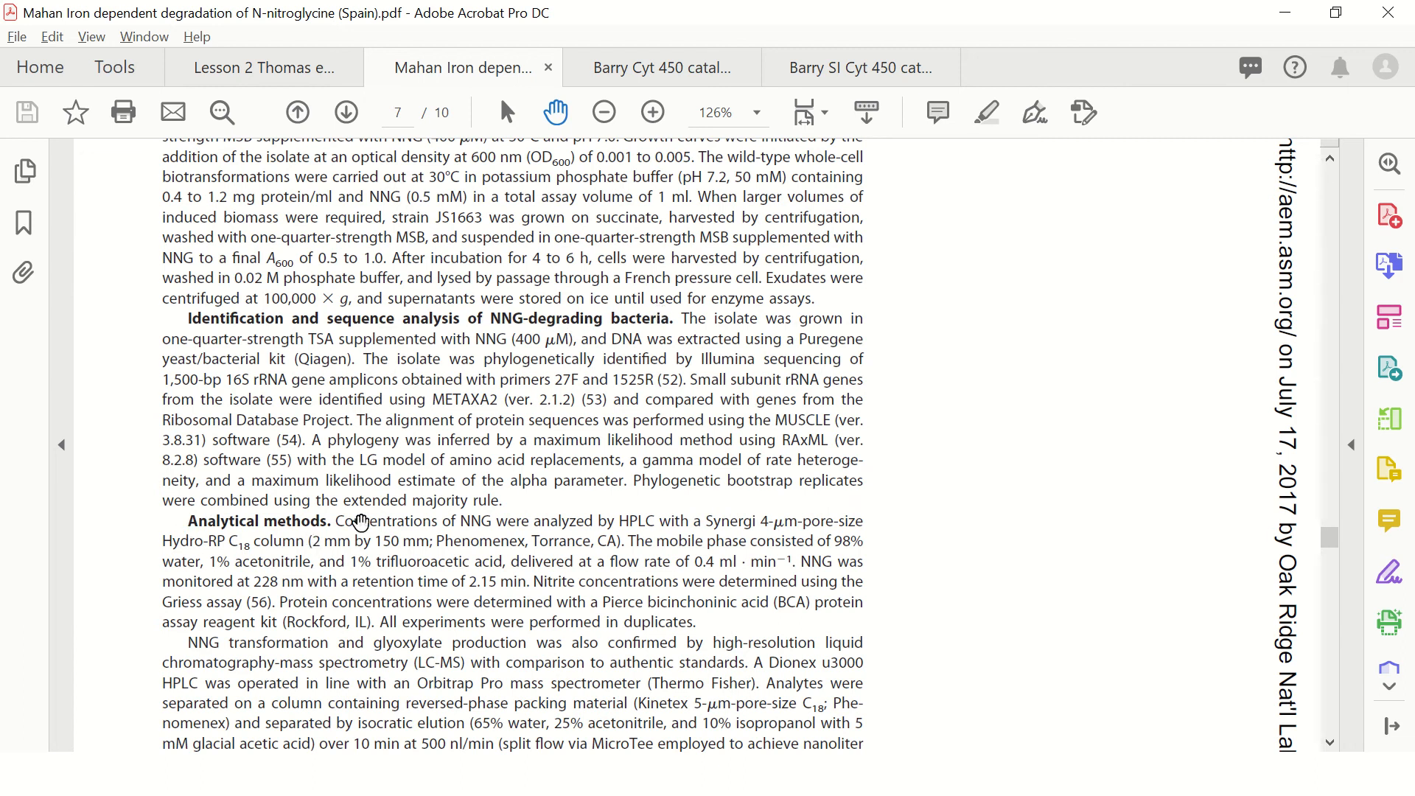
scroll("down", 3)
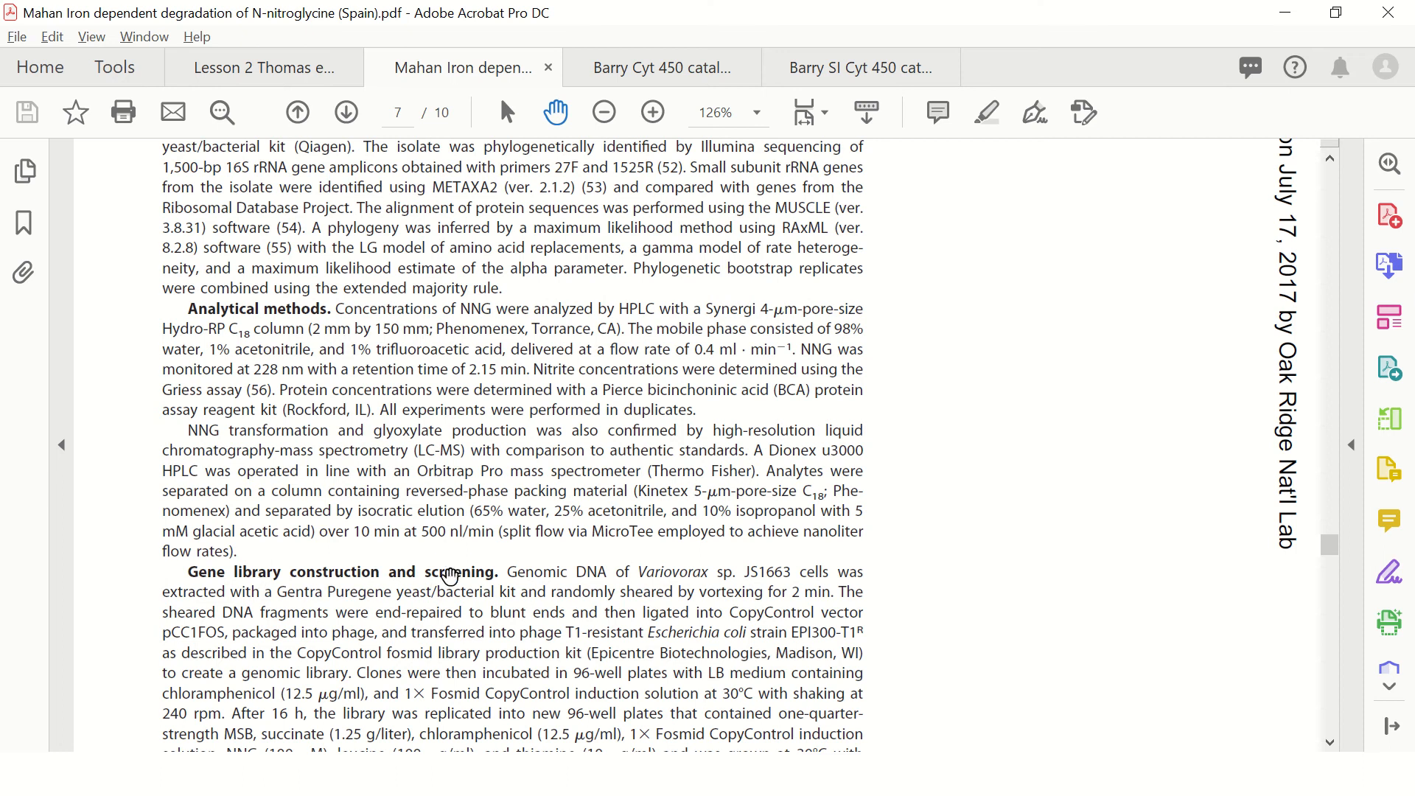
- Scroll on to page 8's Purification of NNG lyase and Enzyme assays paragraphs
scroll("down", 3)
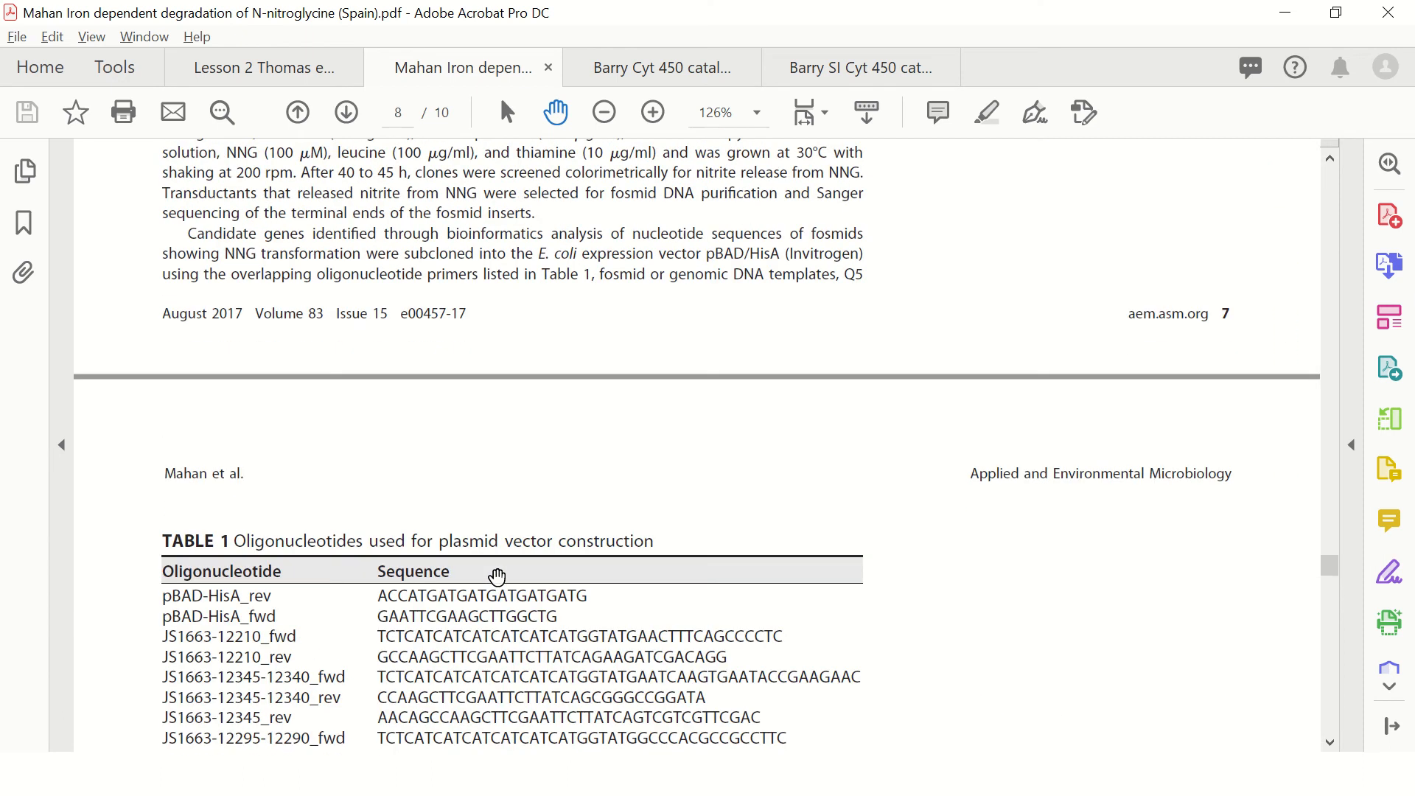
scroll("down", 3)
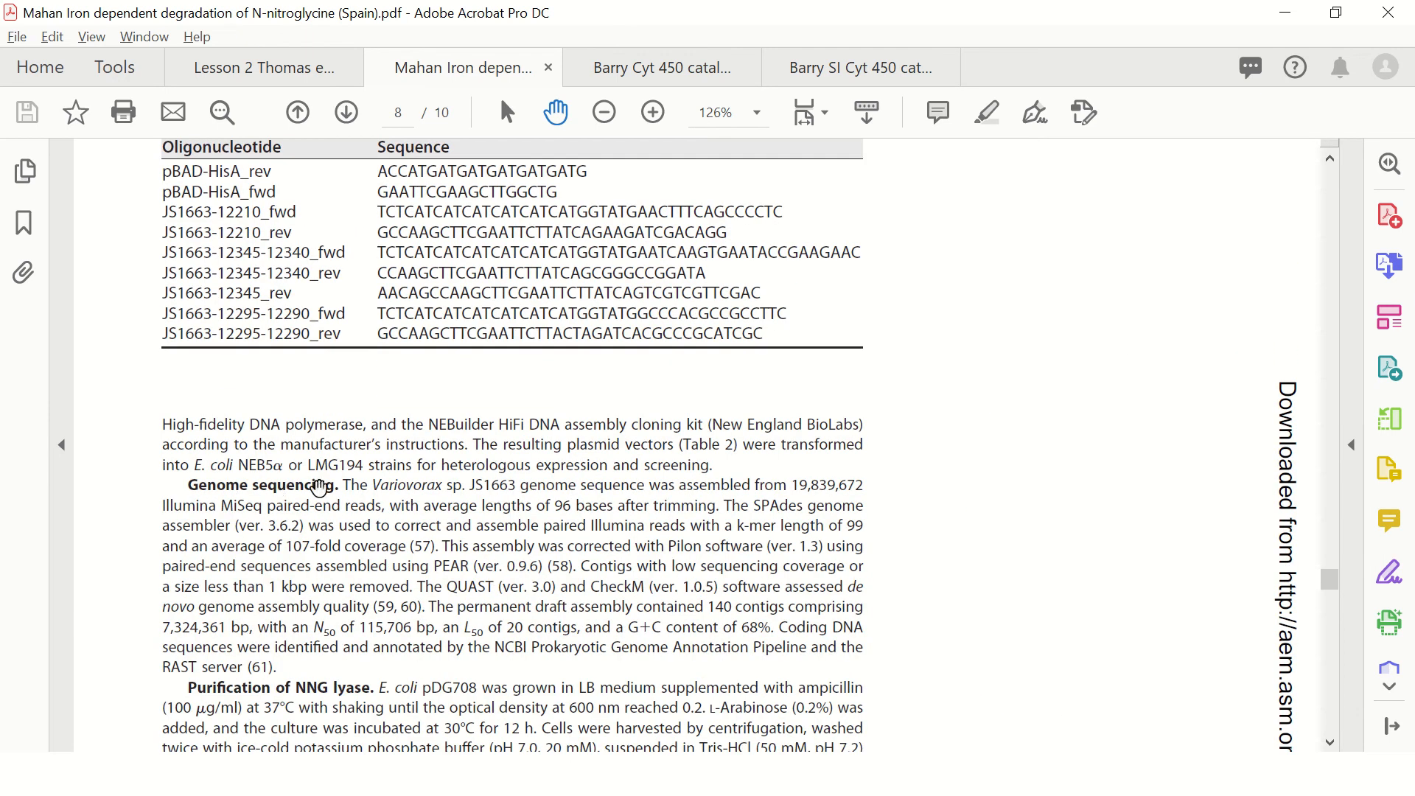
scroll("down", 3)
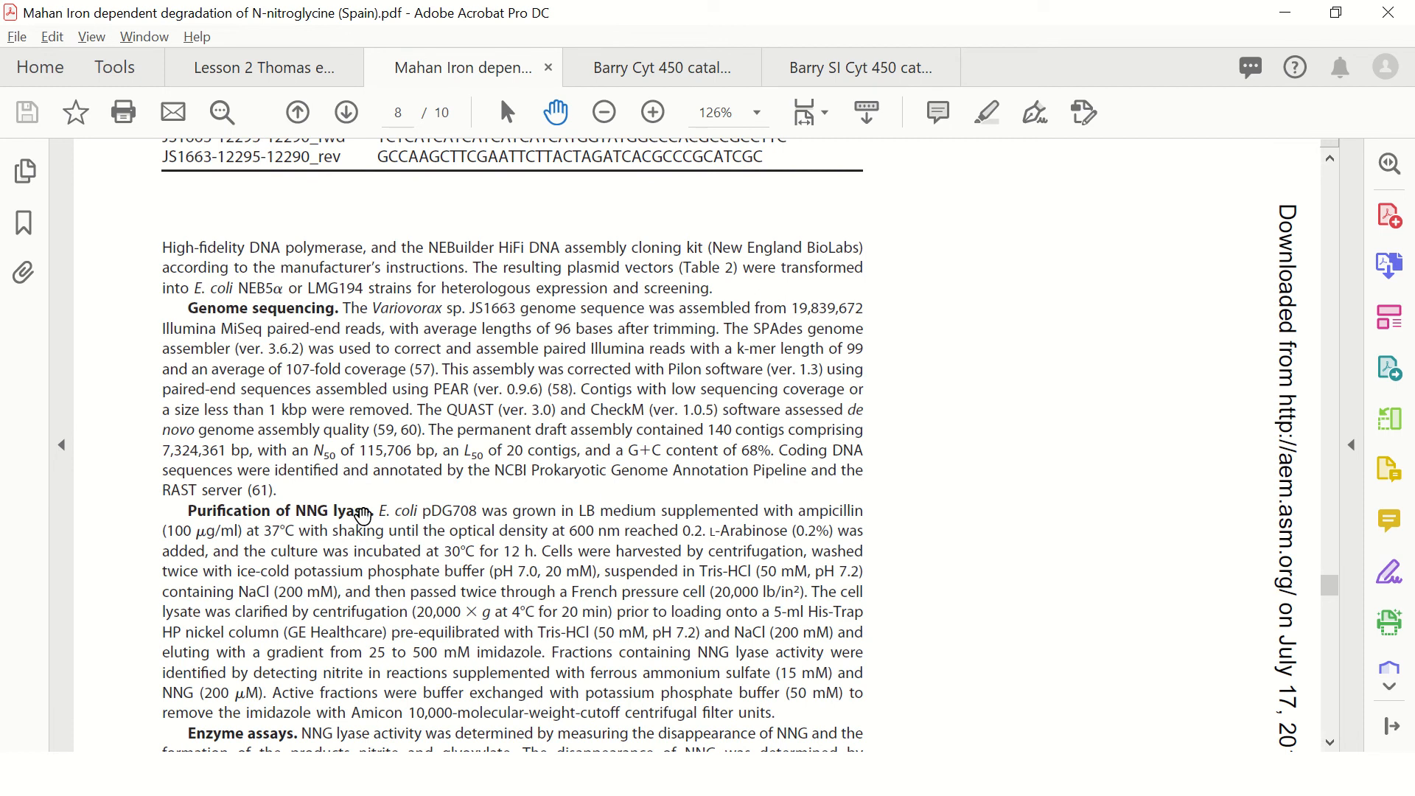
scroll("down", 3)
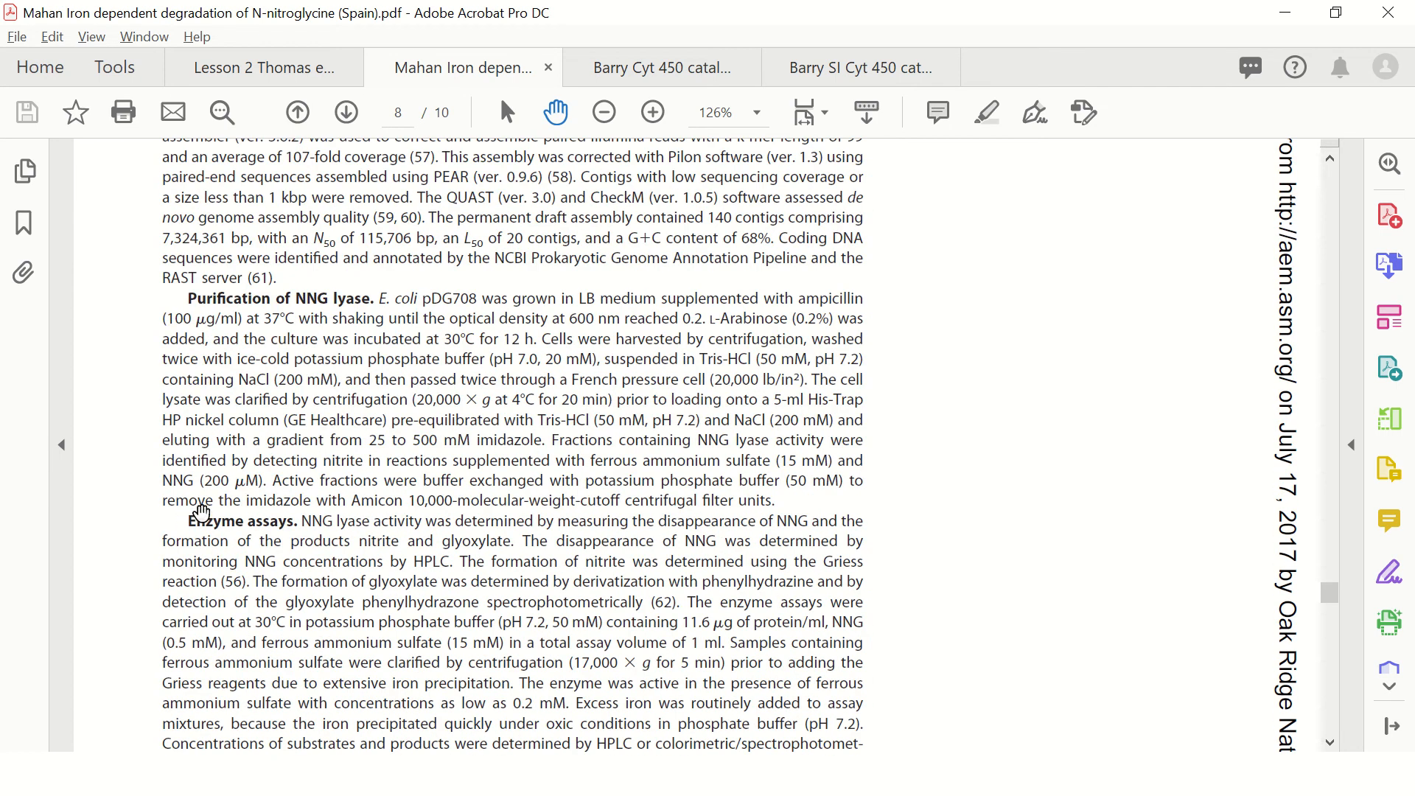
scroll("down", 3)
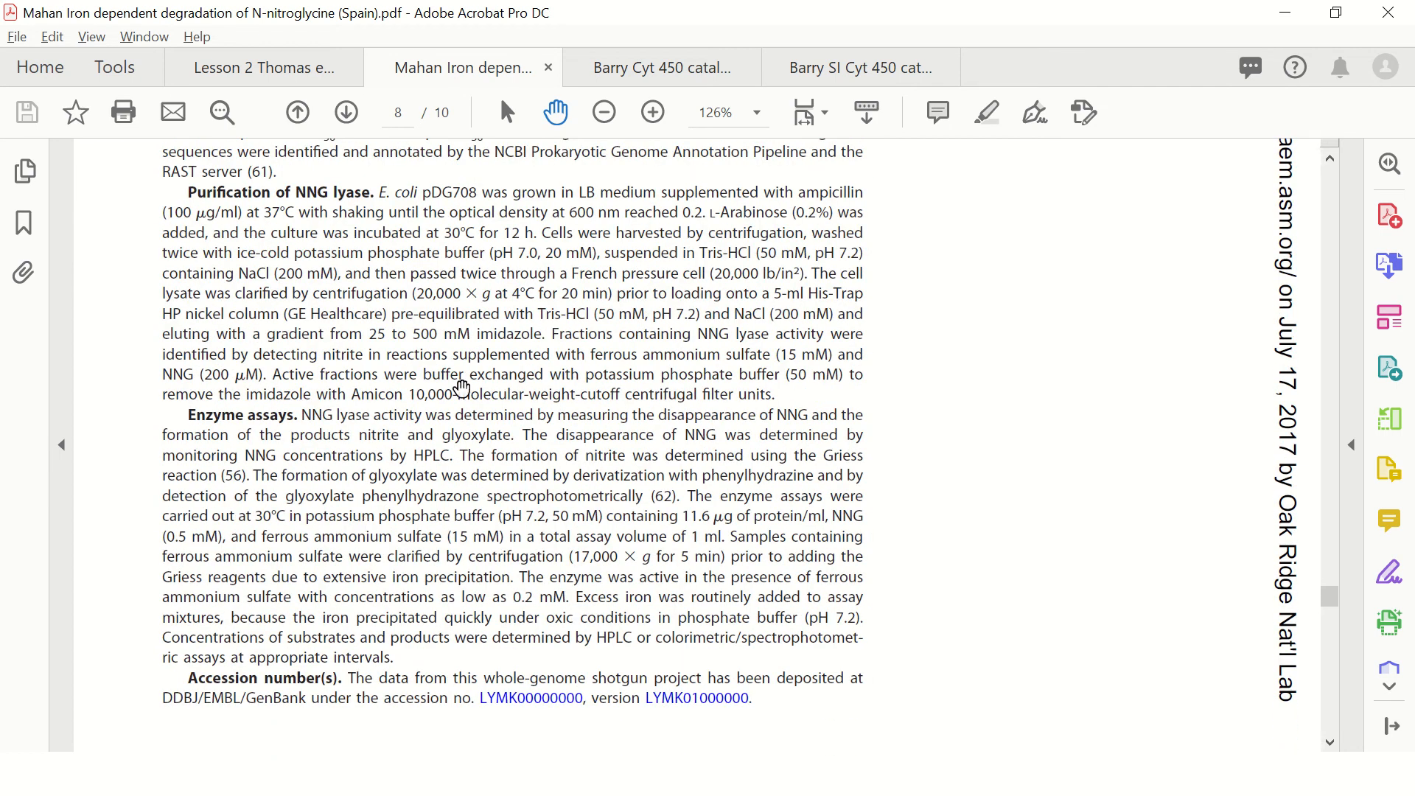
mouse_move(519, 356)
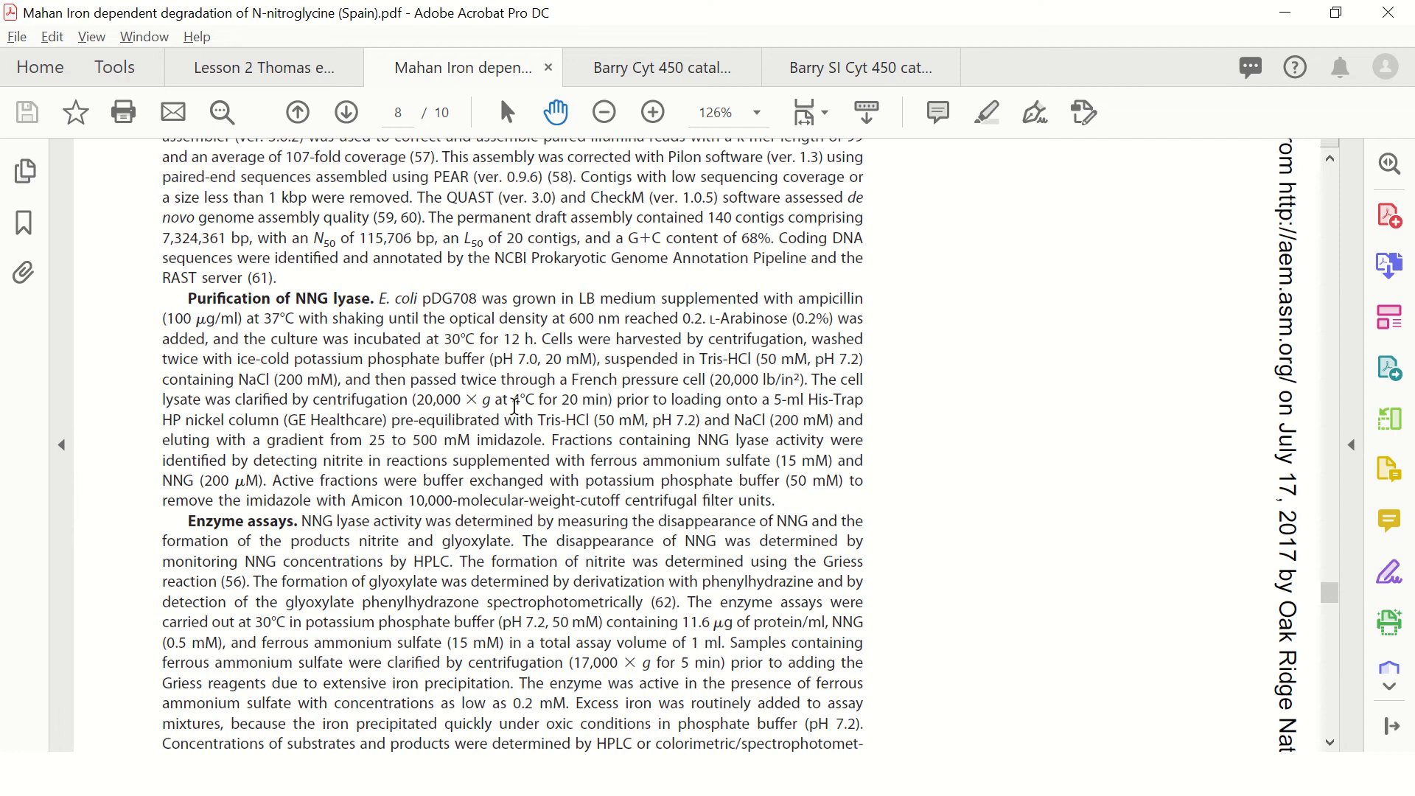
mouse_move(388, 304)
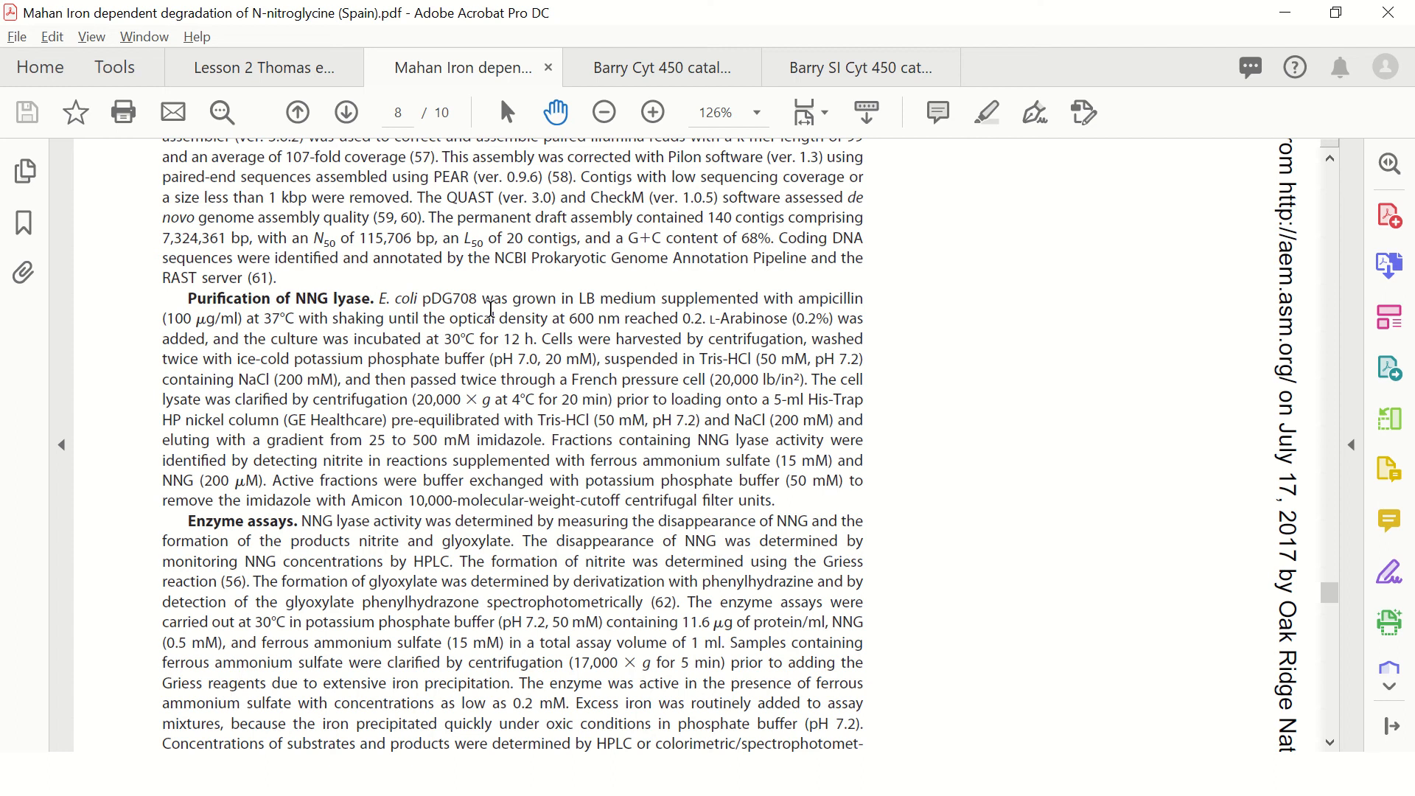
mouse_move(581, 299)
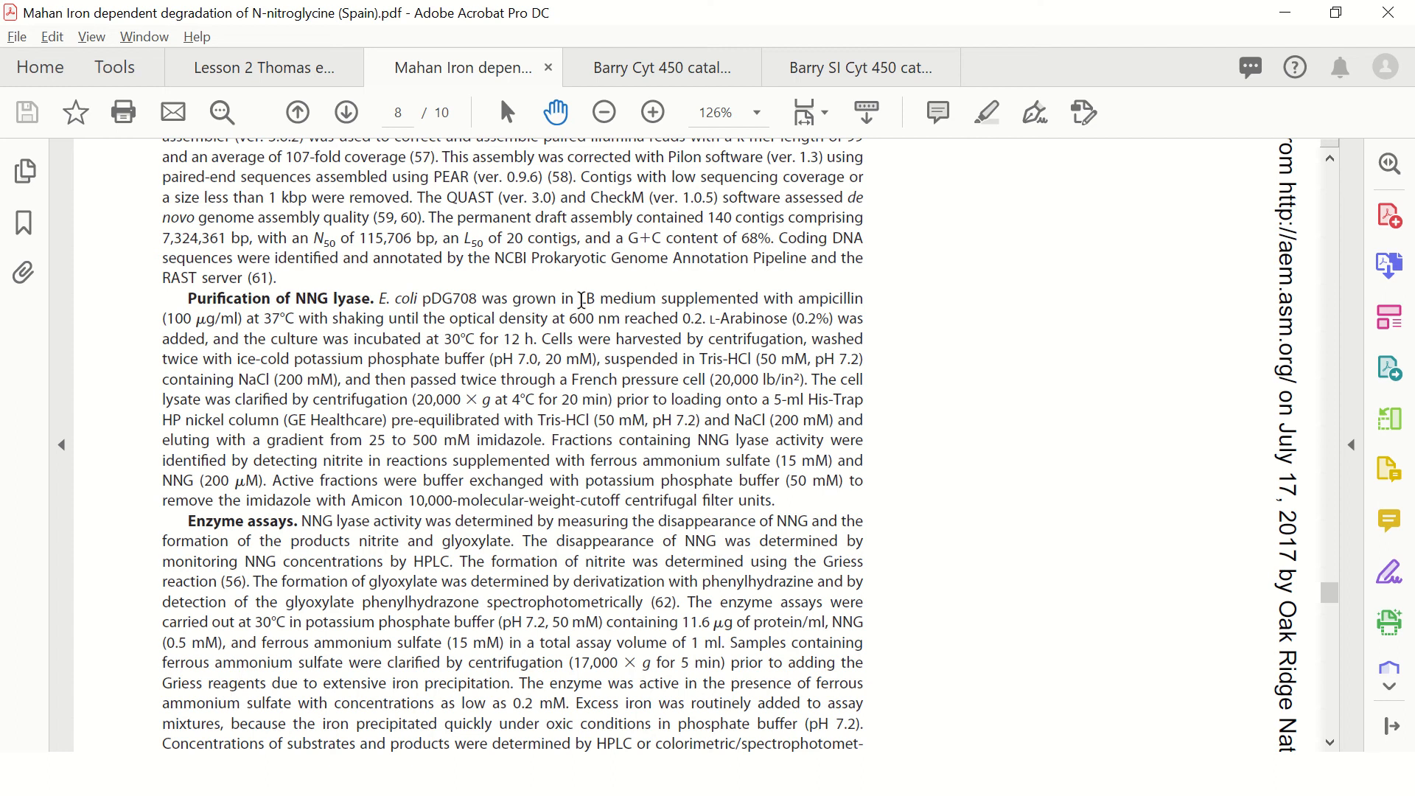
mouse_move(642, 295)
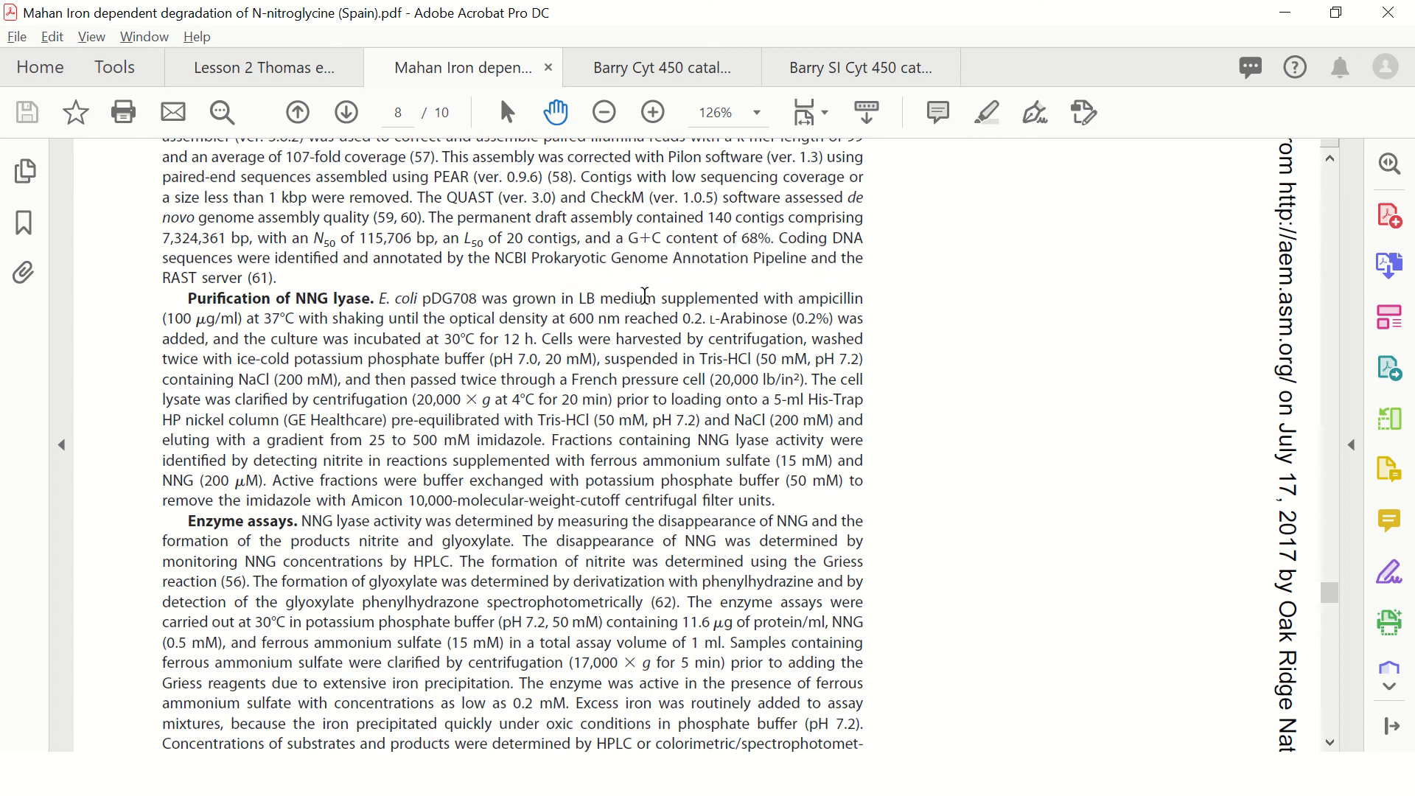
mouse_move(812, 307)
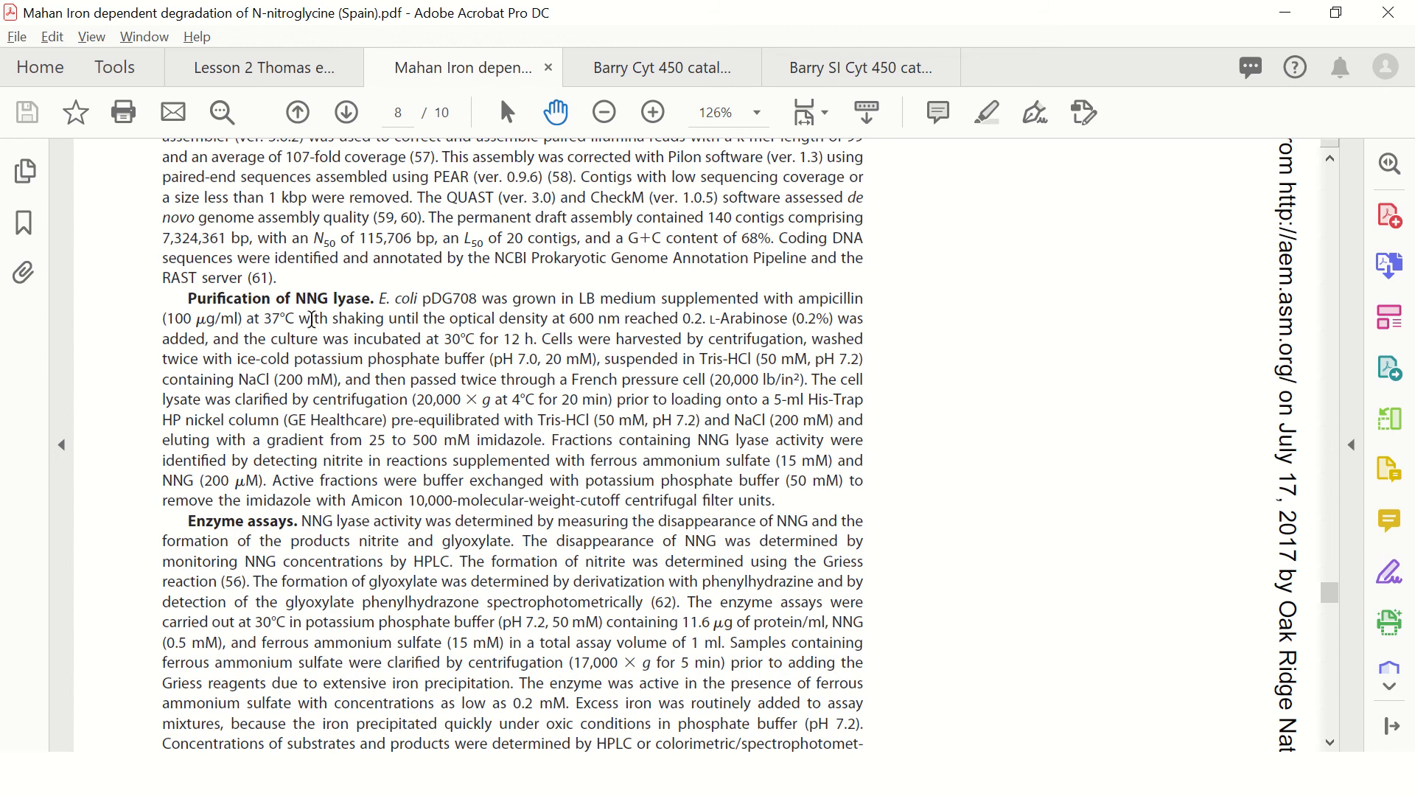
mouse_move(505, 318)
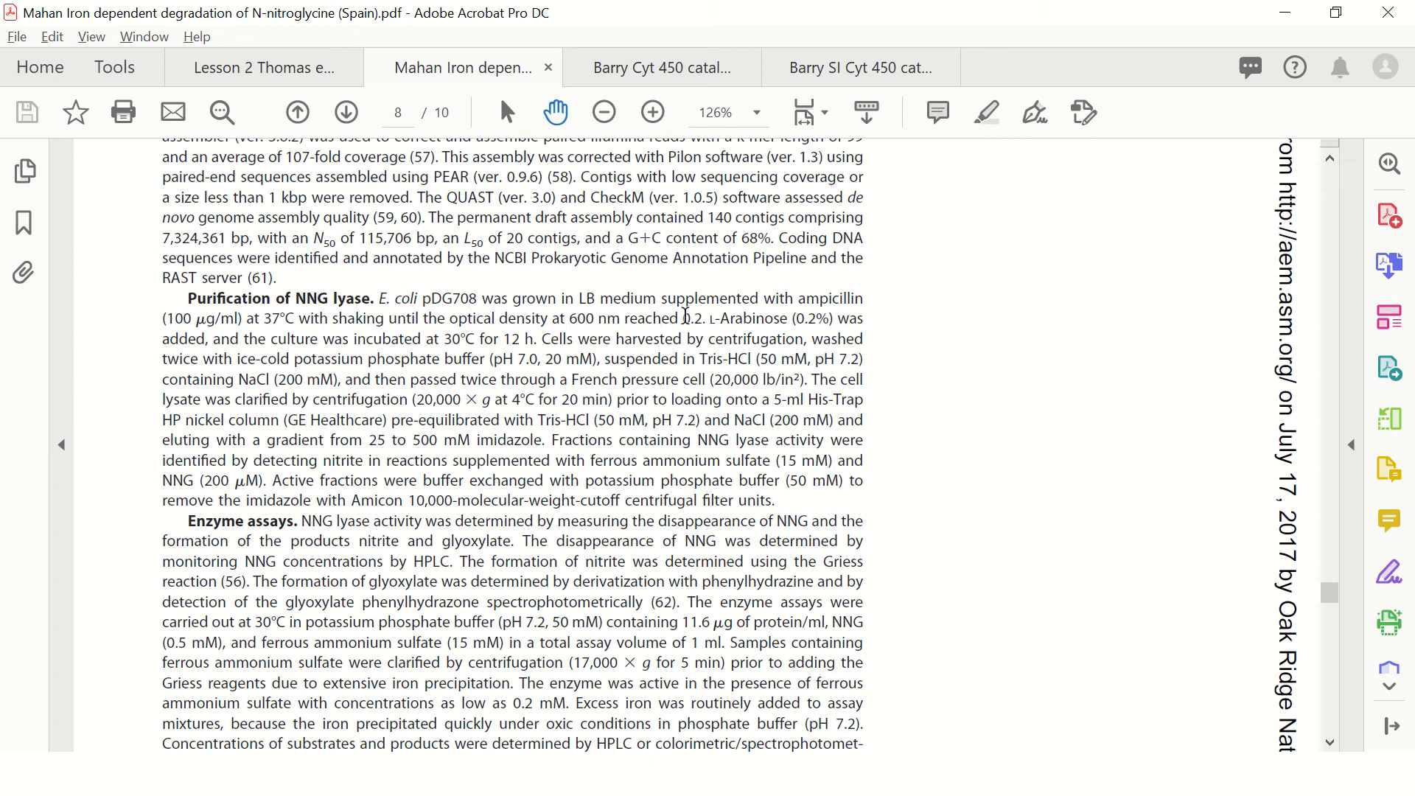
mouse_move(709, 317)
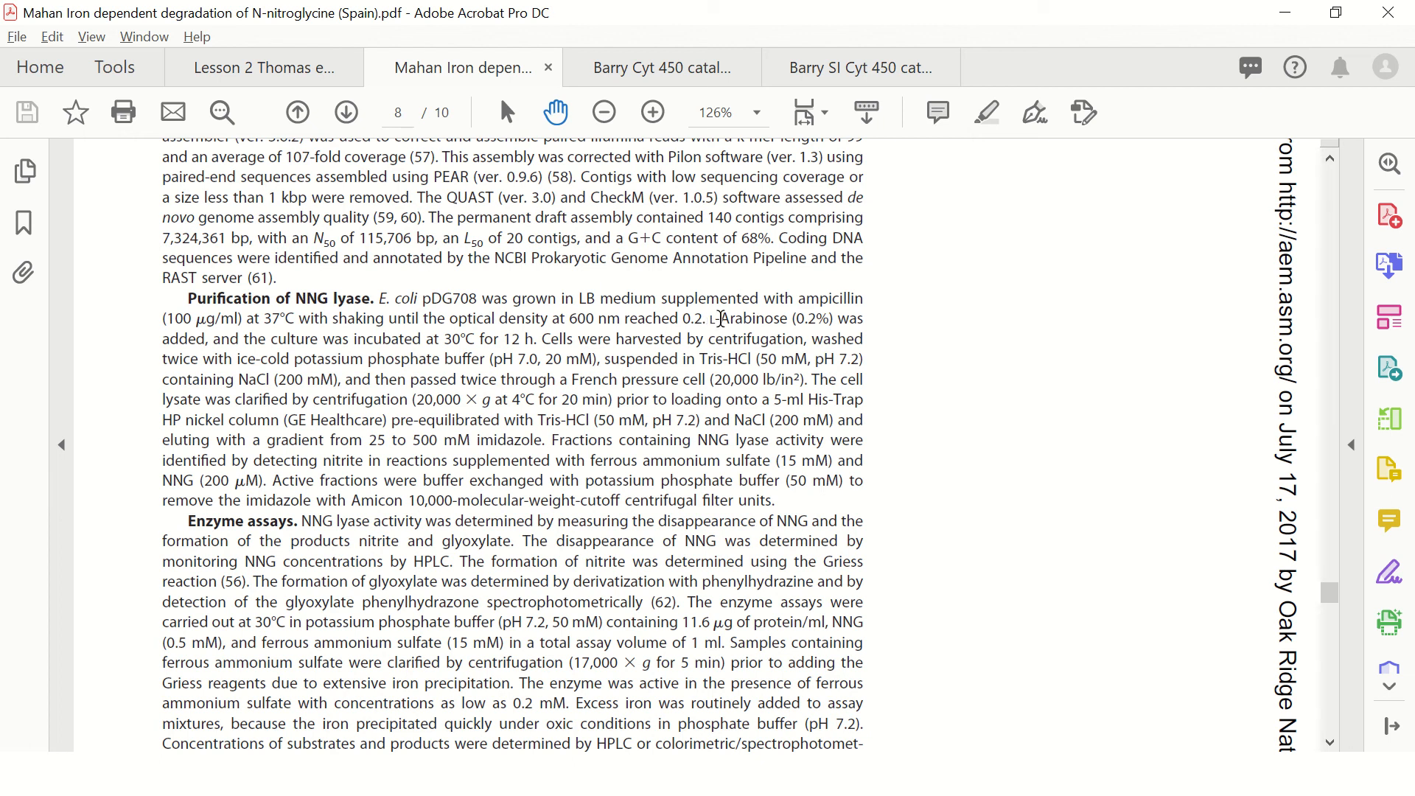
mouse_move(846, 320)
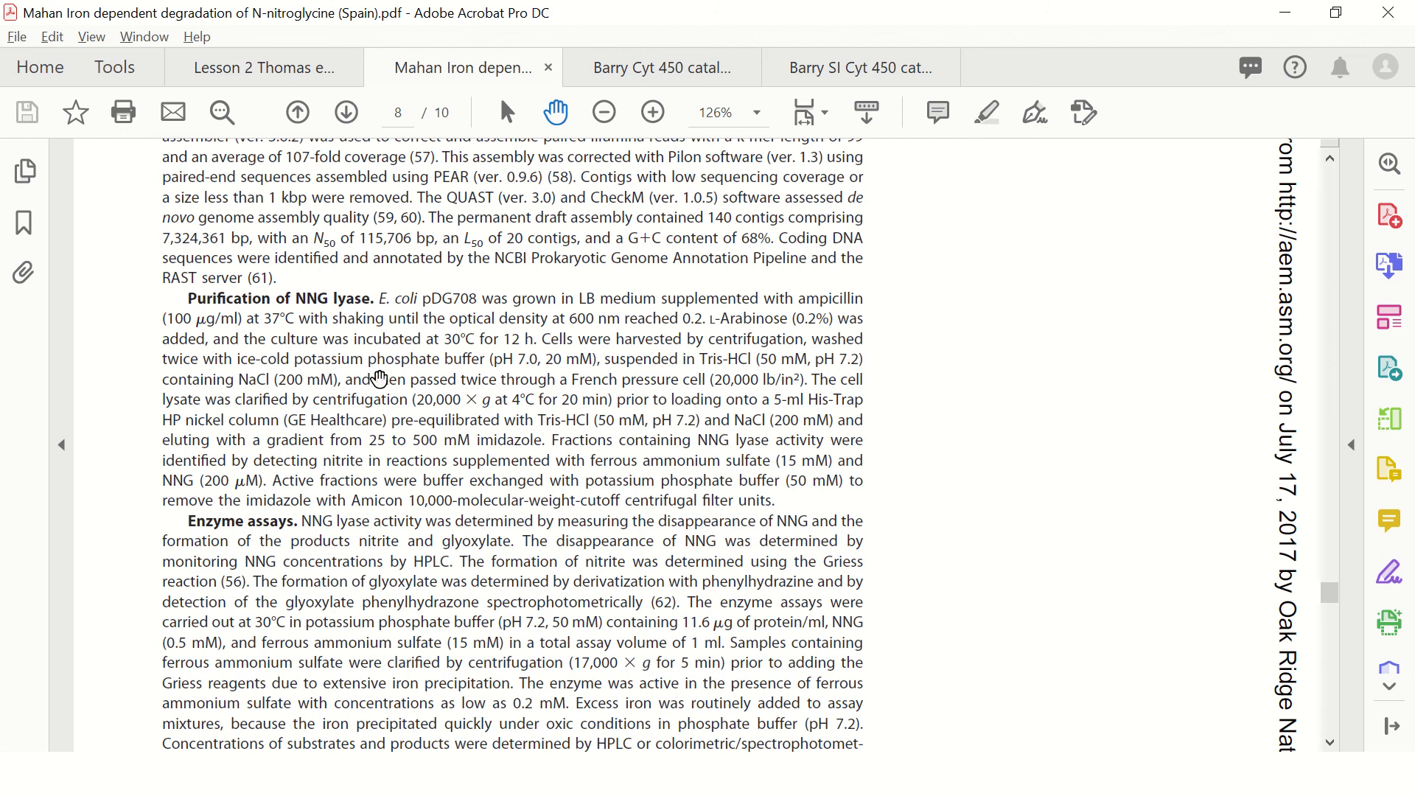
mouse_move(714, 448)
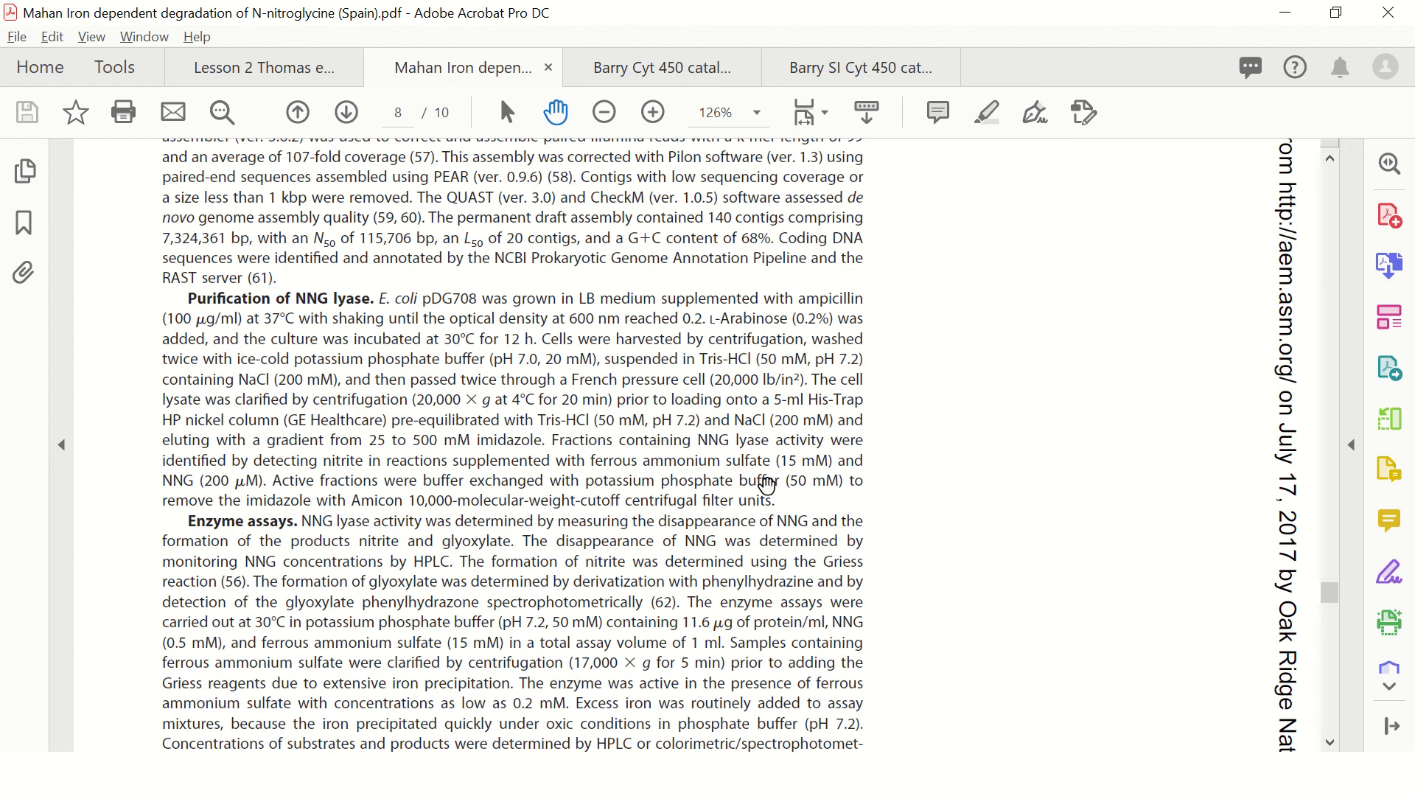
mouse_move(776, 505)
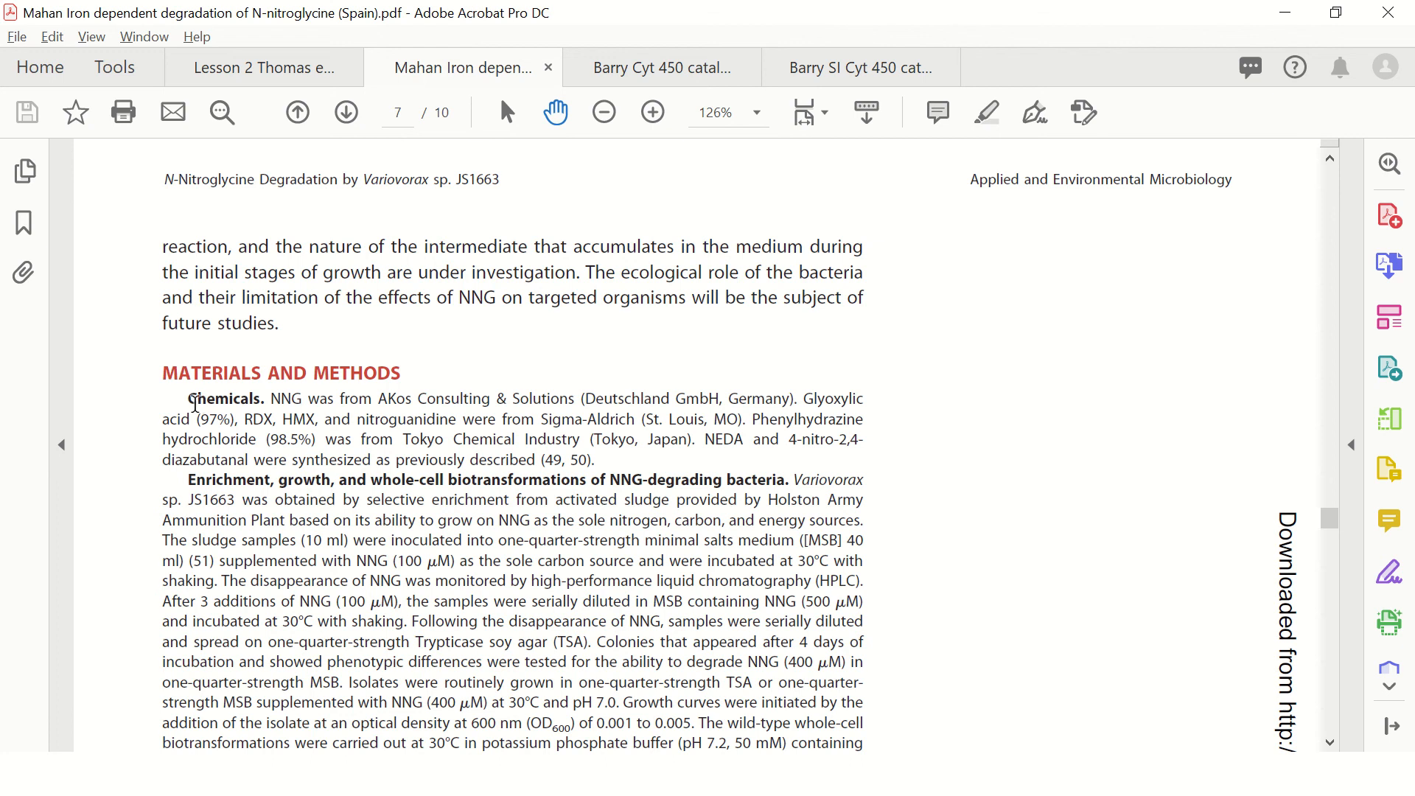
mouse_move(374, 407)
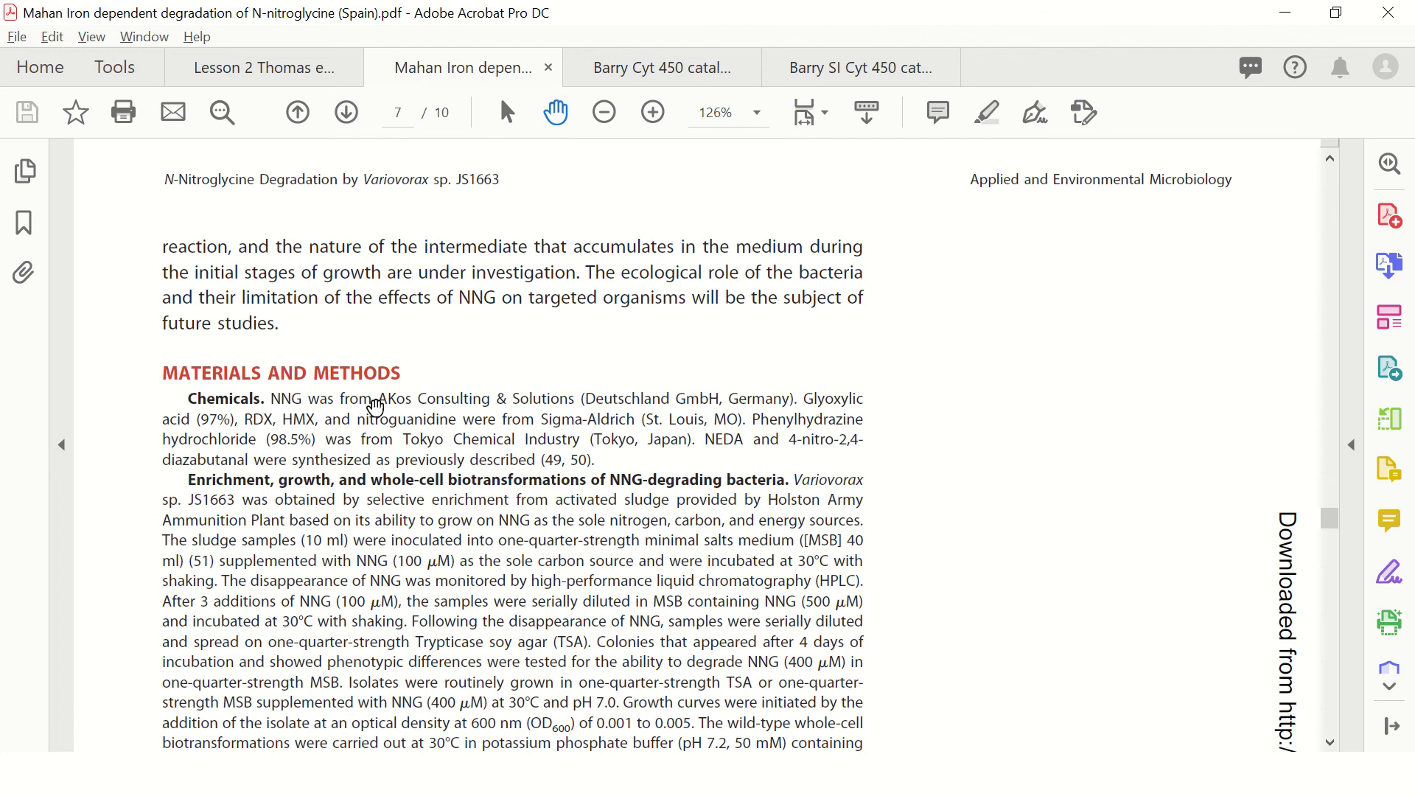
mouse_move(518, 407)
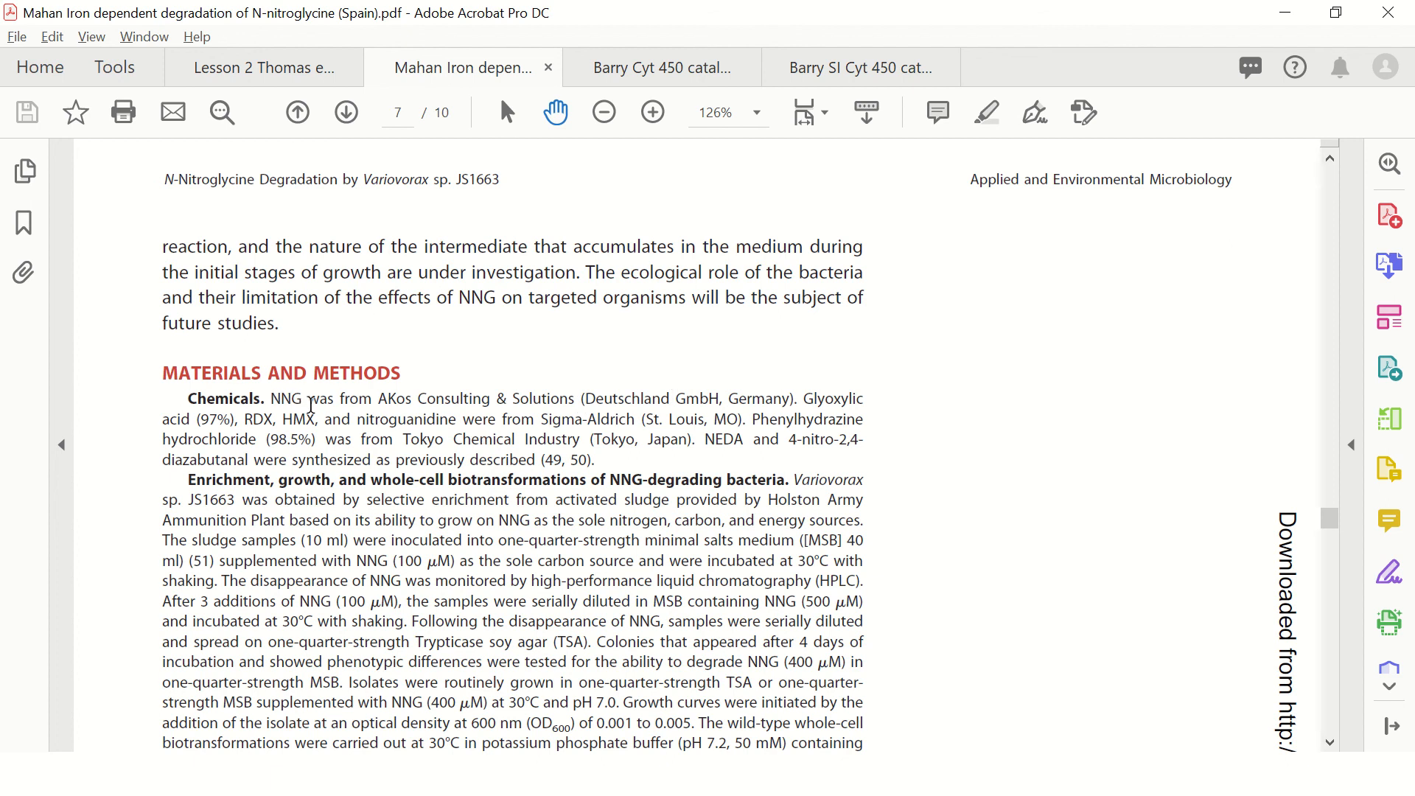
mouse_move(591, 402)
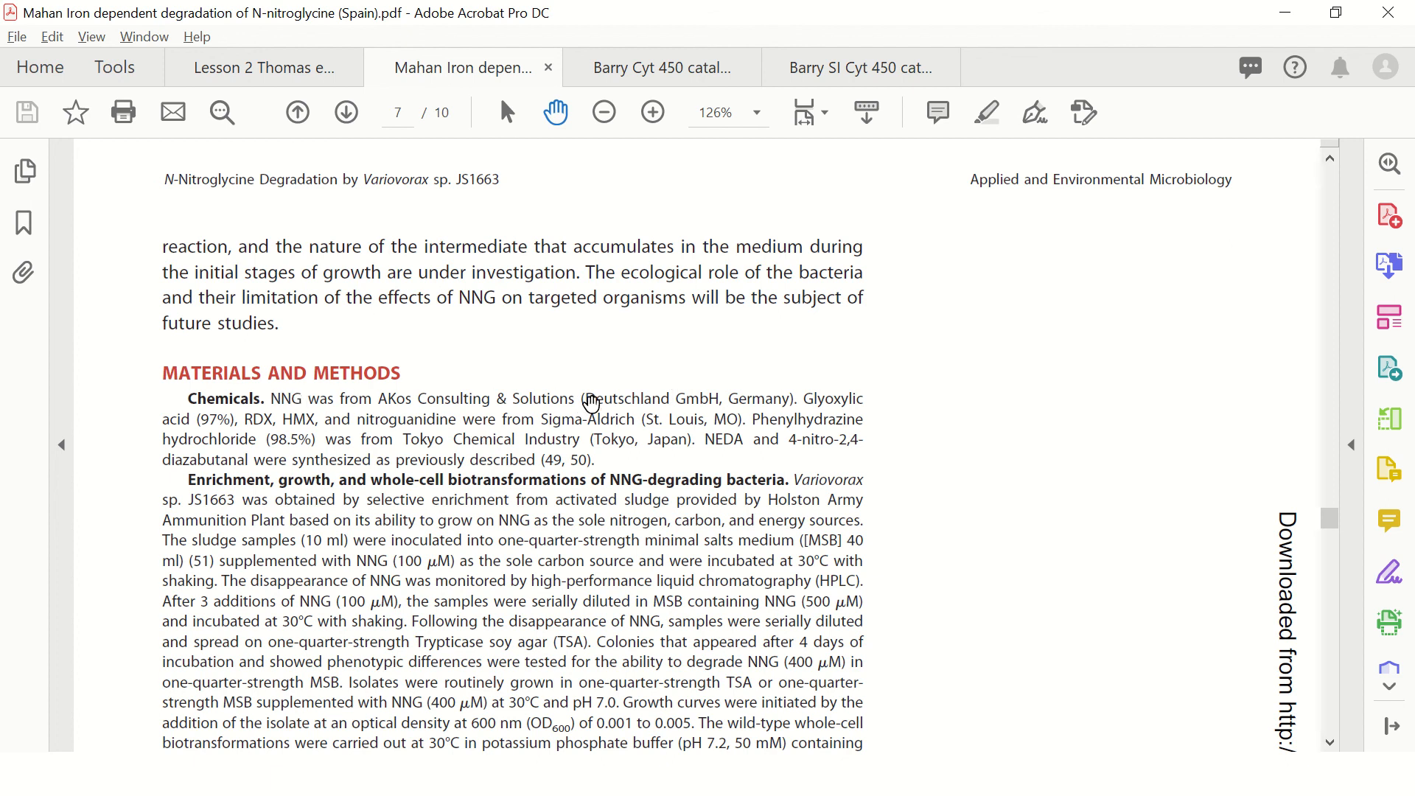
mouse_move(709, 402)
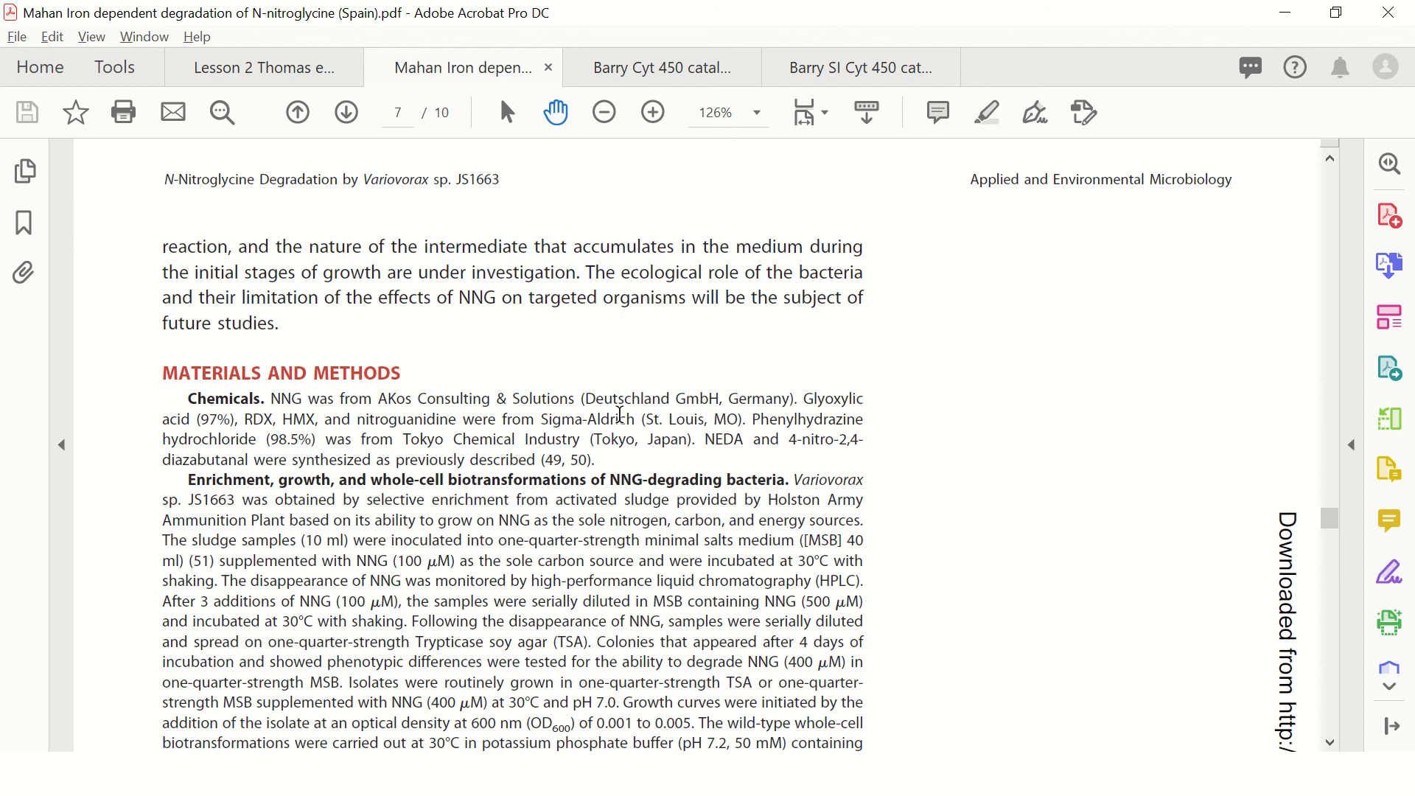
mouse_move(588, 559)
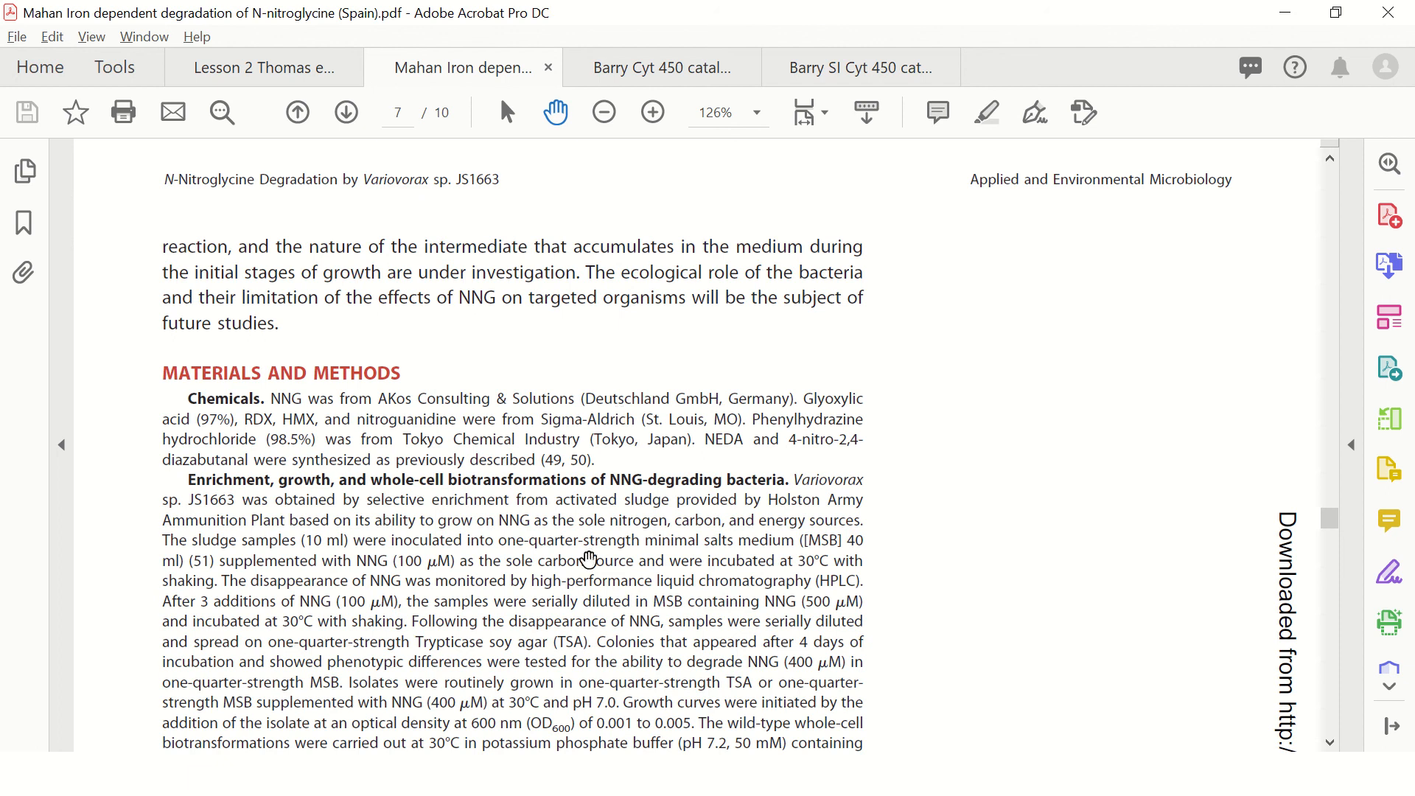
mouse_move(347, 468)
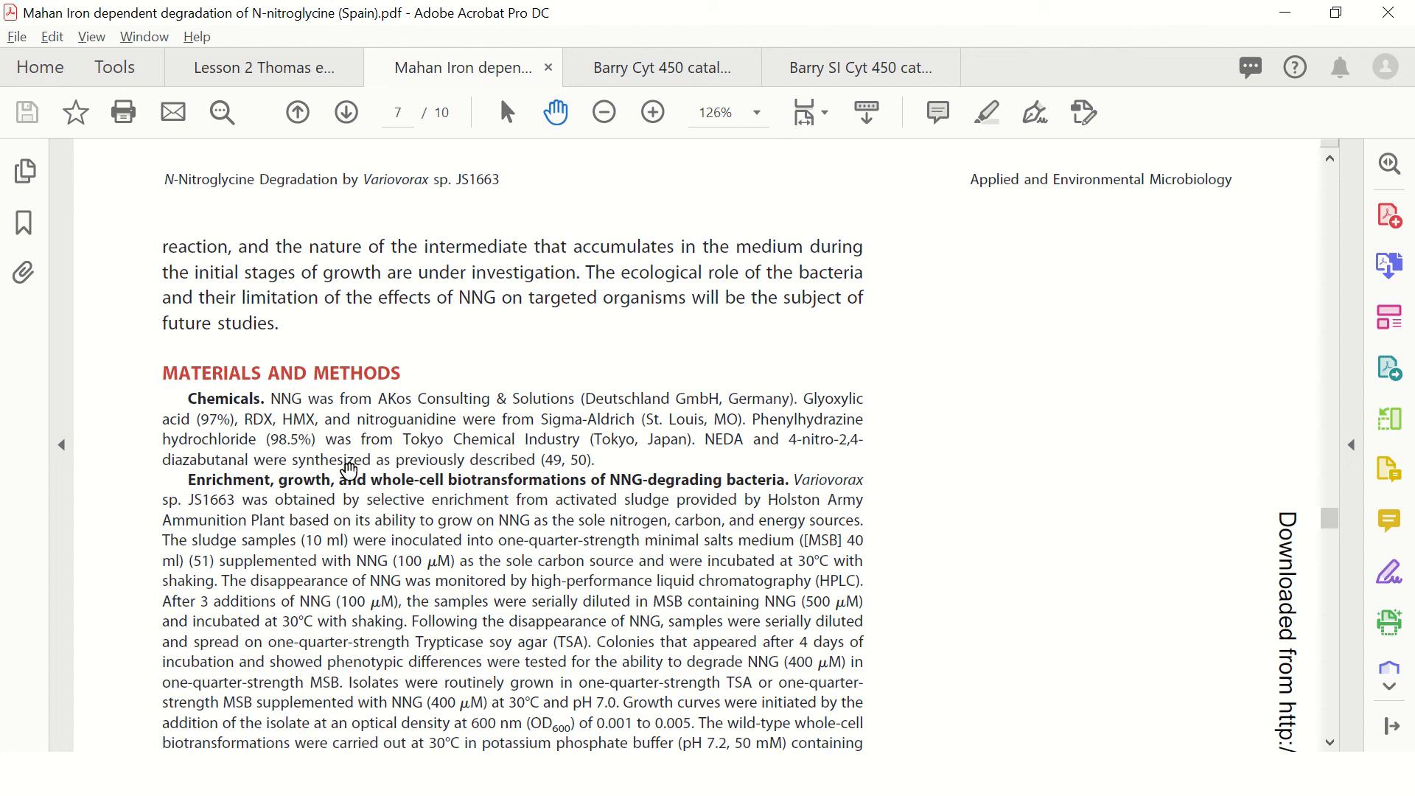
mouse_move(522, 457)
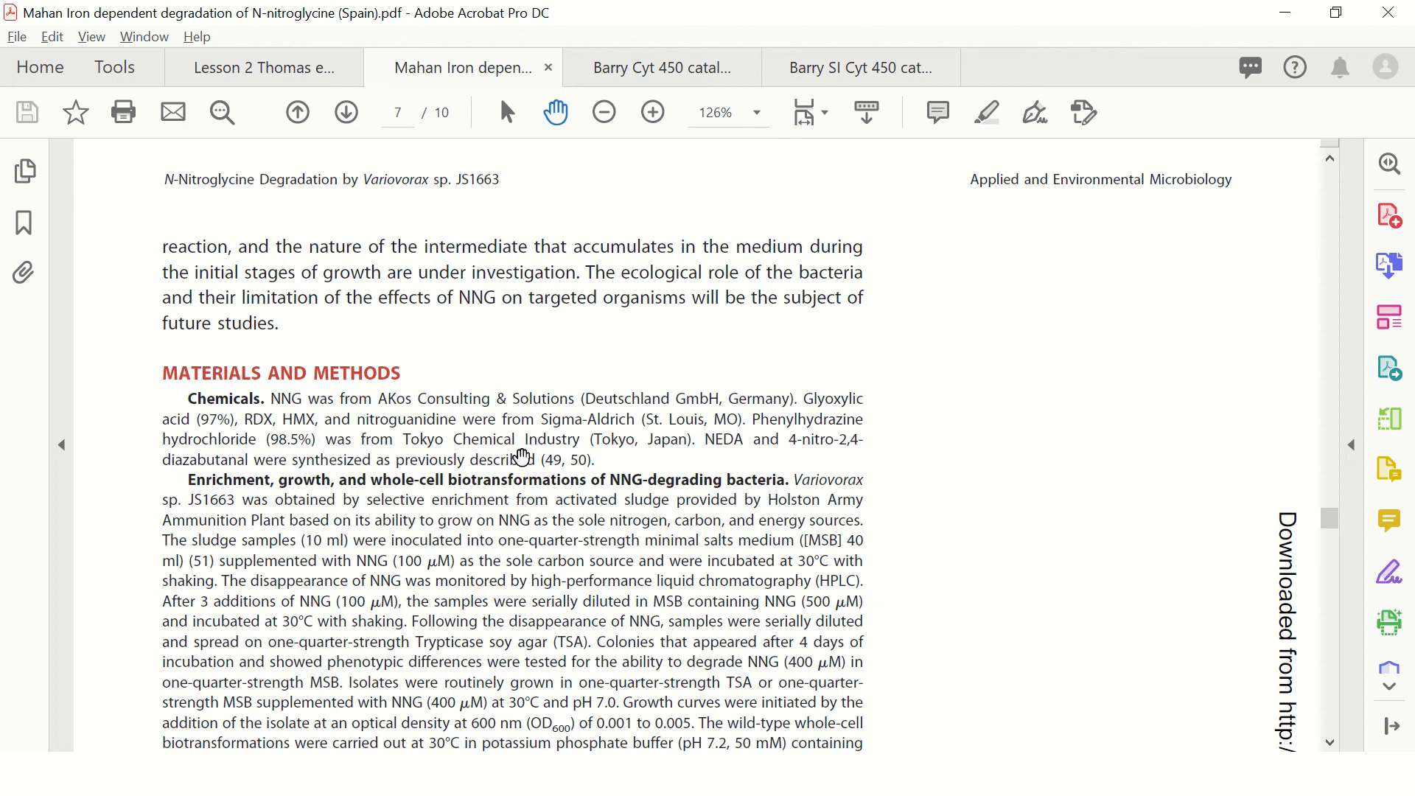
left_click(264, 66)
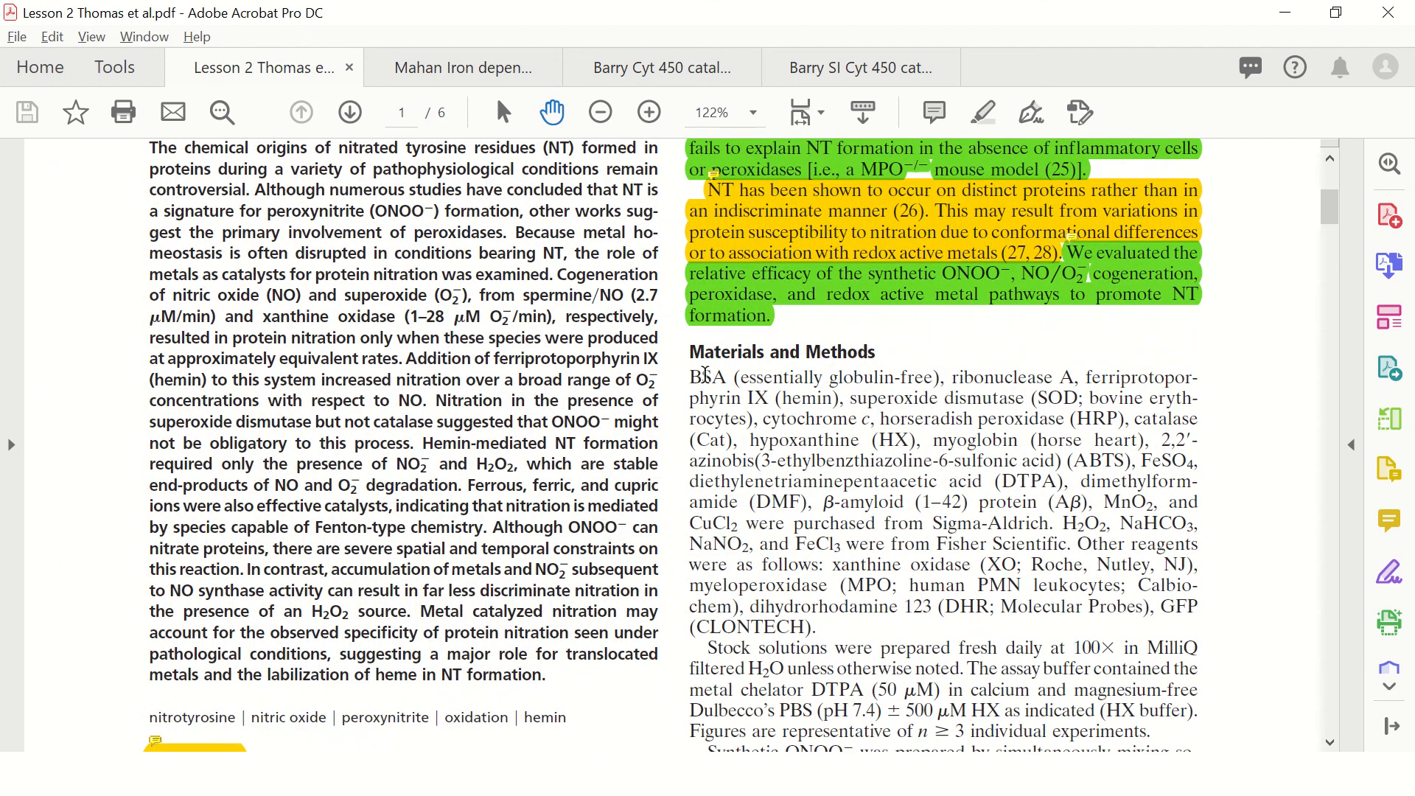
mouse_move(974, 650)
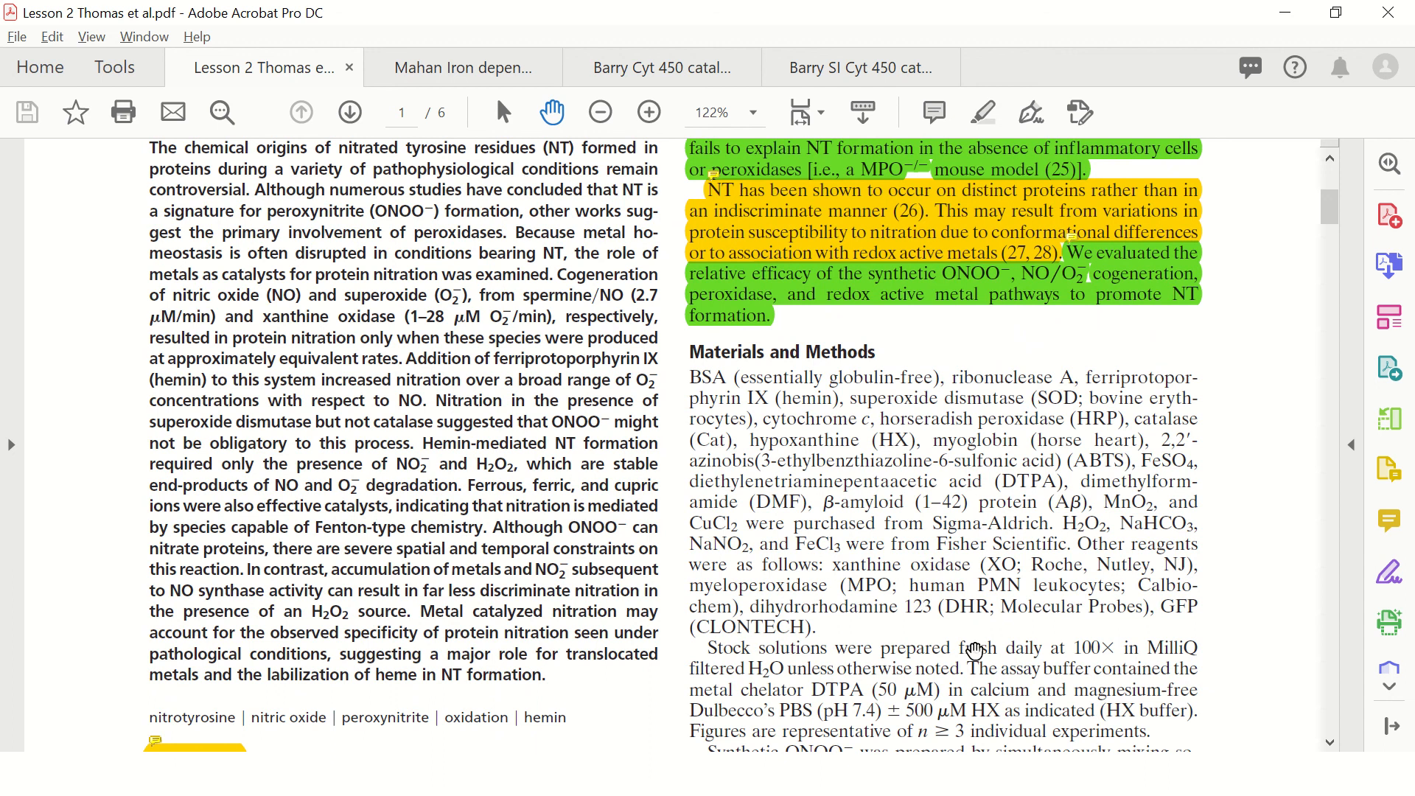
mouse_move(854, 471)
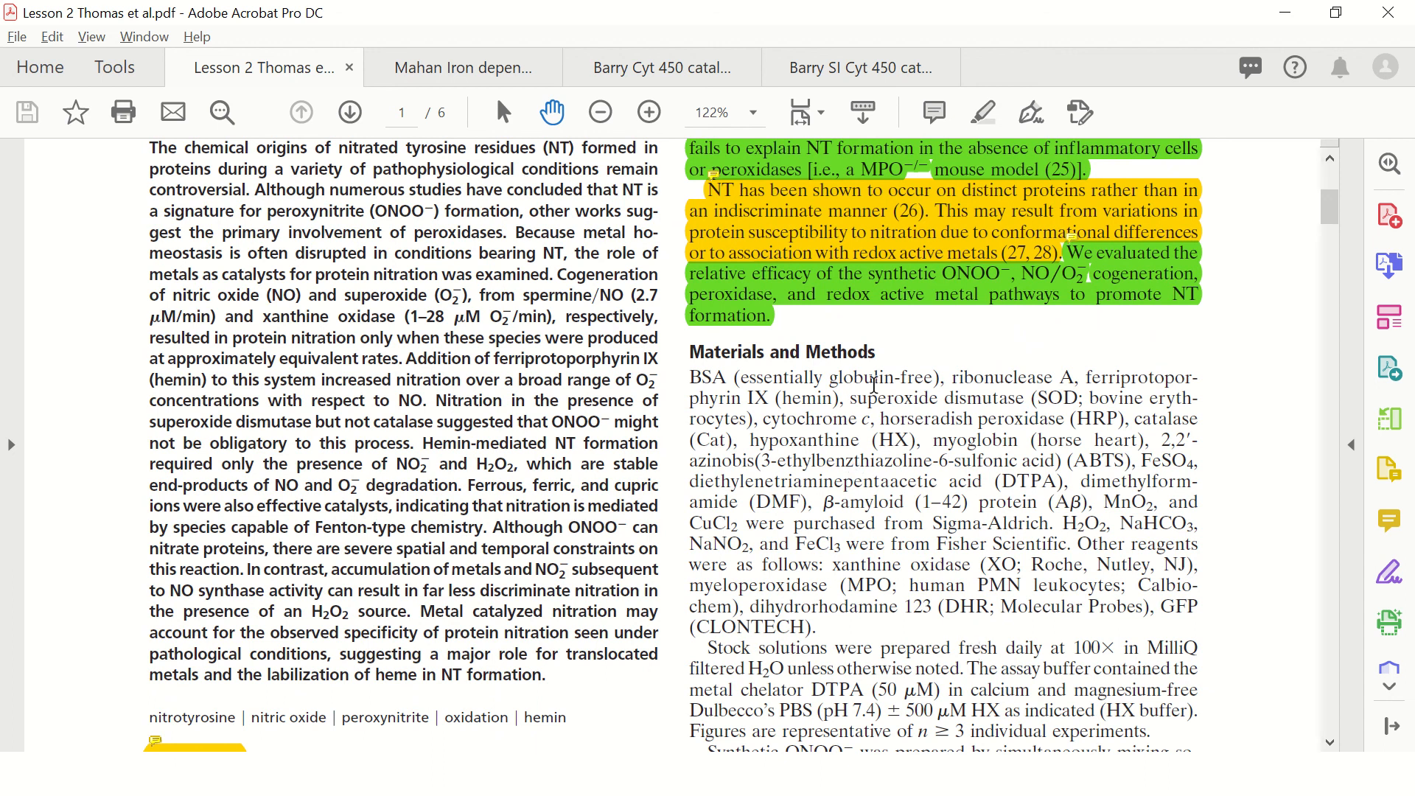
mouse_move(945, 528)
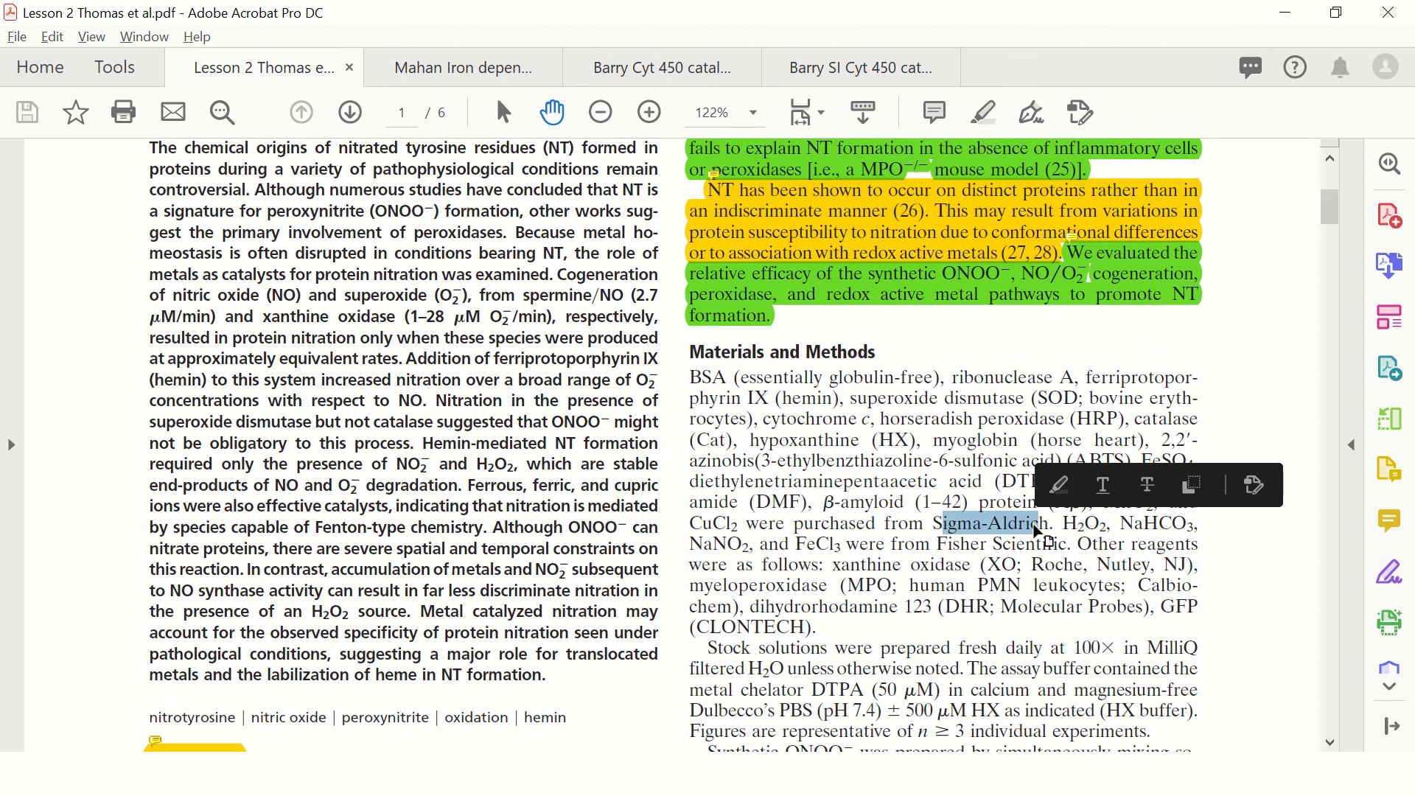
- Scroll the Thomas et al. Materials and Methods paragraph into view around the Sigma-Aldrich supplier mention
scroll("down", 3)
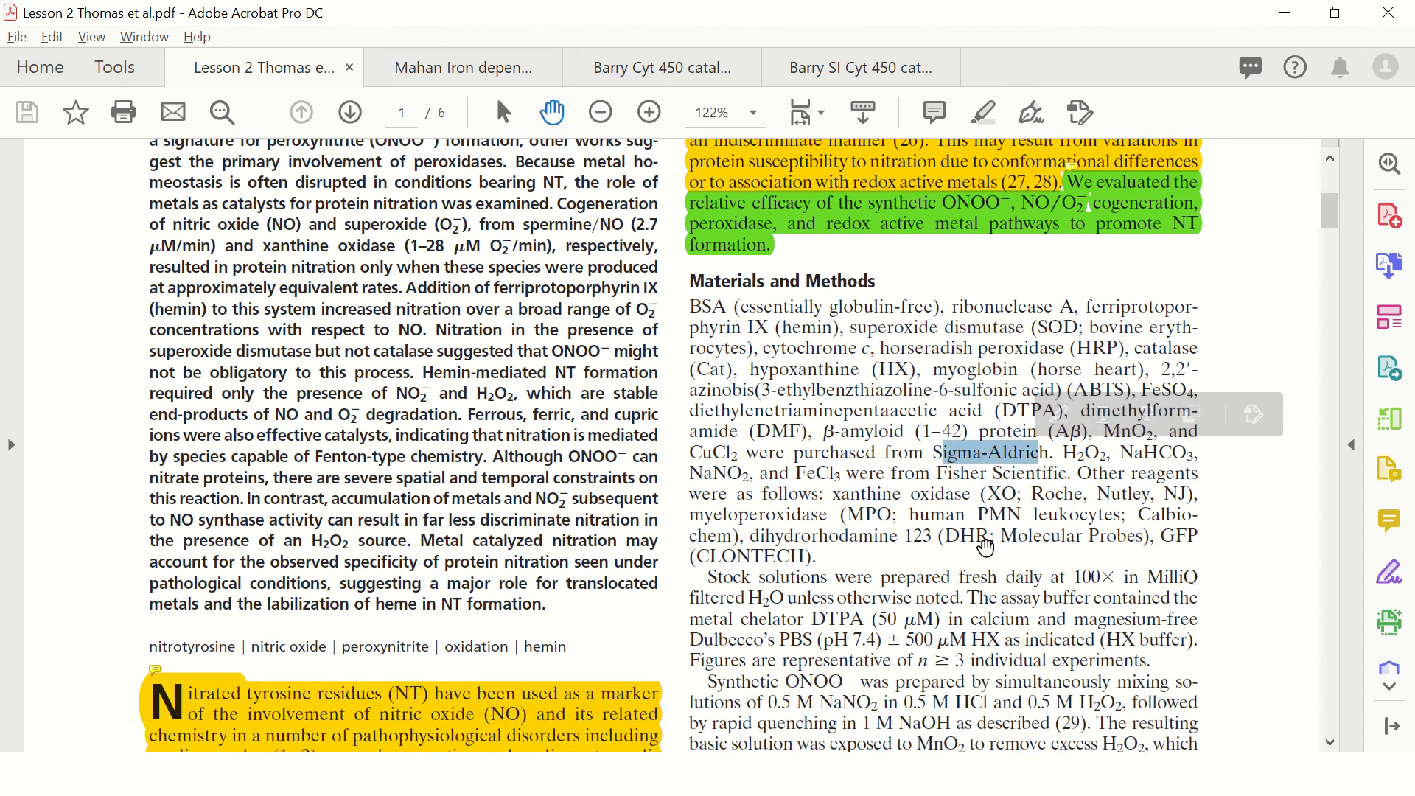
mouse_move(936, 529)
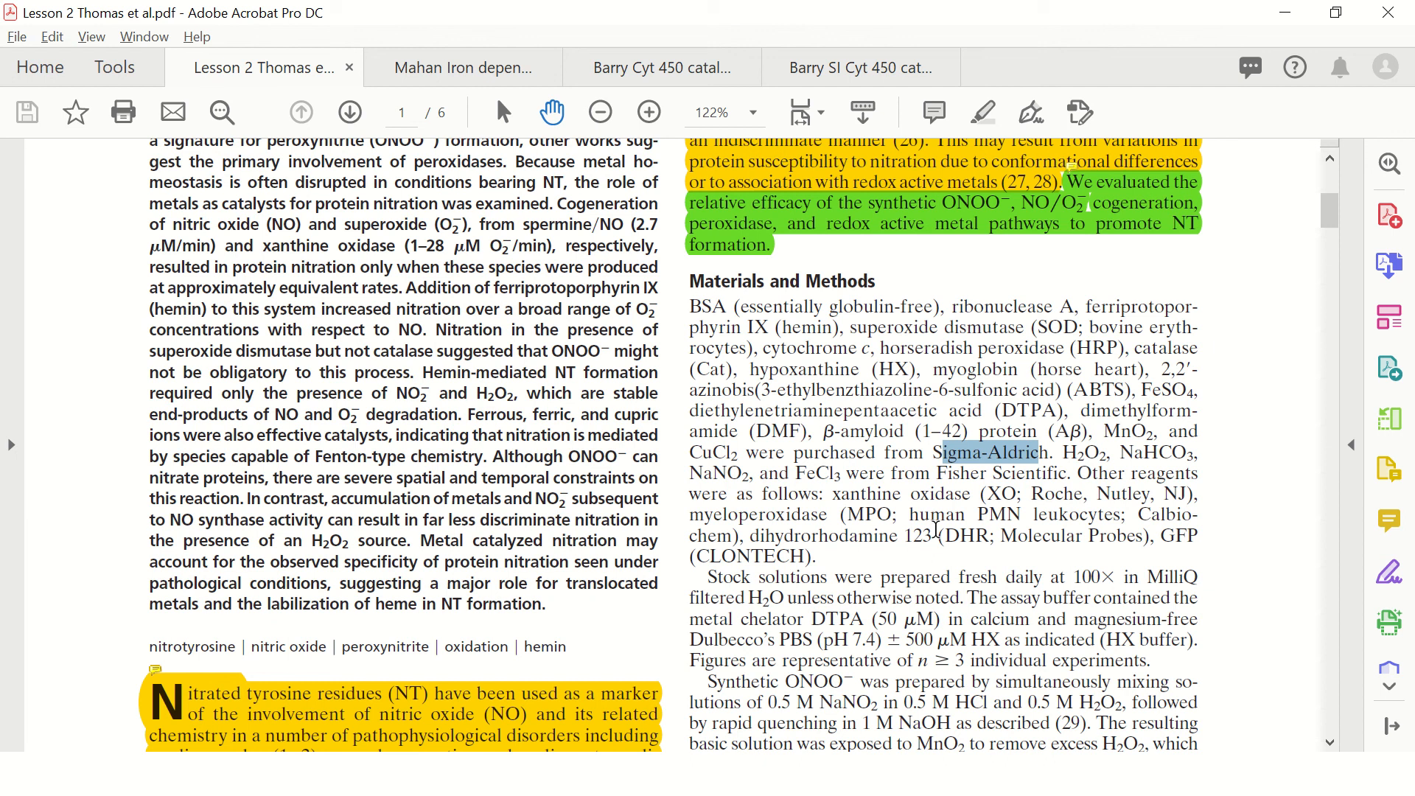
mouse_move(959, 480)
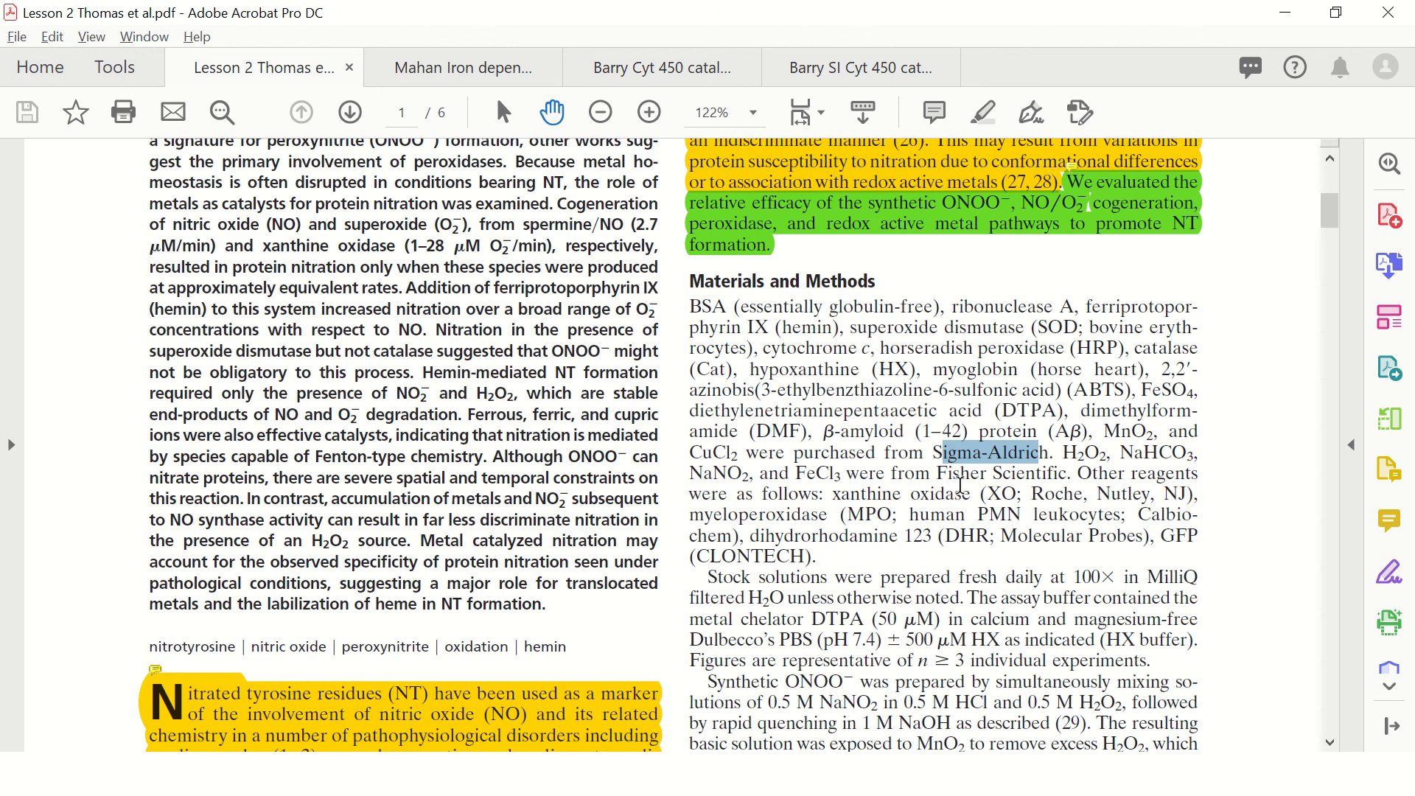
mouse_move(984, 387)
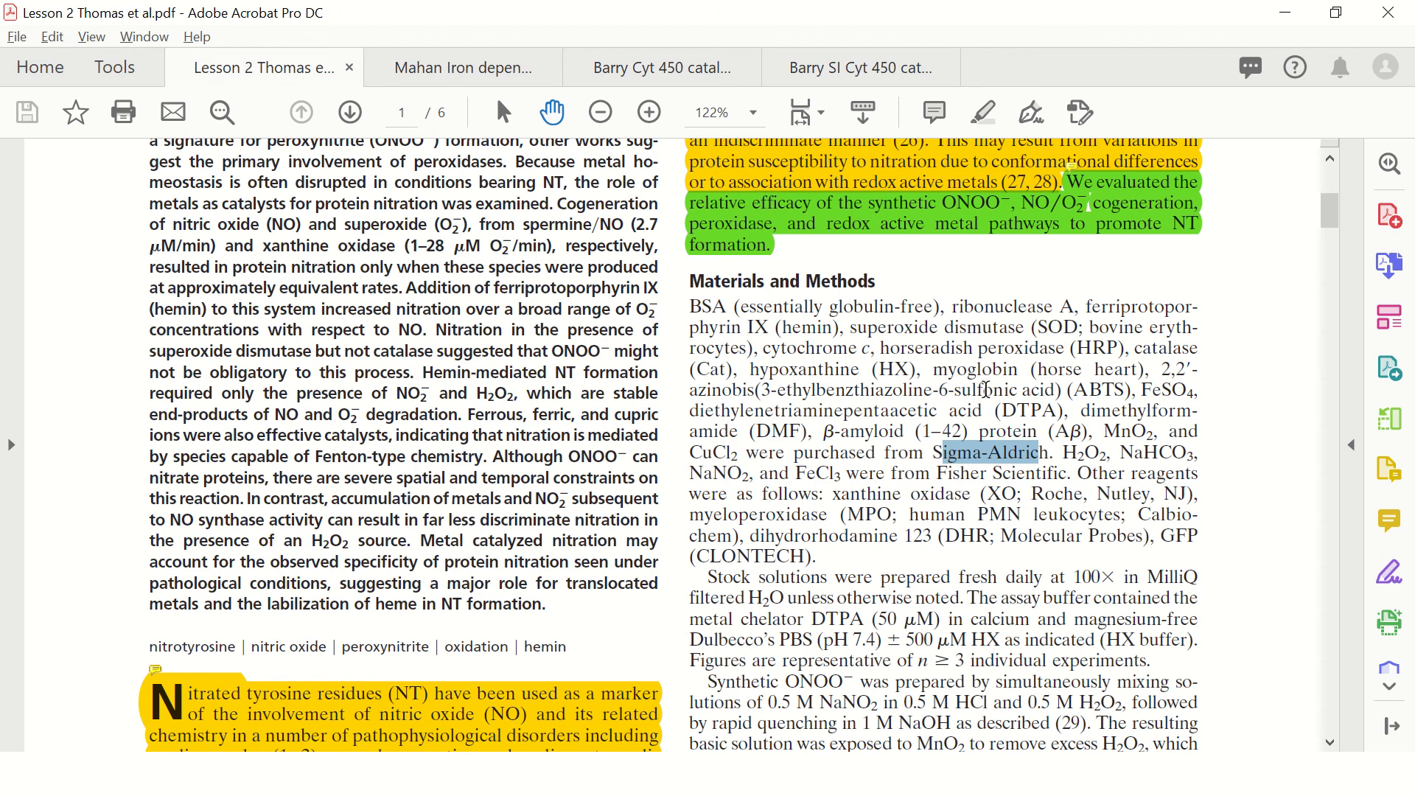